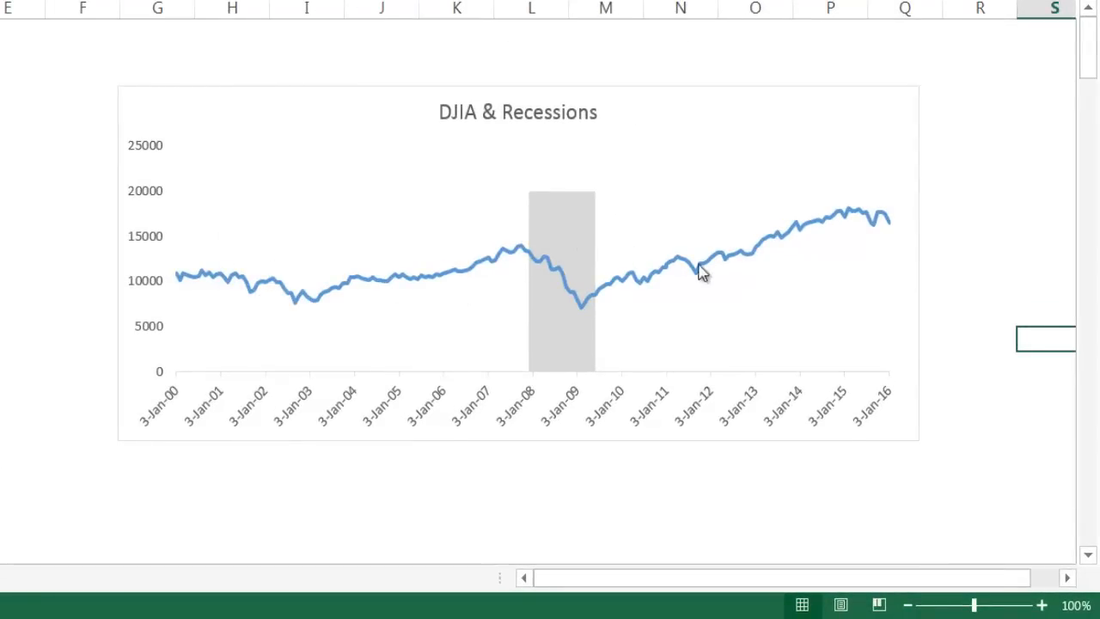
{"action": "mouse_move", "coordinate": [869, 216]}
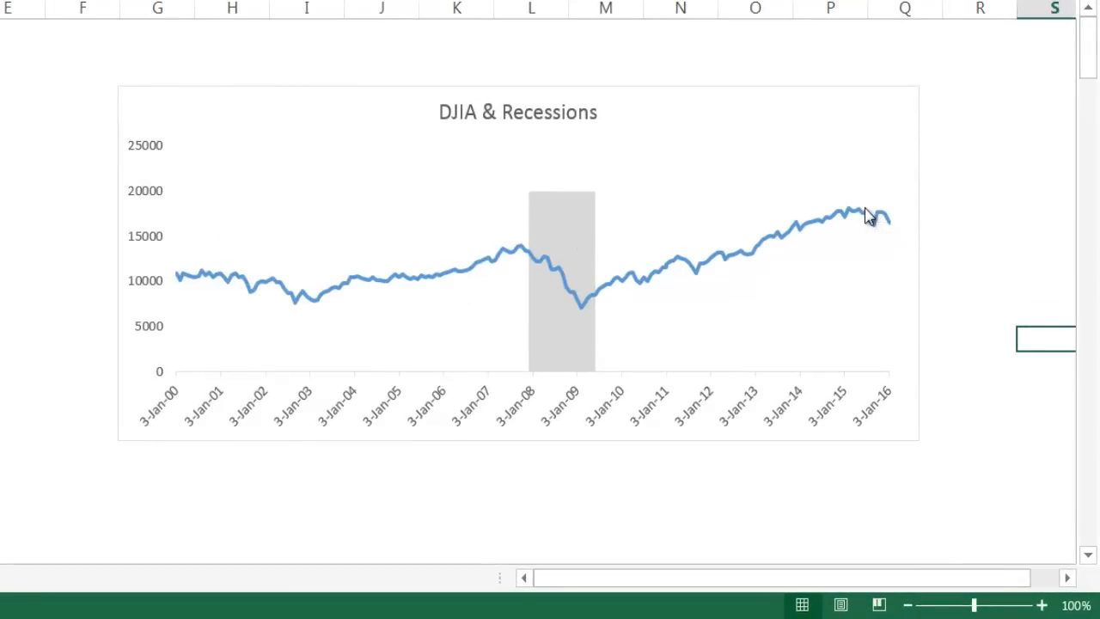
{"action": "mouse_move", "coordinate": [867, 215]}
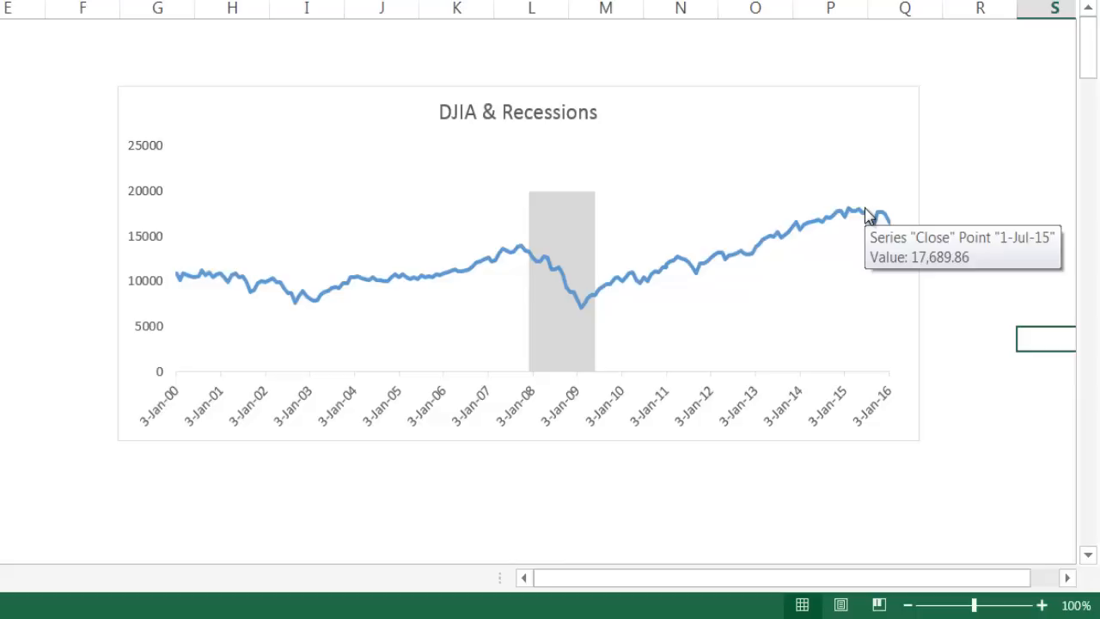
{"action": "mouse_move", "coordinate": [863, 222]}
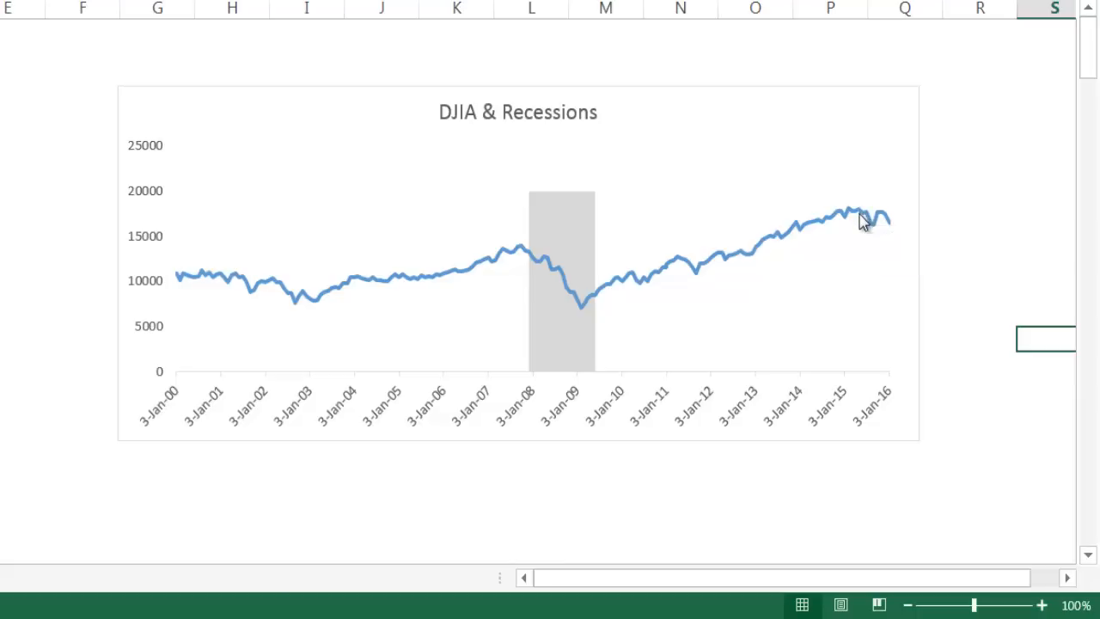
{"action": "mouse_move", "coordinate": [870, 216]}
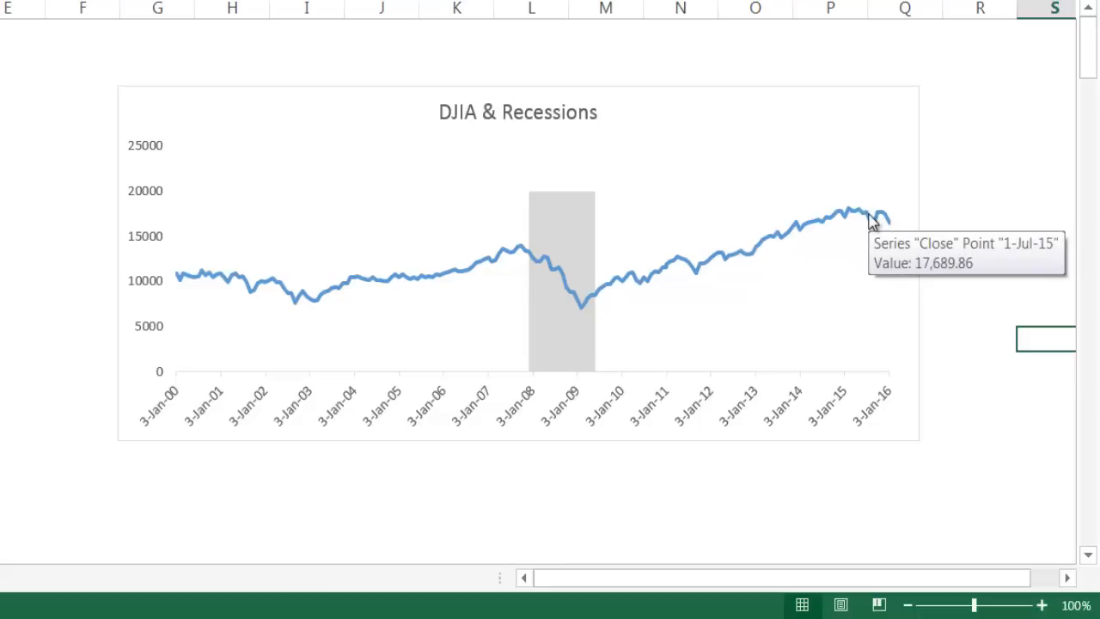
{"action": "mouse_move", "coordinate": [560, 250]}
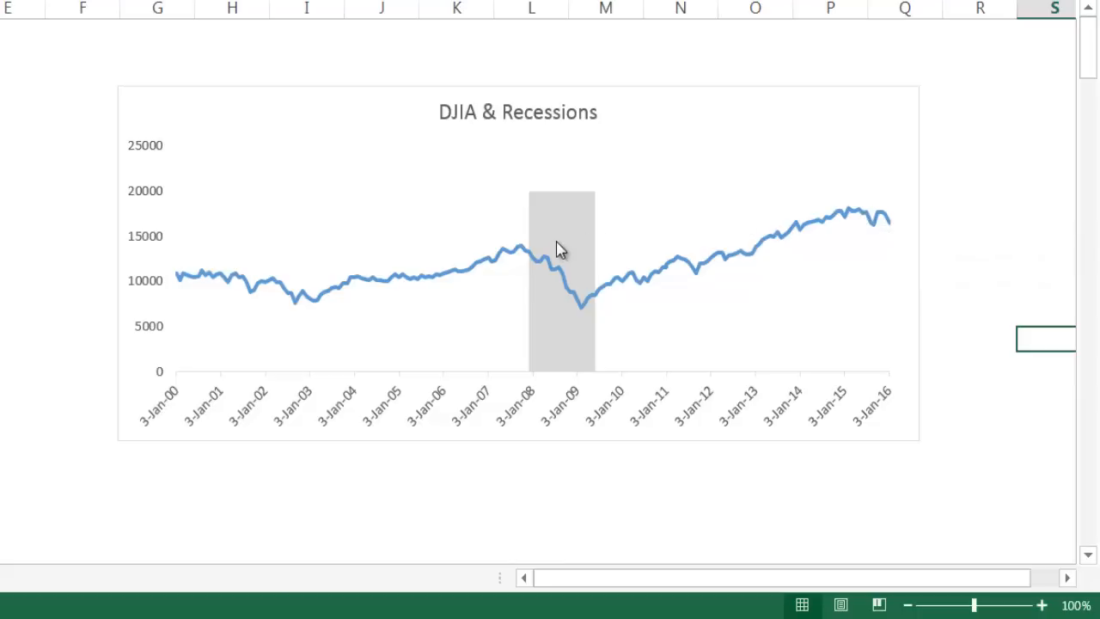
{"action": "mouse_move", "coordinate": [586, 303]}
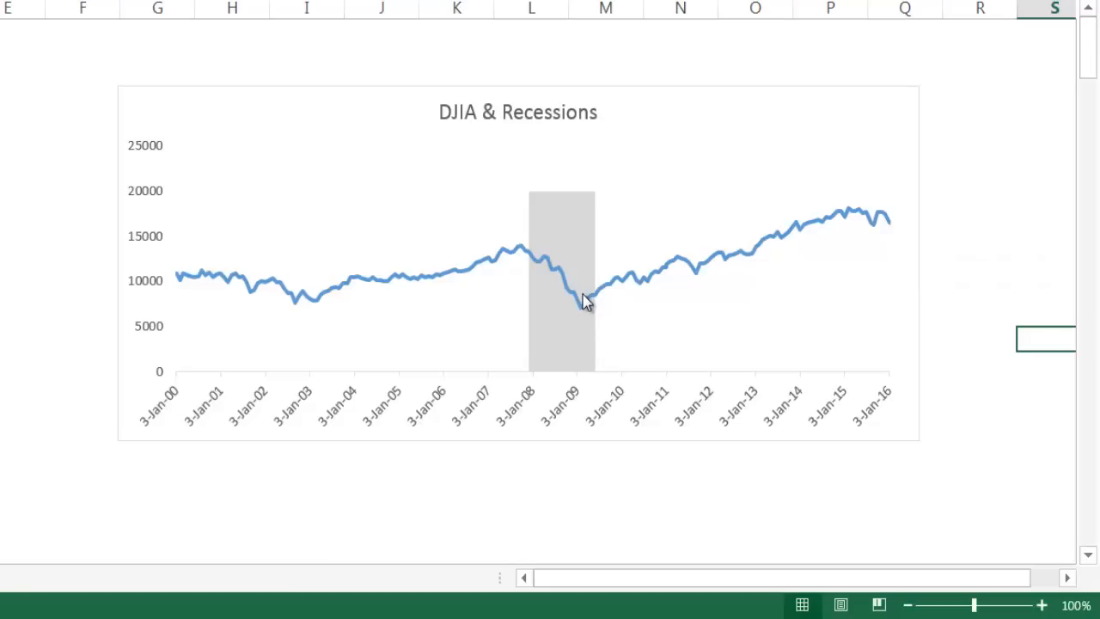
{"action": "mouse_move", "coordinate": [588, 241]}
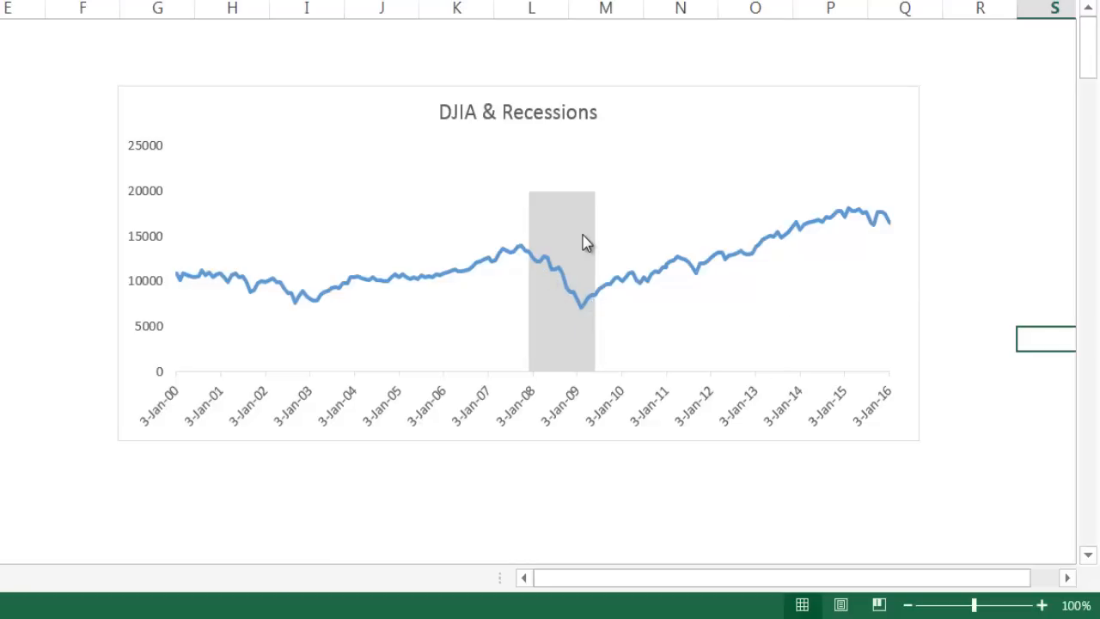
{"action": "mouse_move", "coordinate": [568, 326]}
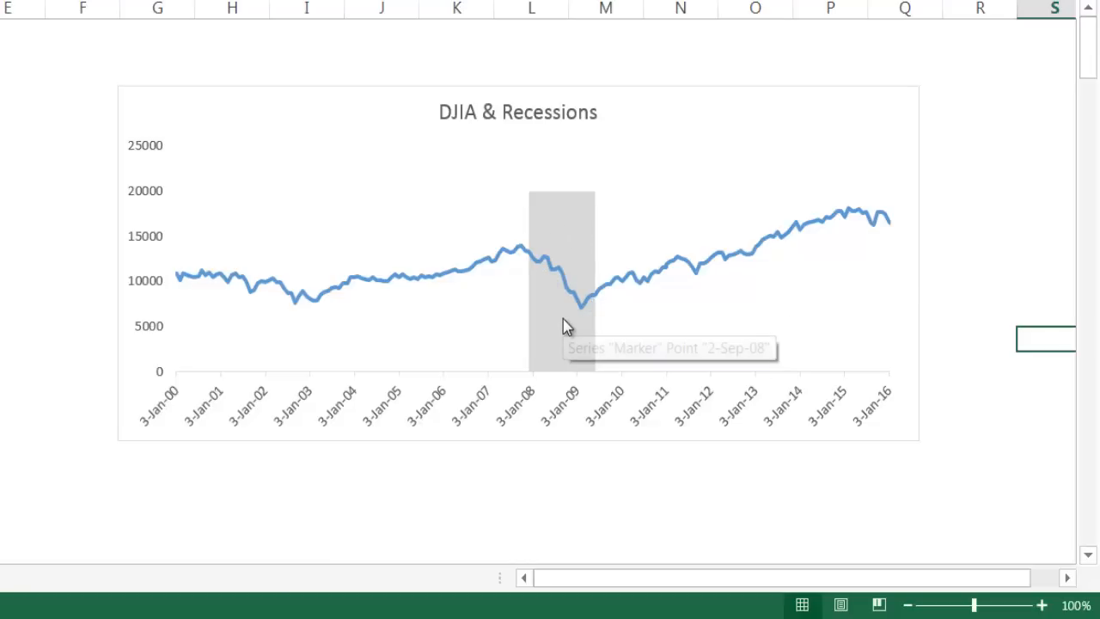
{"action": "mouse_move", "coordinate": [567, 327]}
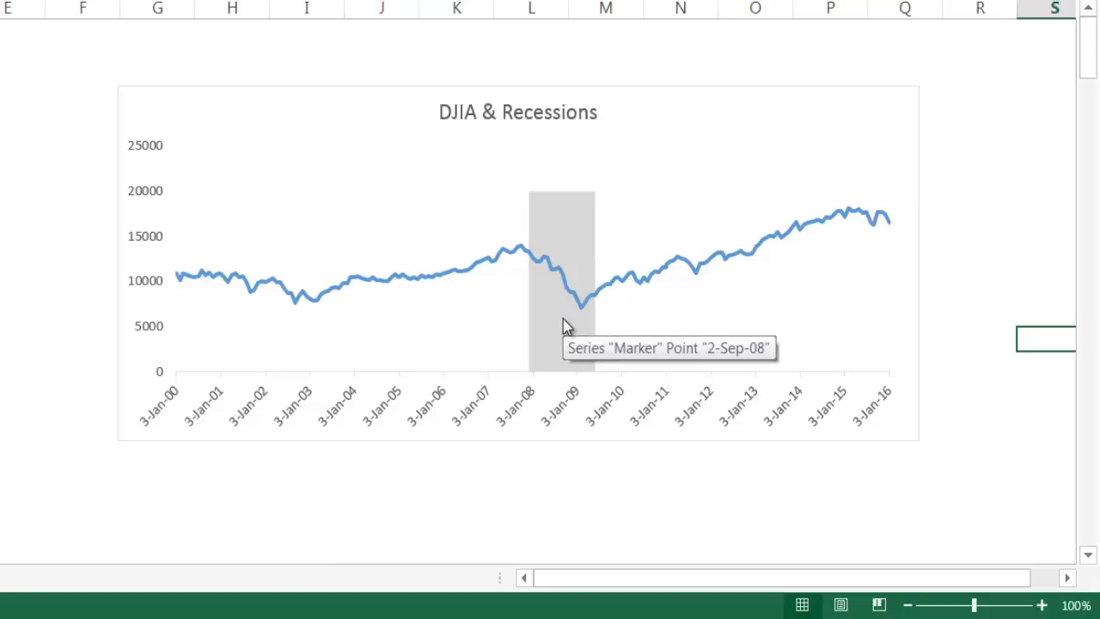
{"action": "mouse_move", "coordinate": [244, 261]}
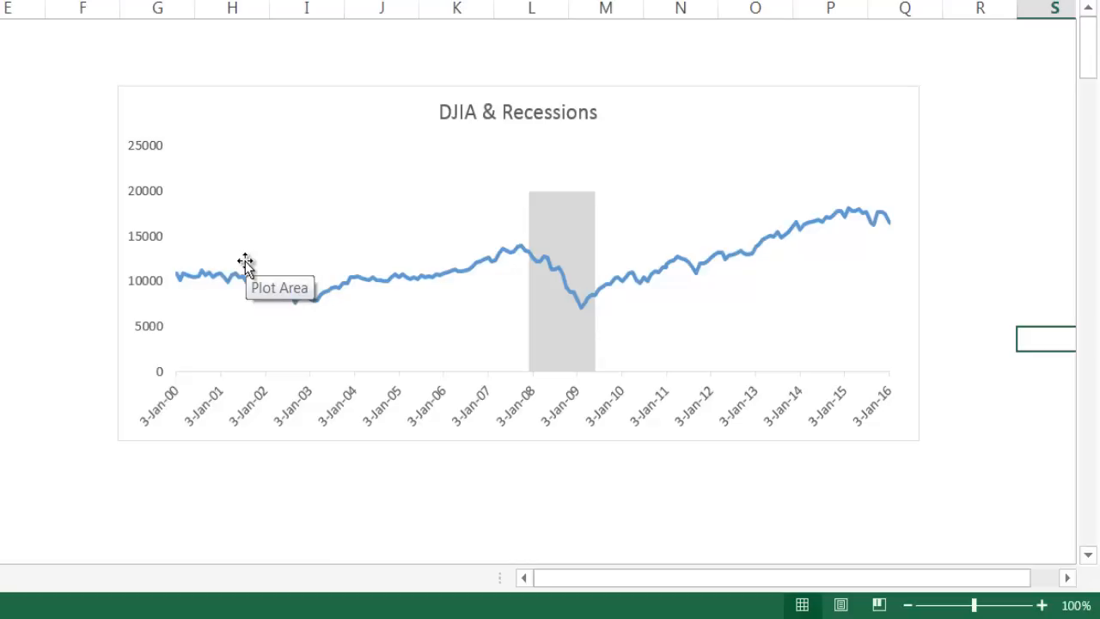
{"action": "mouse_move", "coordinate": [242, 281]}
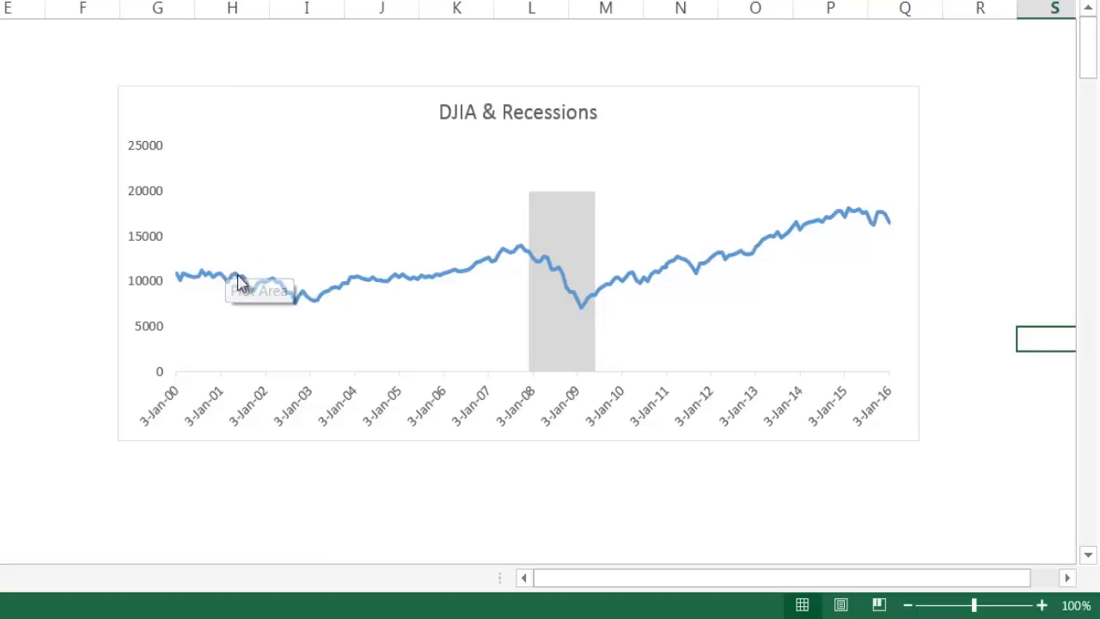
{"action": "mouse_move", "coordinate": [251, 244]}
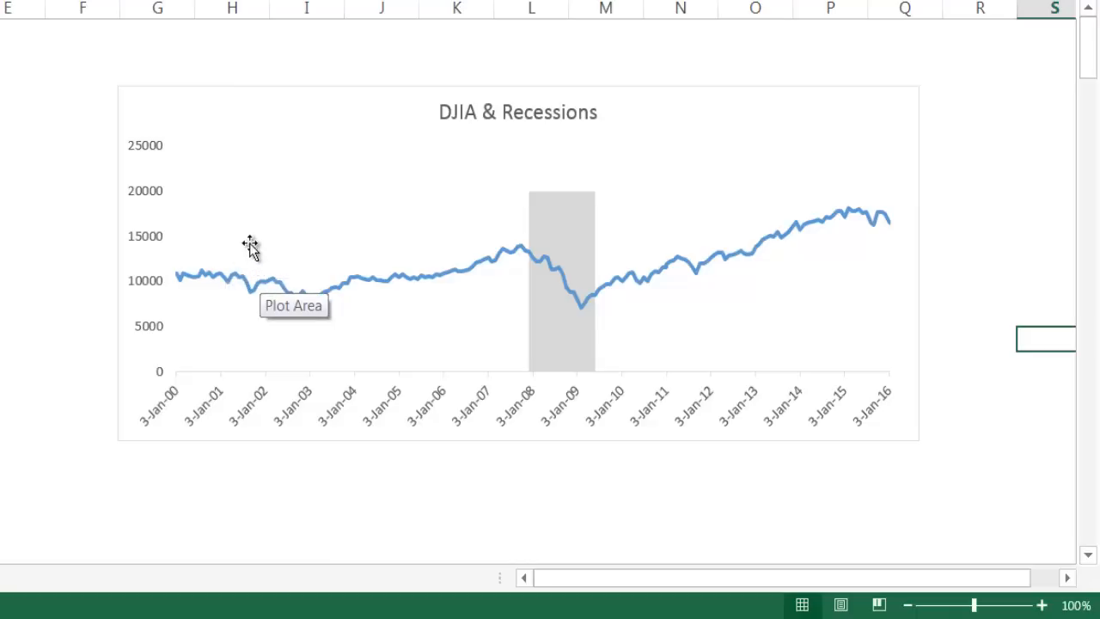
{"action": "mouse_move", "coordinate": [237, 226]}
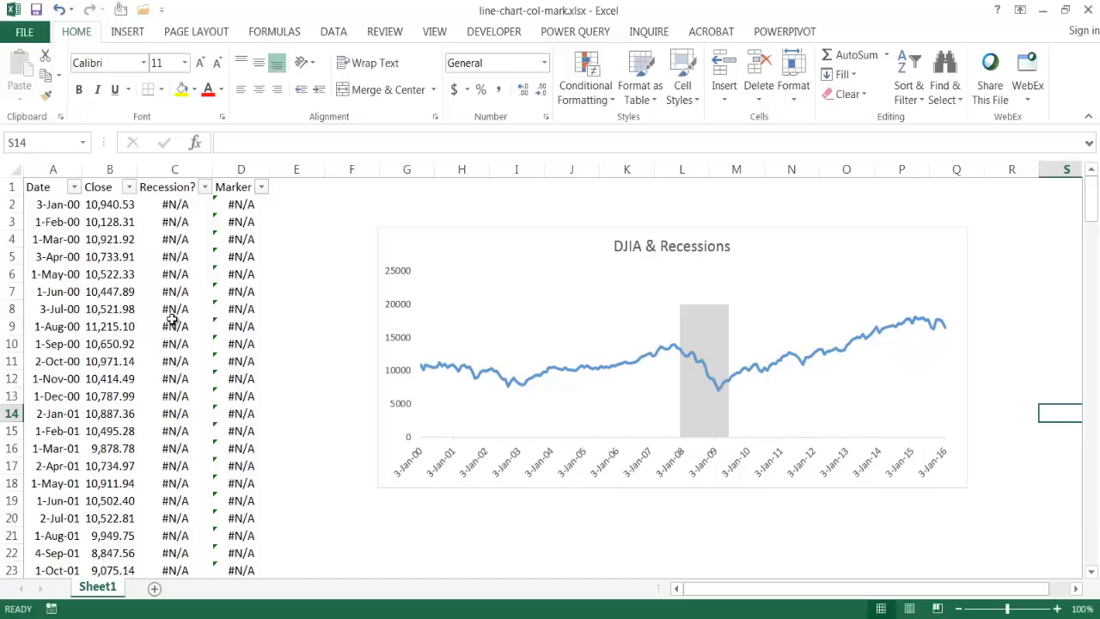
{"action": "mouse_move", "coordinate": [158, 354]}
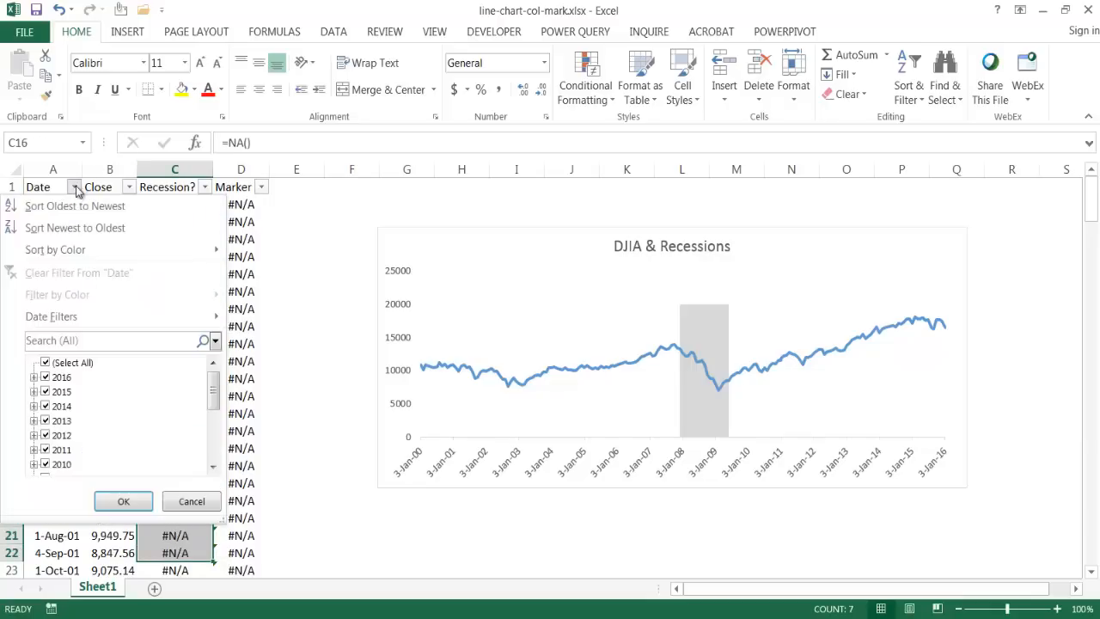
- Apply a Between date filter from 3/1/2001 to 11/1/2001, leaving 9 rows visible
{"action": "left_click", "coordinate": [51, 316]}
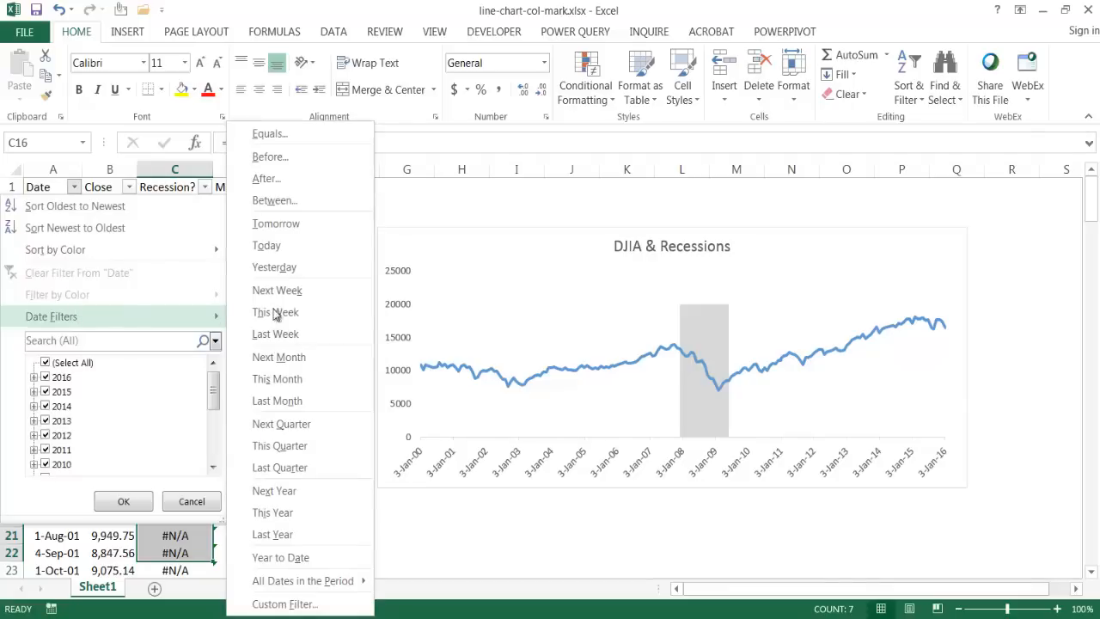
{"action": "left_click", "coordinate": [286, 604]}
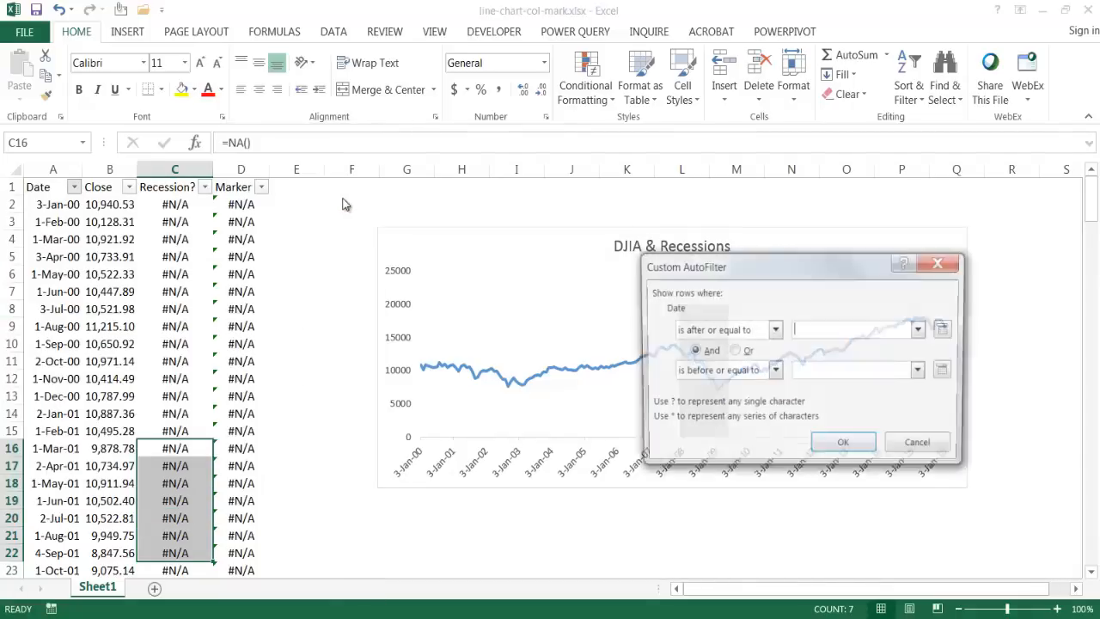
{"action": "type", "text": "3/"}
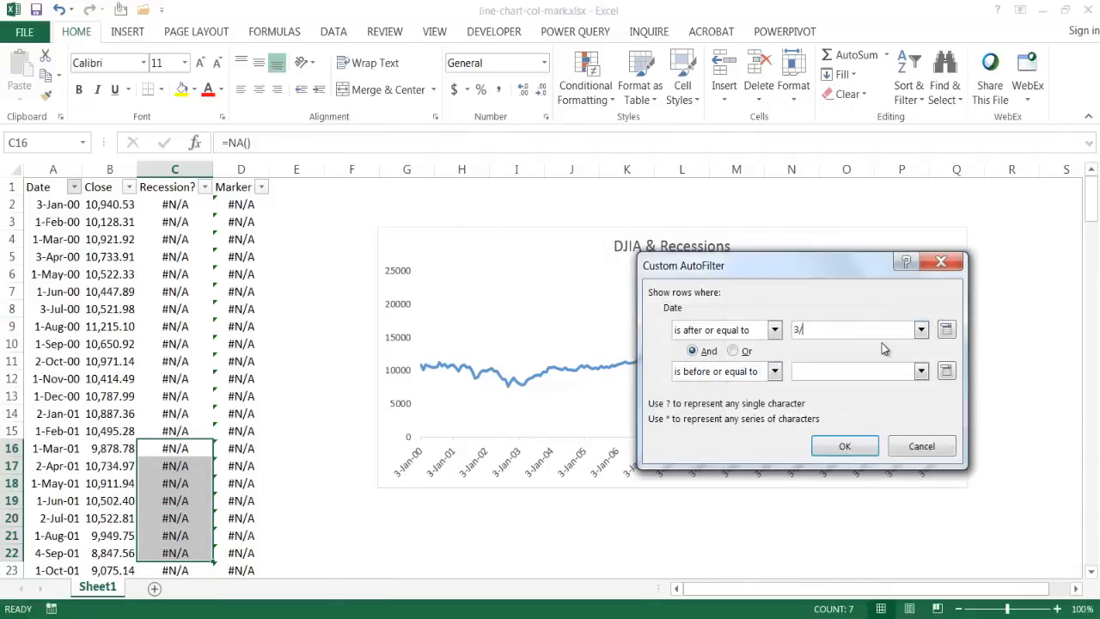
{"action": "type", "text": "1/2001"}
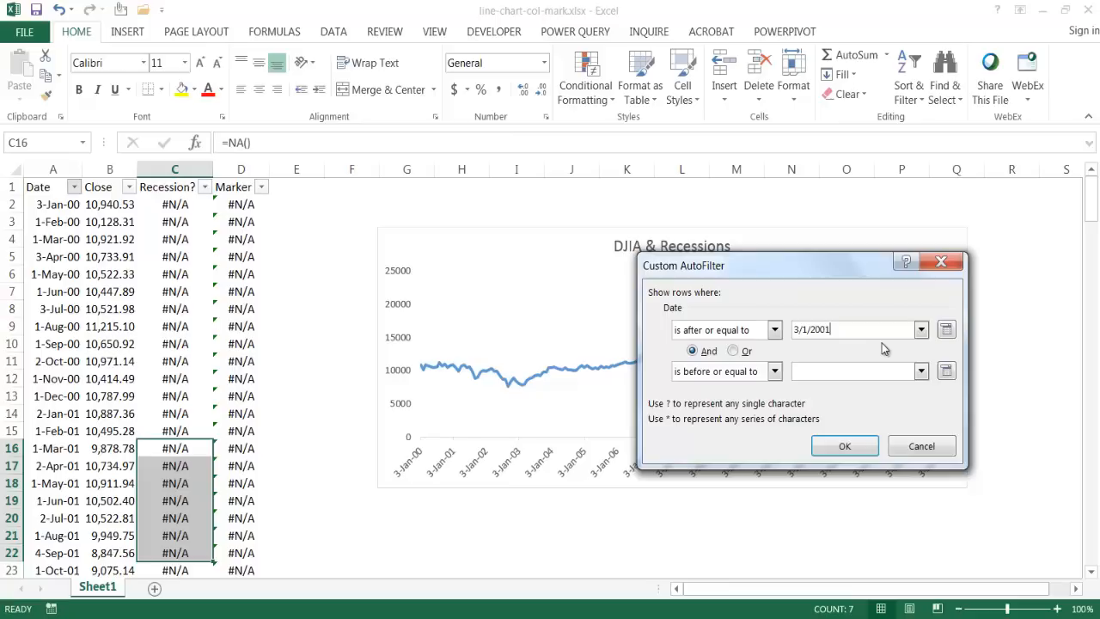
{"action": "type", "text": "11/"}
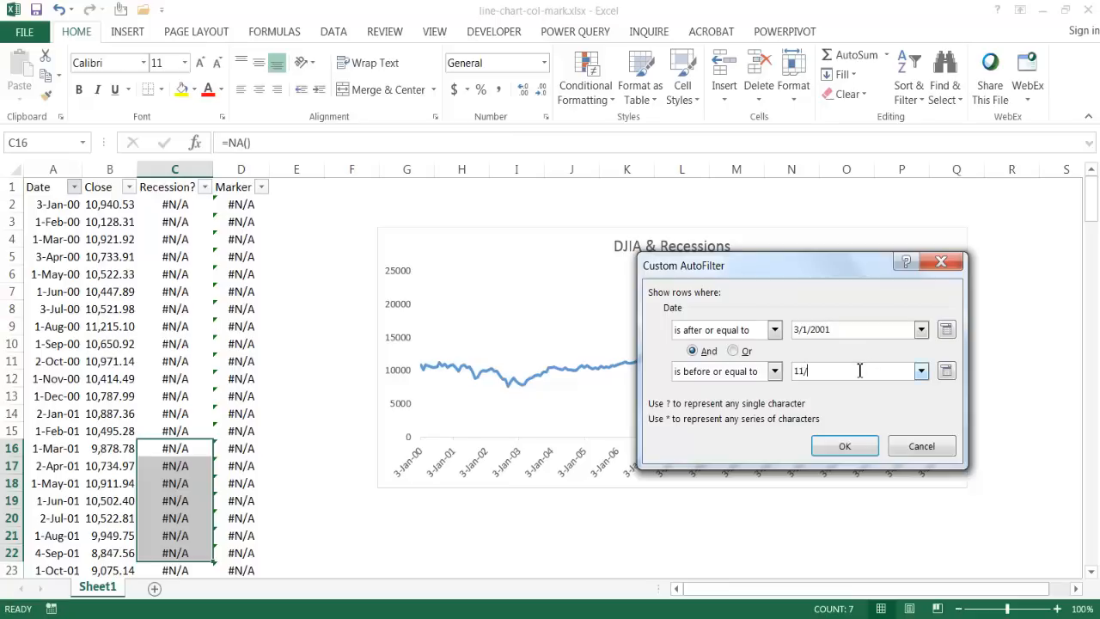
{"action": "type", "text": "1/2001"}
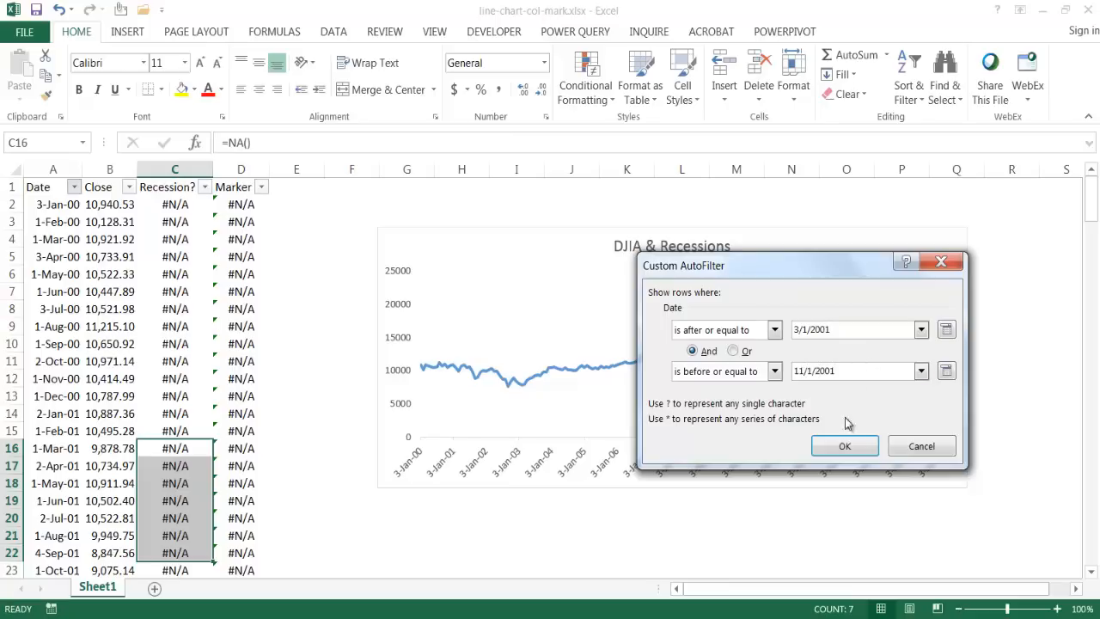
{"action": "left_click", "coordinate": [844, 445]}
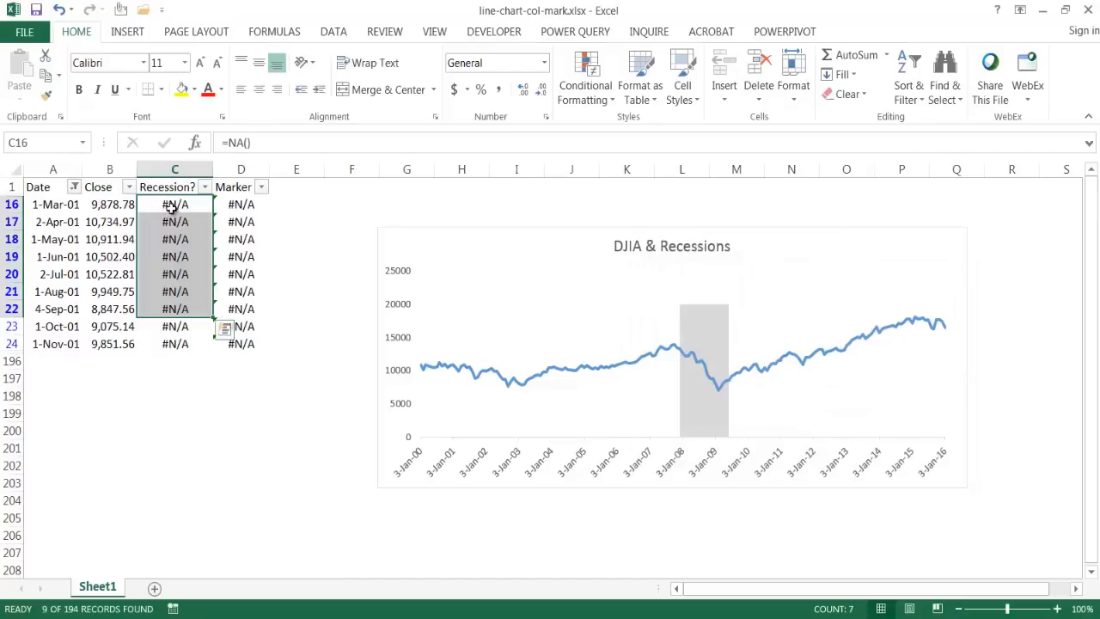
- Fill the filtered 2001 Recession? cells with Y using Ctrl+Enter
{"action": "left_click_drag", "start_coordinate": [176, 202], "coordinate": [175, 343]}
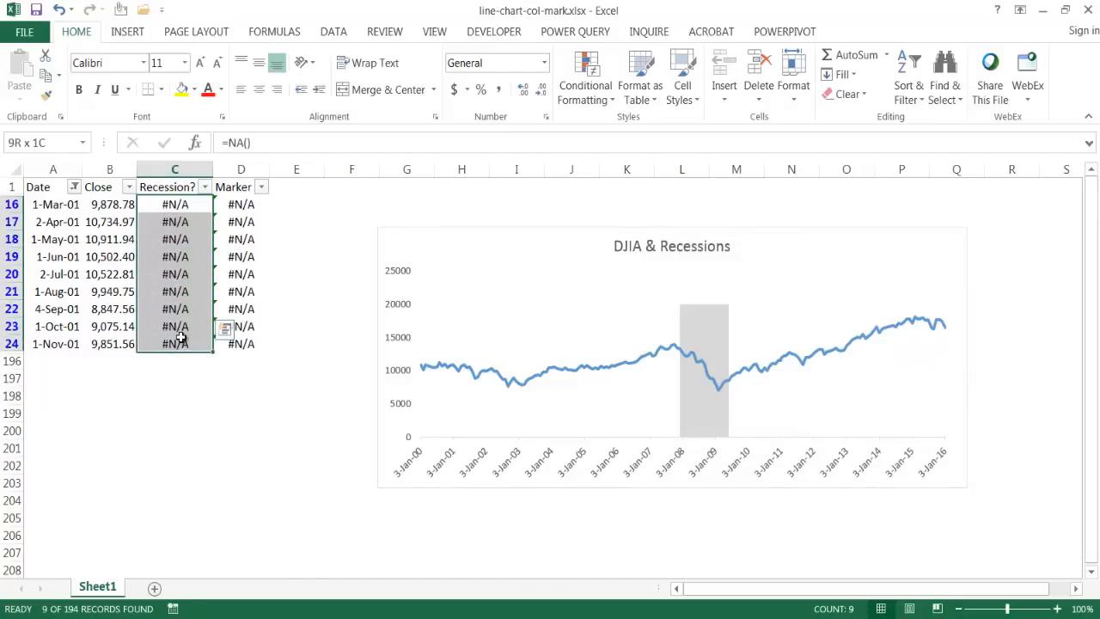
{"action": "type", "text": "Y"}
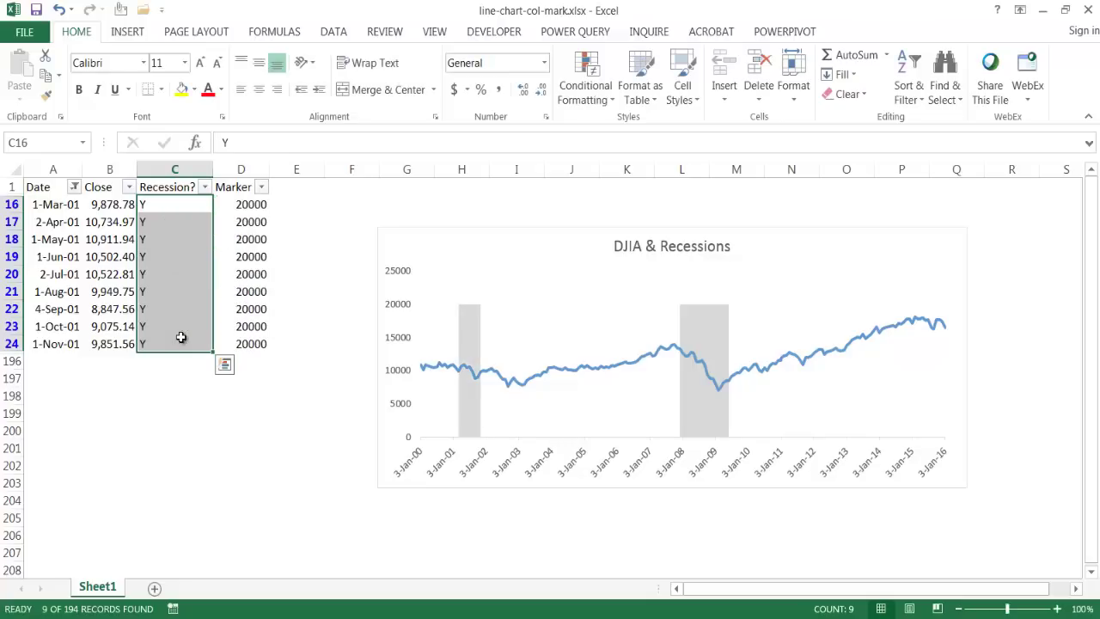
{"action": "mouse_move", "coordinate": [244, 213]}
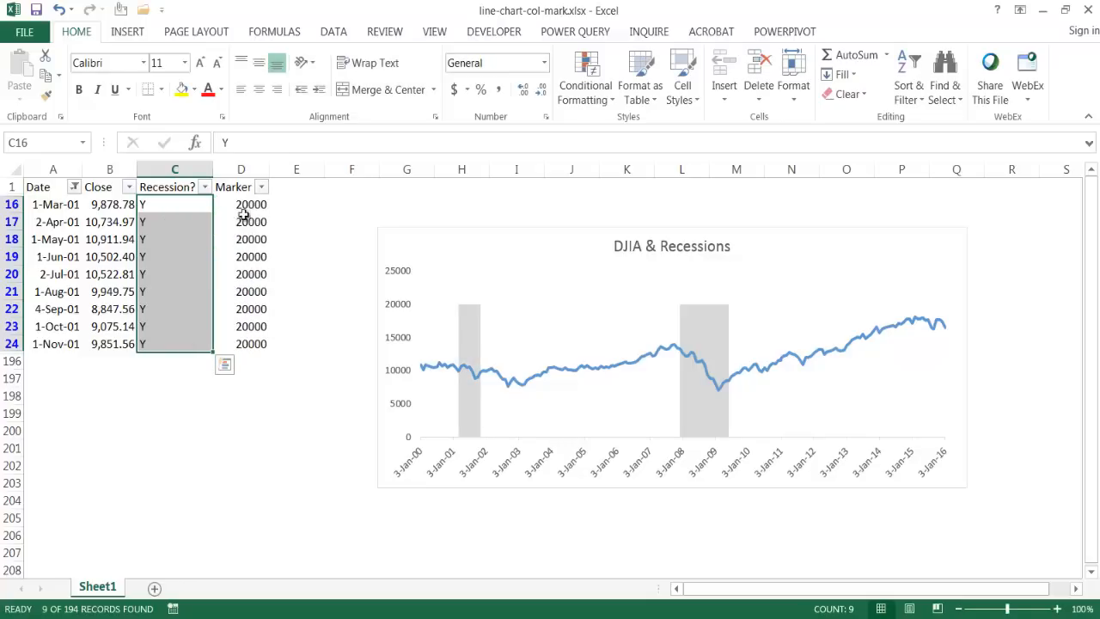
{"action": "mouse_move", "coordinate": [467, 353]}
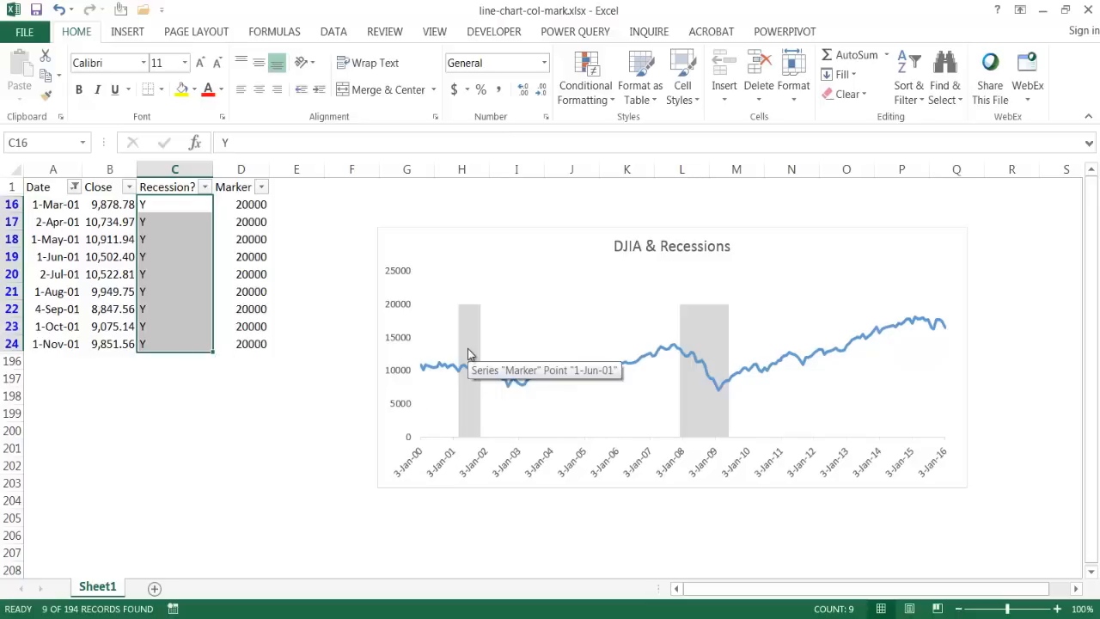
{"action": "mouse_move", "coordinate": [471, 347]}
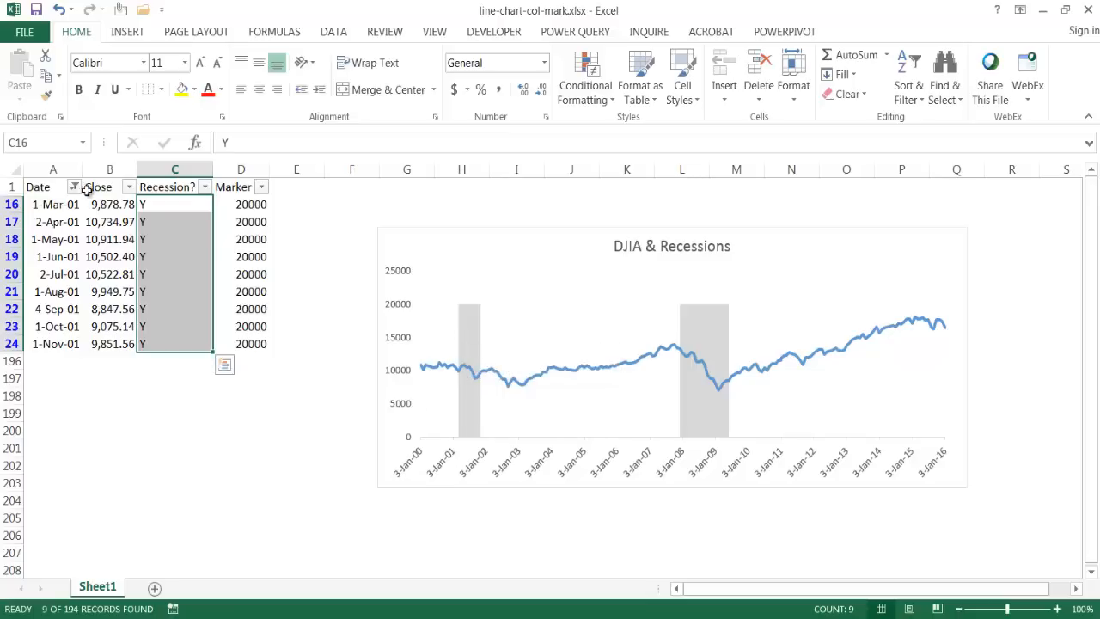
{"action": "left_click", "coordinate": [76, 186]}
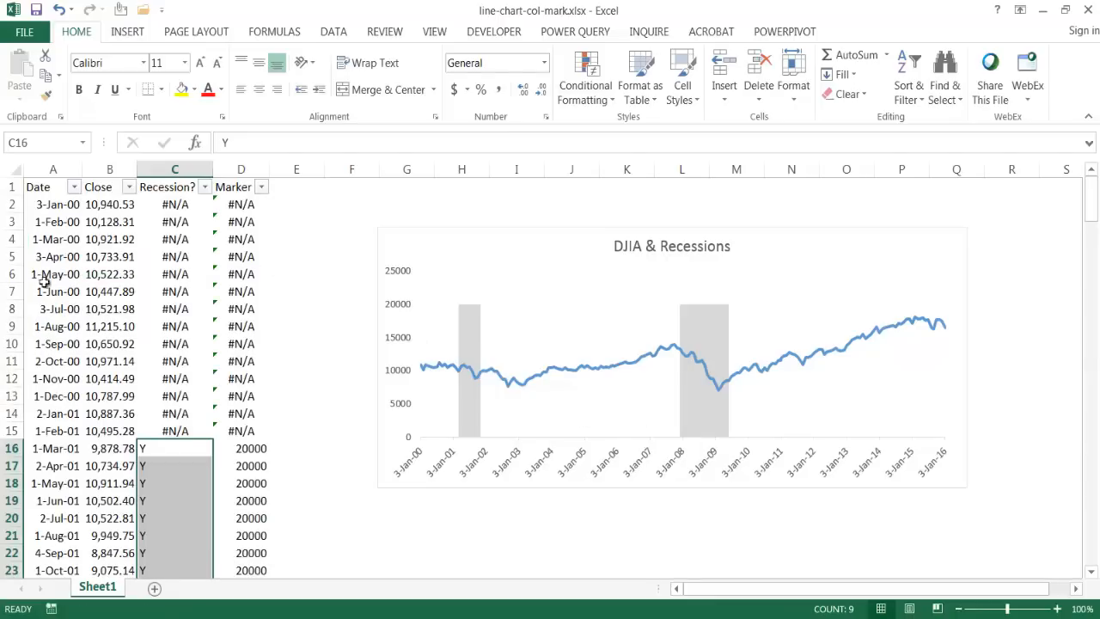
{"action": "mouse_move", "coordinate": [60, 303]}
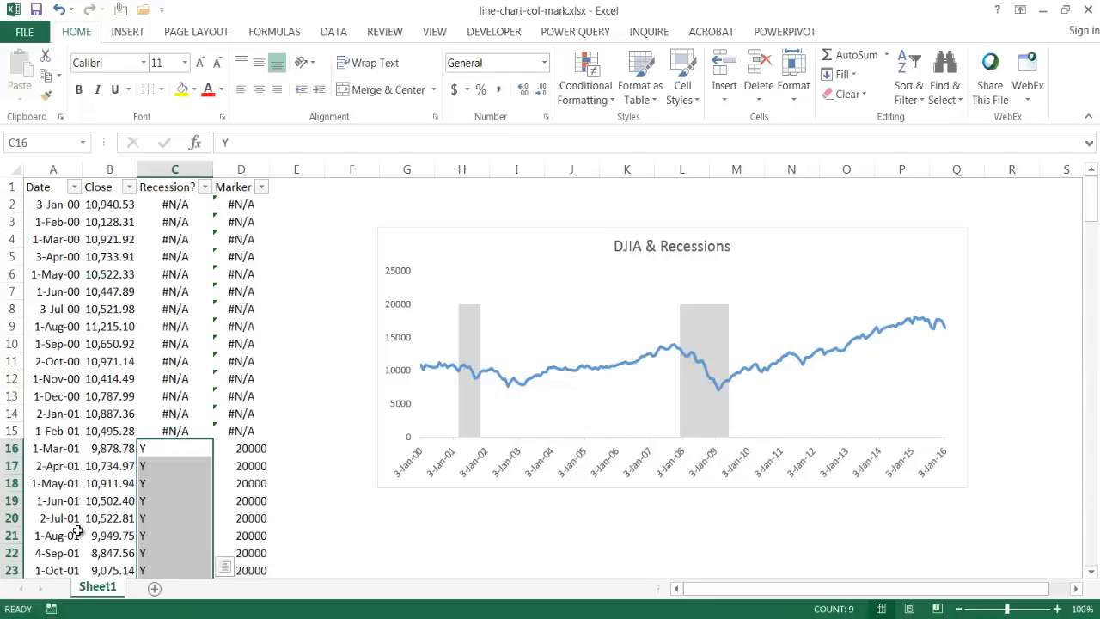
{"action": "mouse_move", "coordinate": [756, 461]}
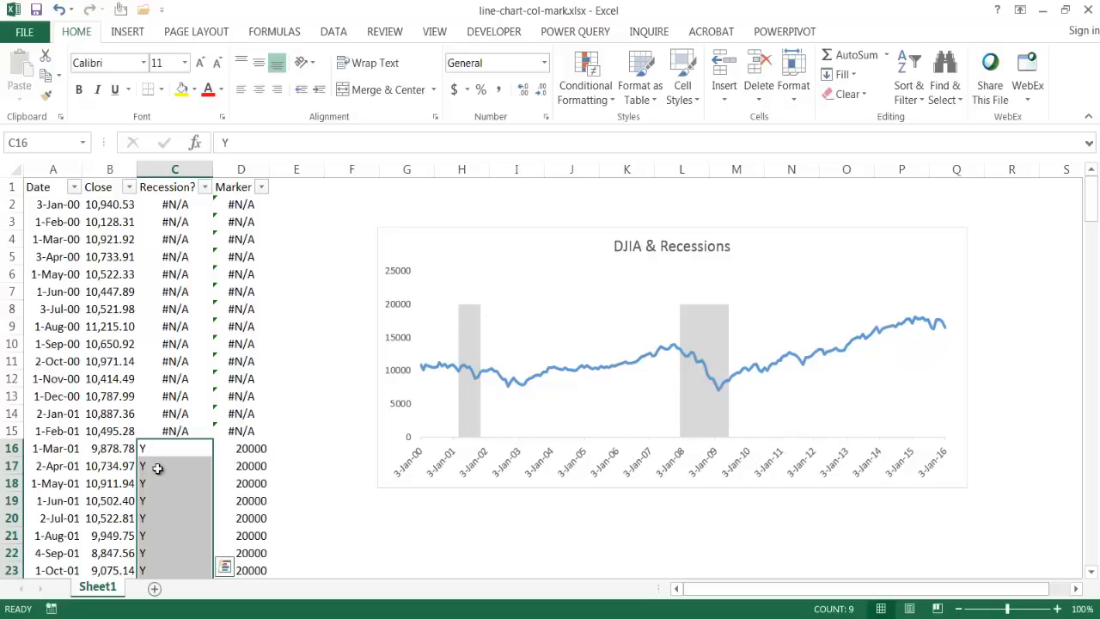
{"action": "mouse_move", "coordinate": [696, 255]}
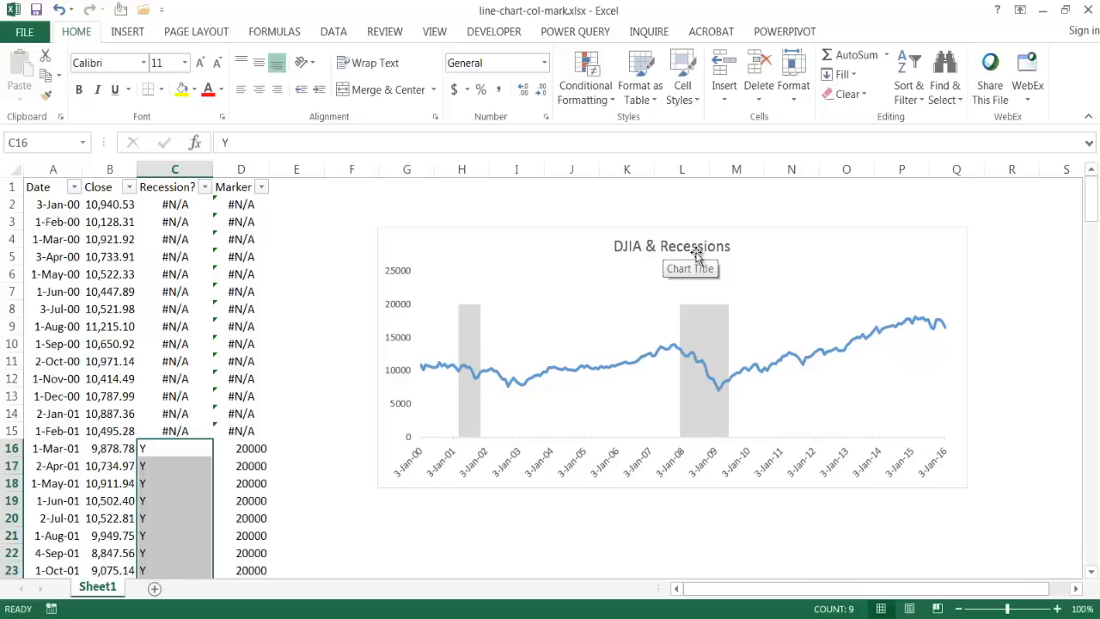
{"action": "mouse_move", "coordinate": [175, 198]}
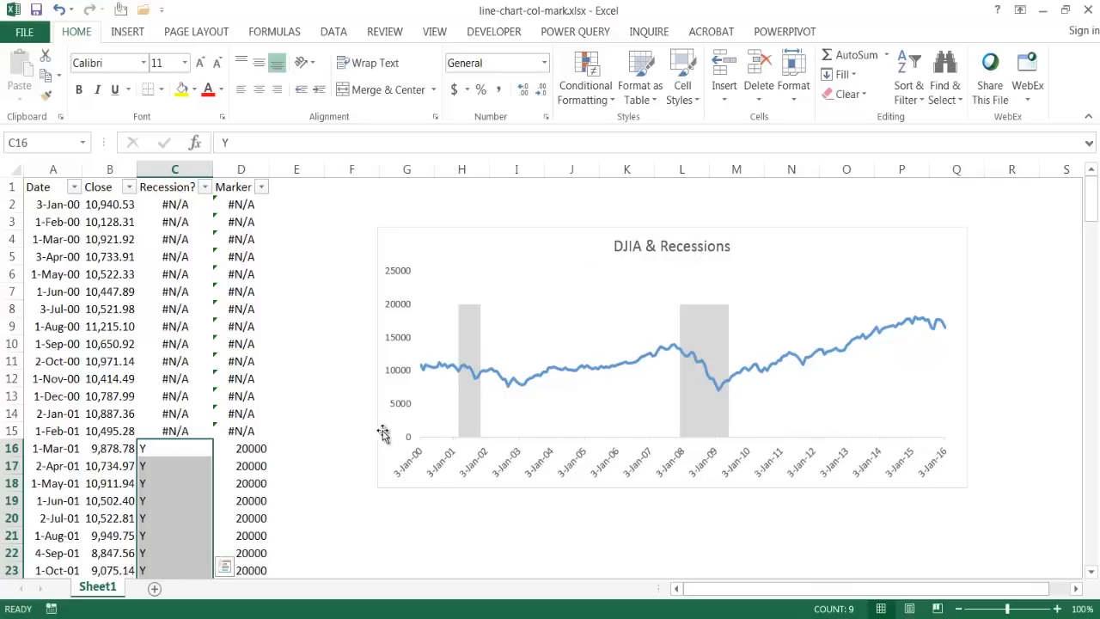
{"action": "mouse_move", "coordinate": [471, 337]}
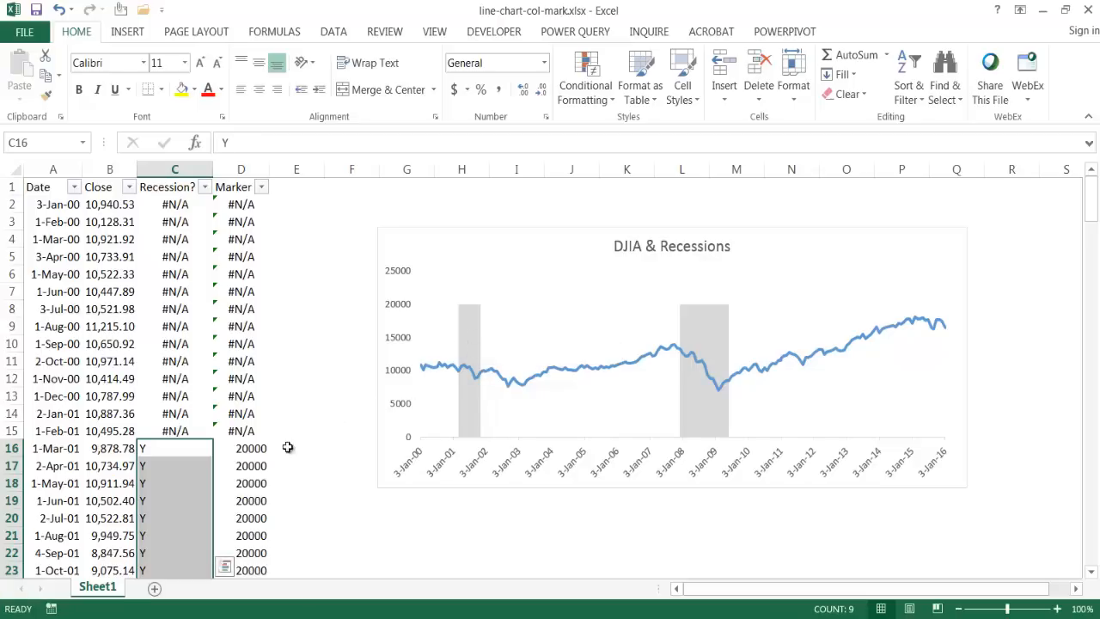
{"action": "mouse_move", "coordinate": [421, 316]}
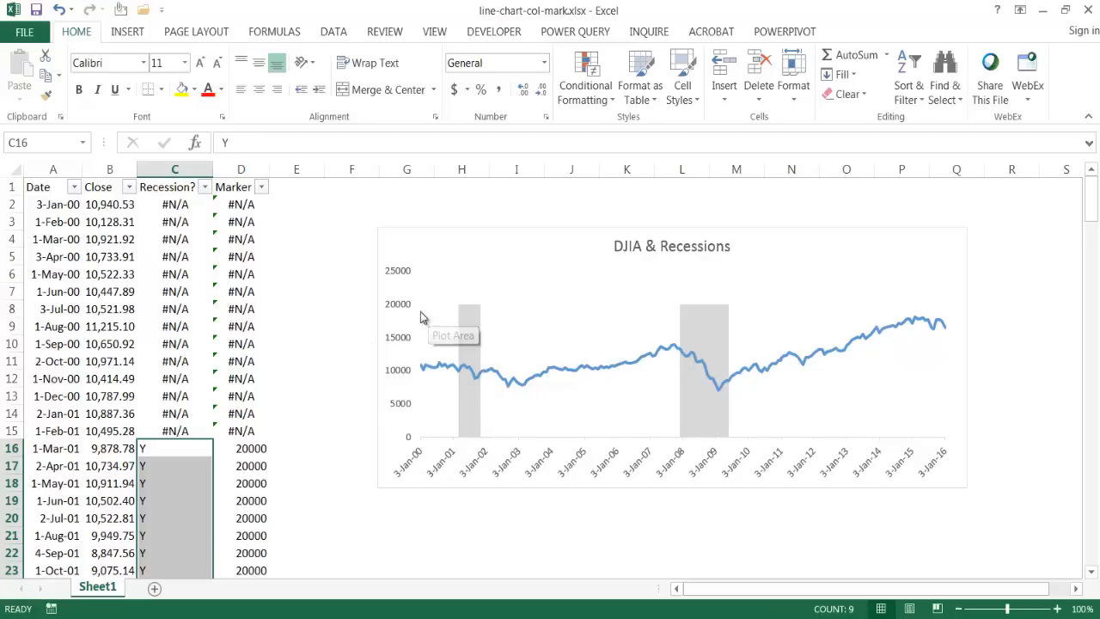
{"action": "mouse_move", "coordinate": [404, 313]}
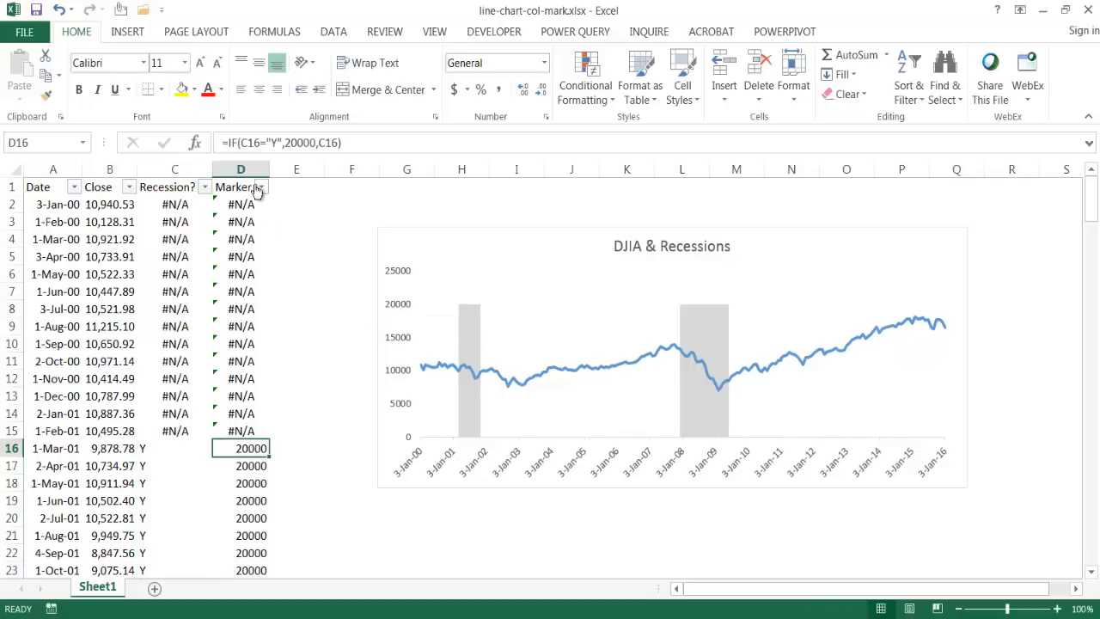
{"action": "mouse_move", "coordinate": [327, 318]}
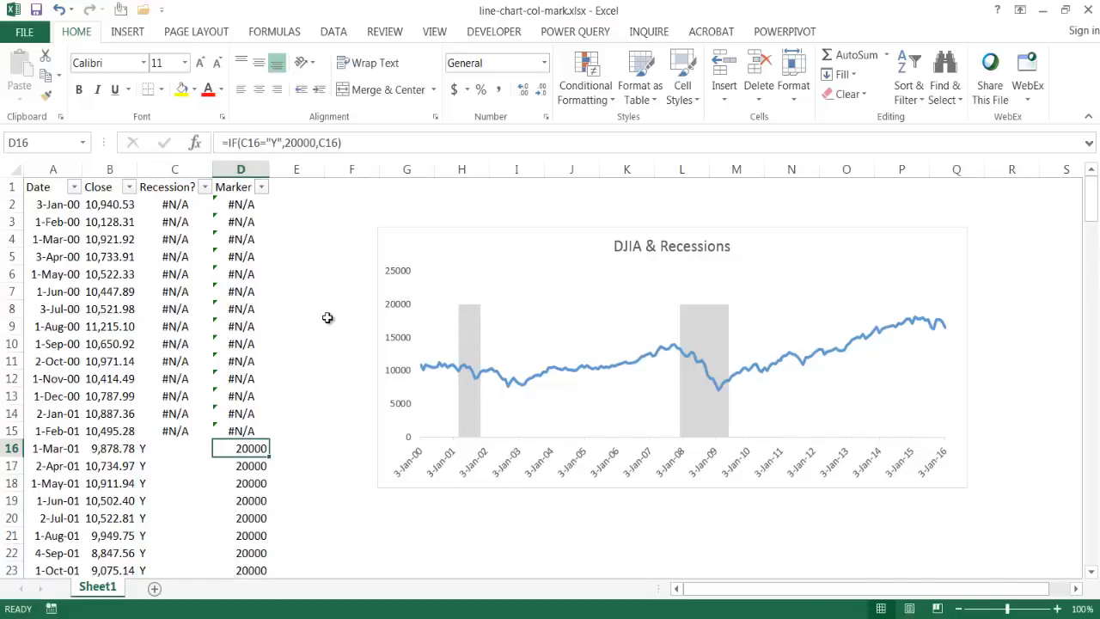
{"action": "left_click", "coordinate": [461, 552]}
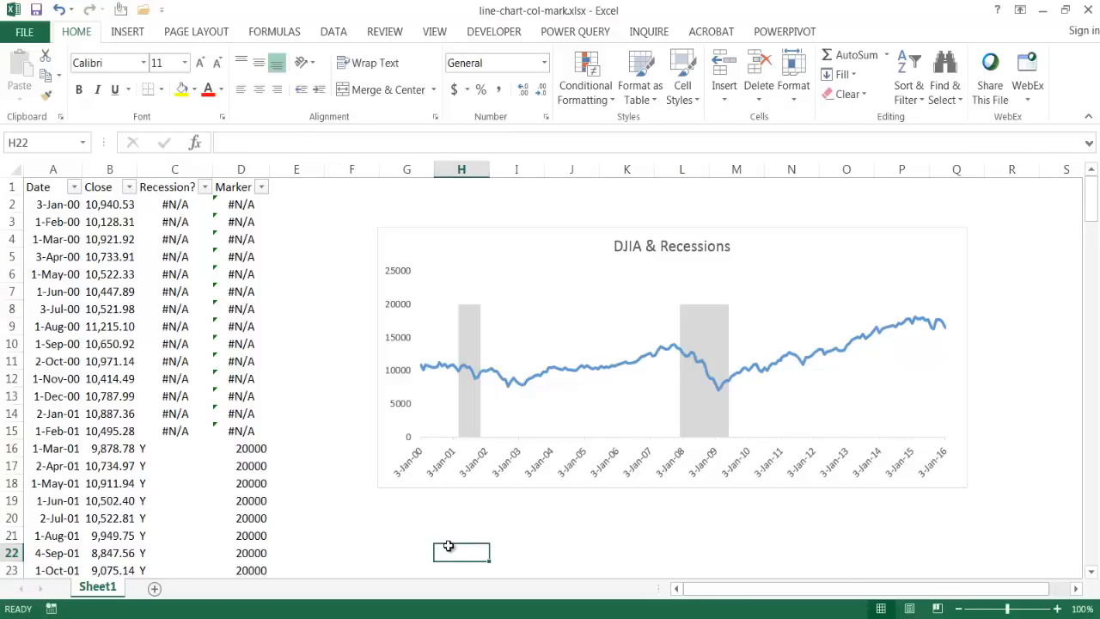
{"action": "mouse_move", "coordinate": [588, 363]}
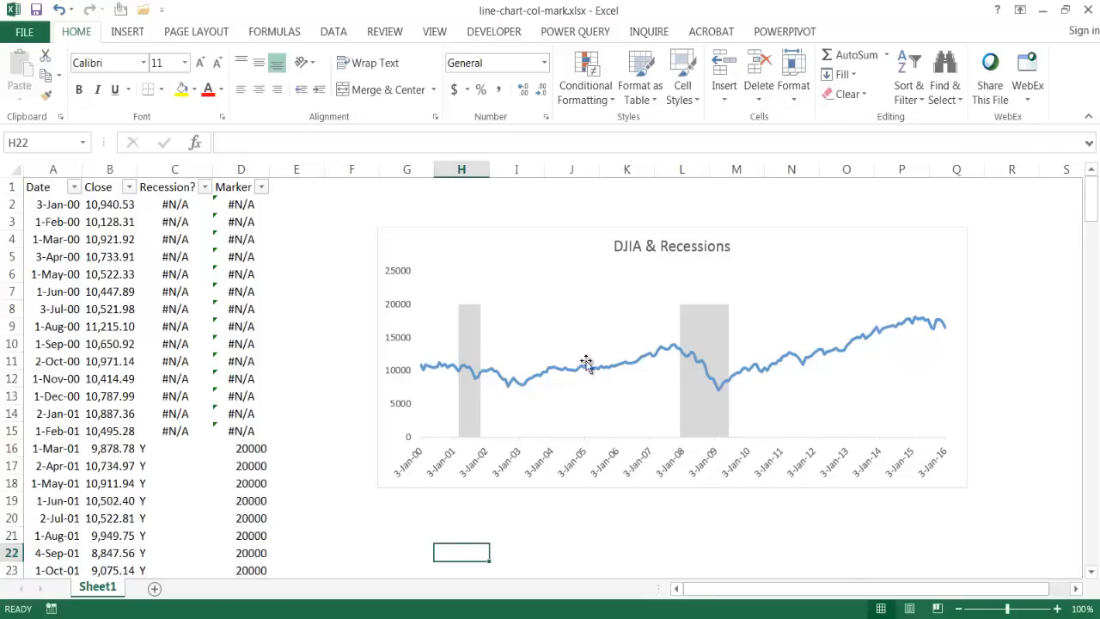
{"action": "mouse_move", "coordinate": [695, 351]}
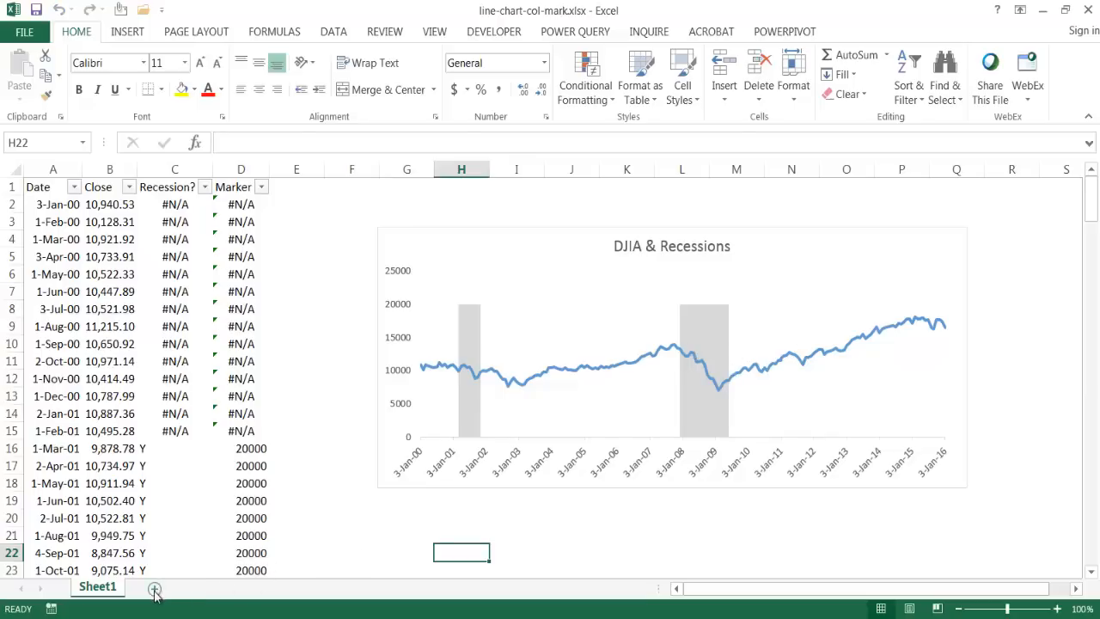
- Add a new Sheet3 and copy the Date and Close columns from Sheet1
{"action": "left_click", "coordinate": [154, 589]}
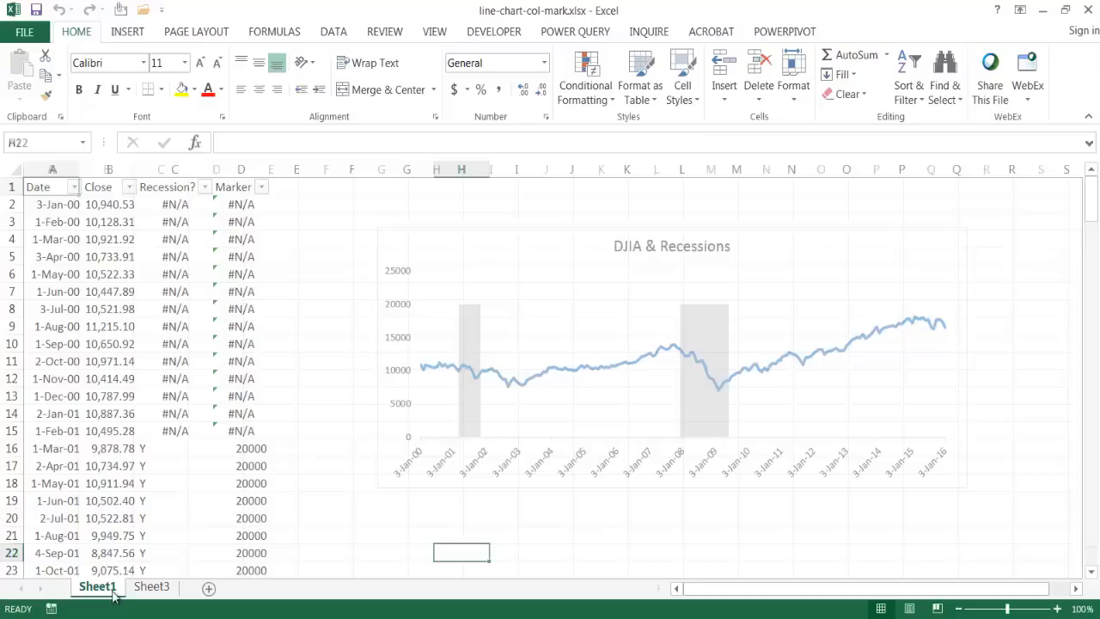
{"action": "left_click", "coordinate": [52, 186]}
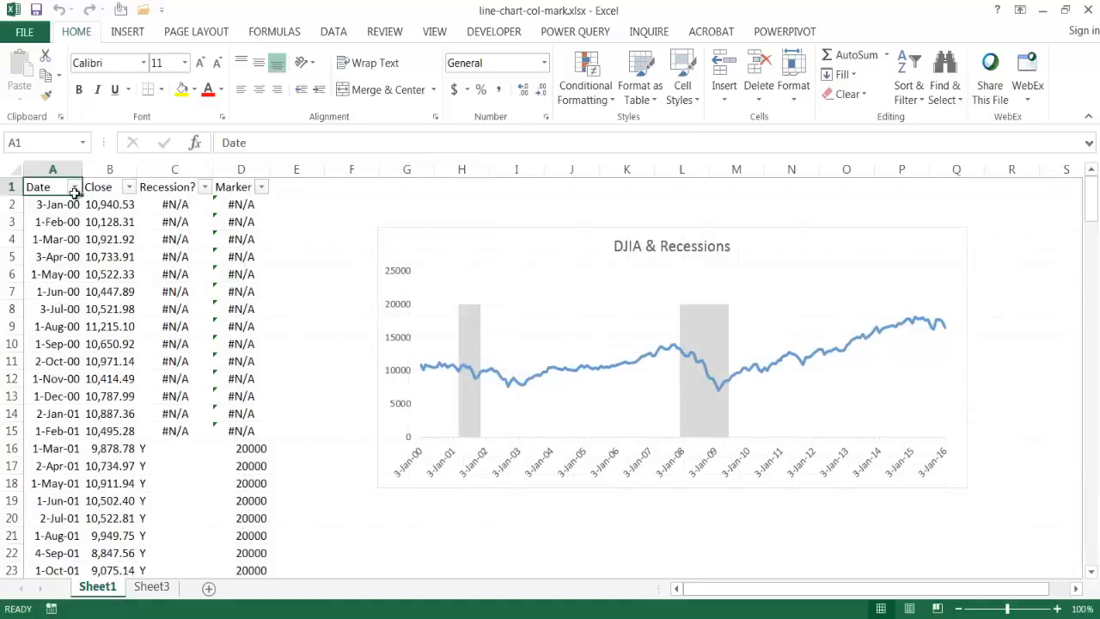
{"action": "left_click", "coordinate": [110, 185]}
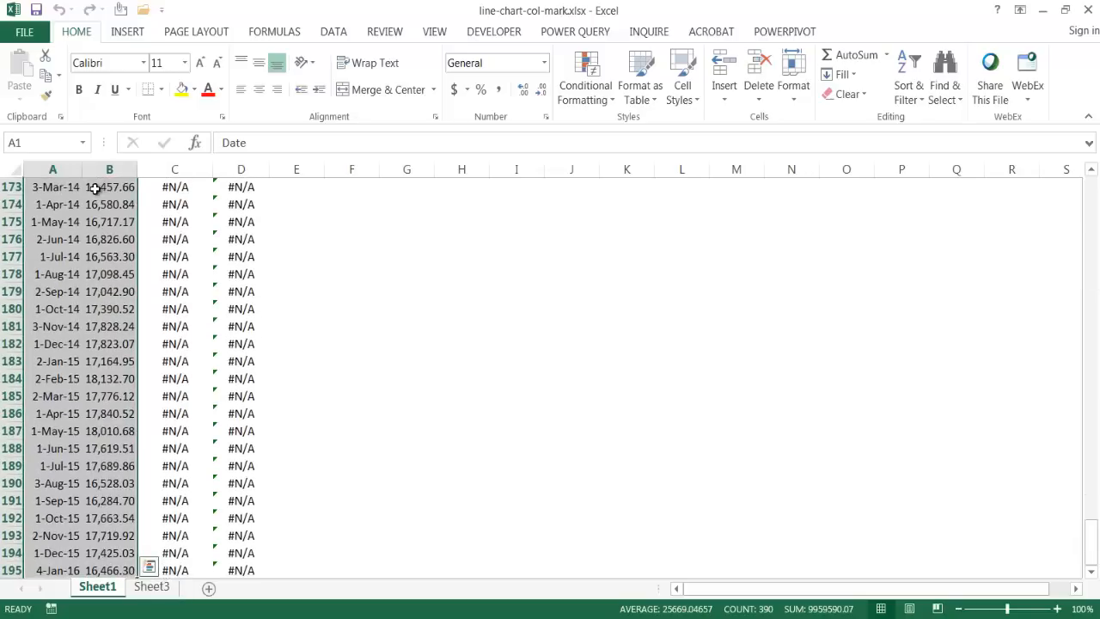
{"action": "key", "text": "ctrl+c"}
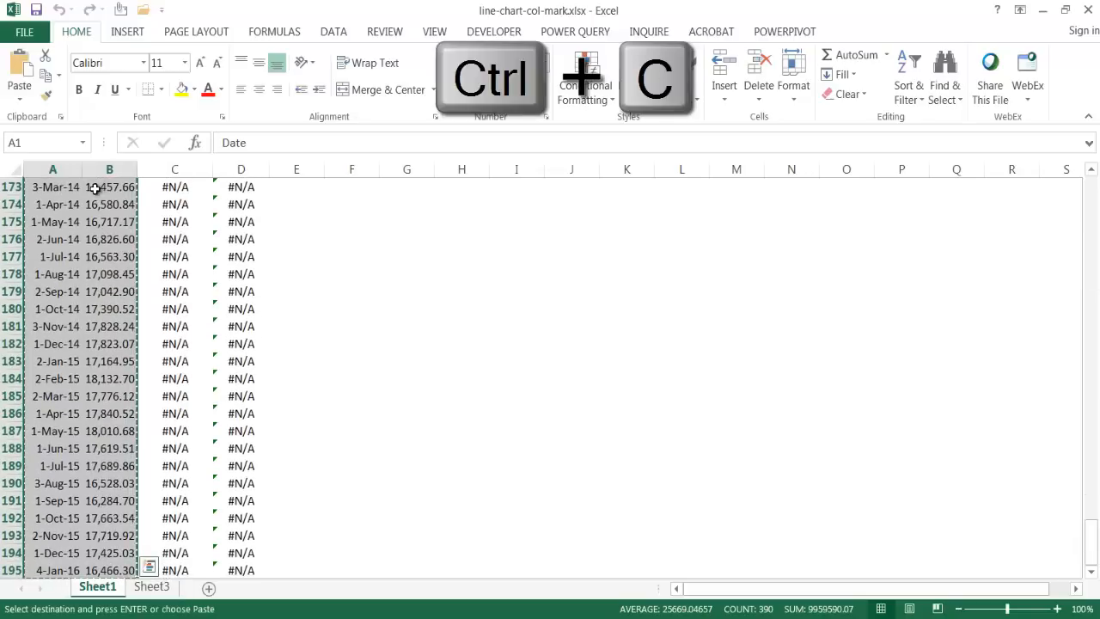
- Paste the Date and Close data onto Sheet3 and select a cell inside it
{"action": "left_click", "coordinate": [151, 586]}
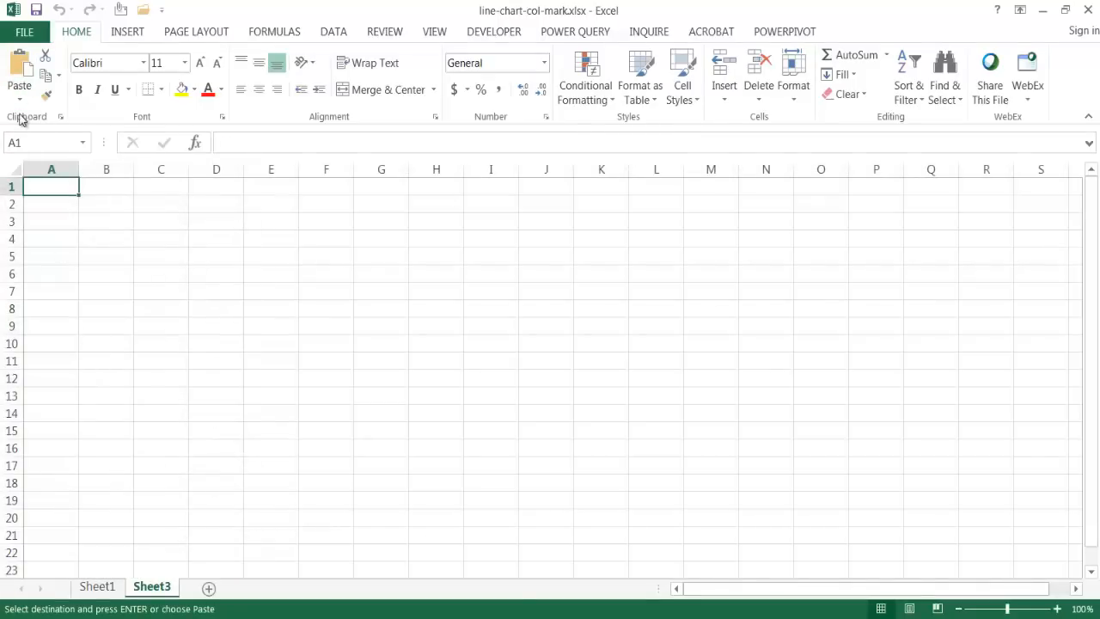
{"action": "key", "text": "ctrl+v"}
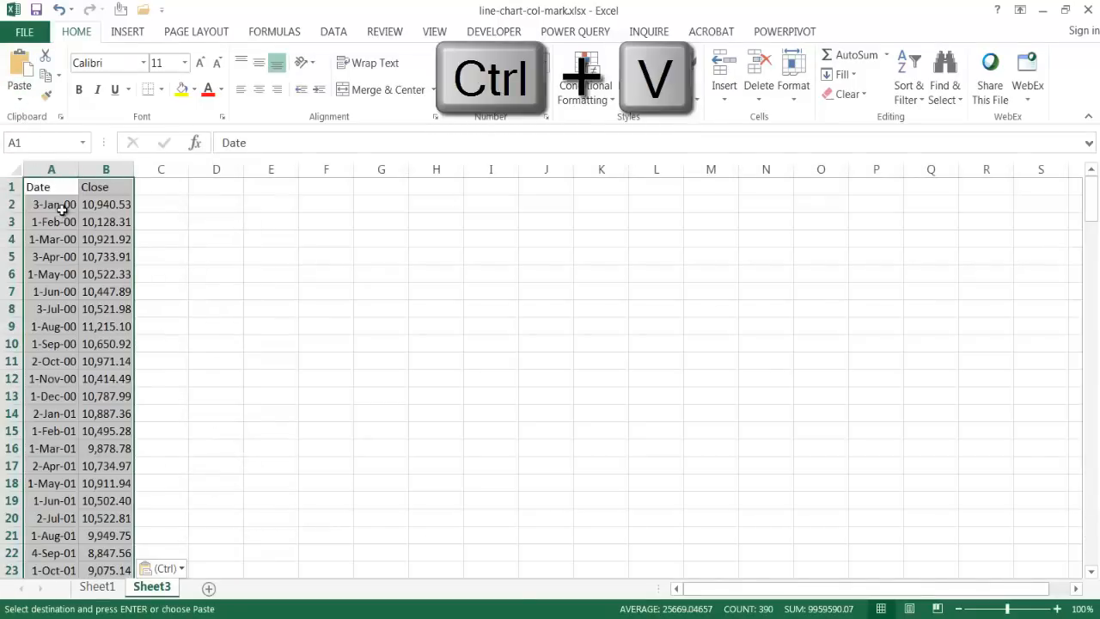
{"action": "left_click", "coordinate": [107, 327]}
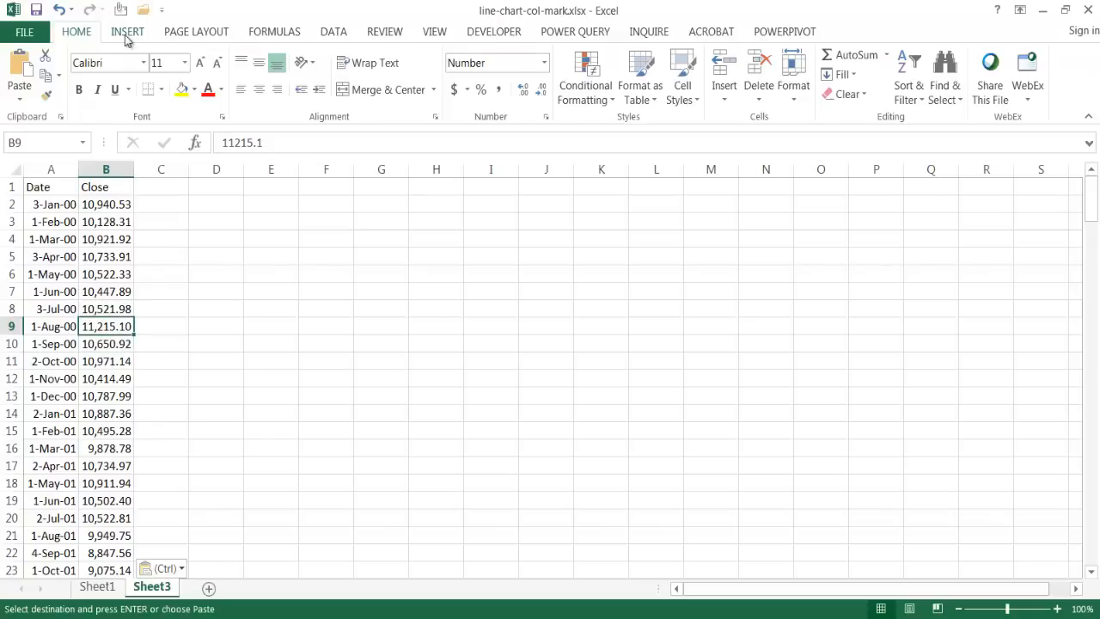
- Insert a line chart of the Close prices and widen it
{"action": "left_click", "coordinate": [127, 31]}
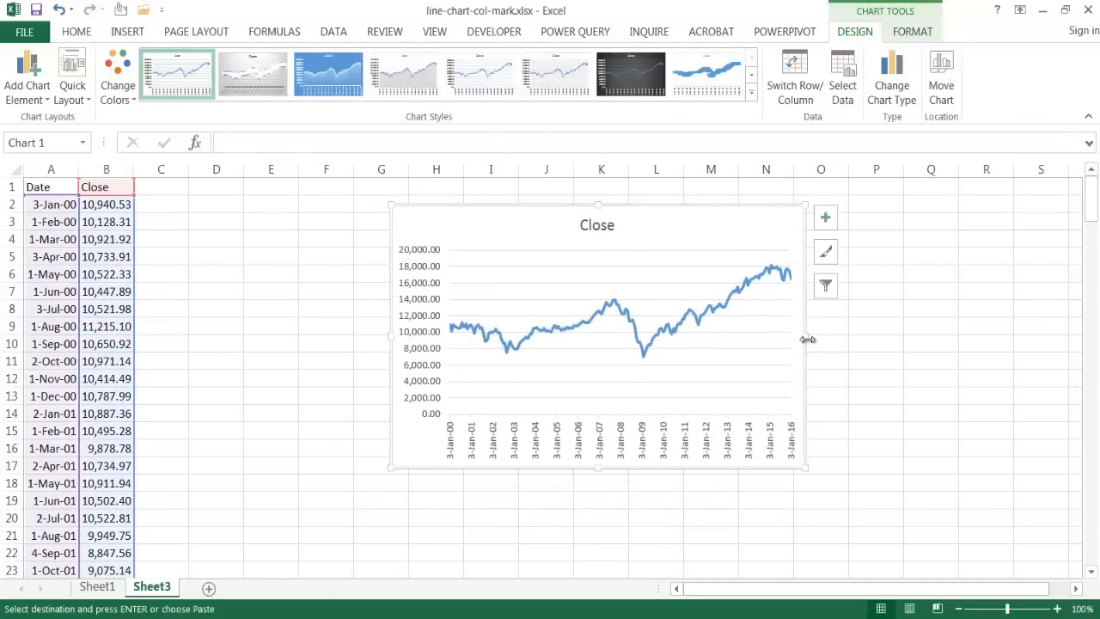
{"action": "left_click_drag", "start_coordinate": [805, 341], "coordinate": [989, 340]}
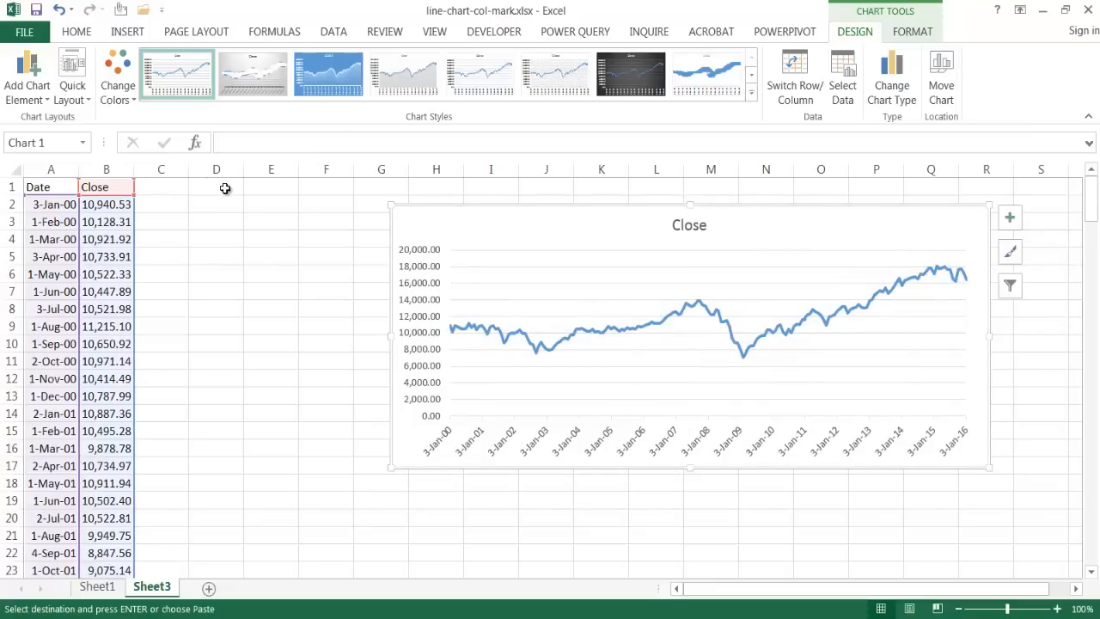
{"action": "mouse_move", "coordinate": [179, 200]}
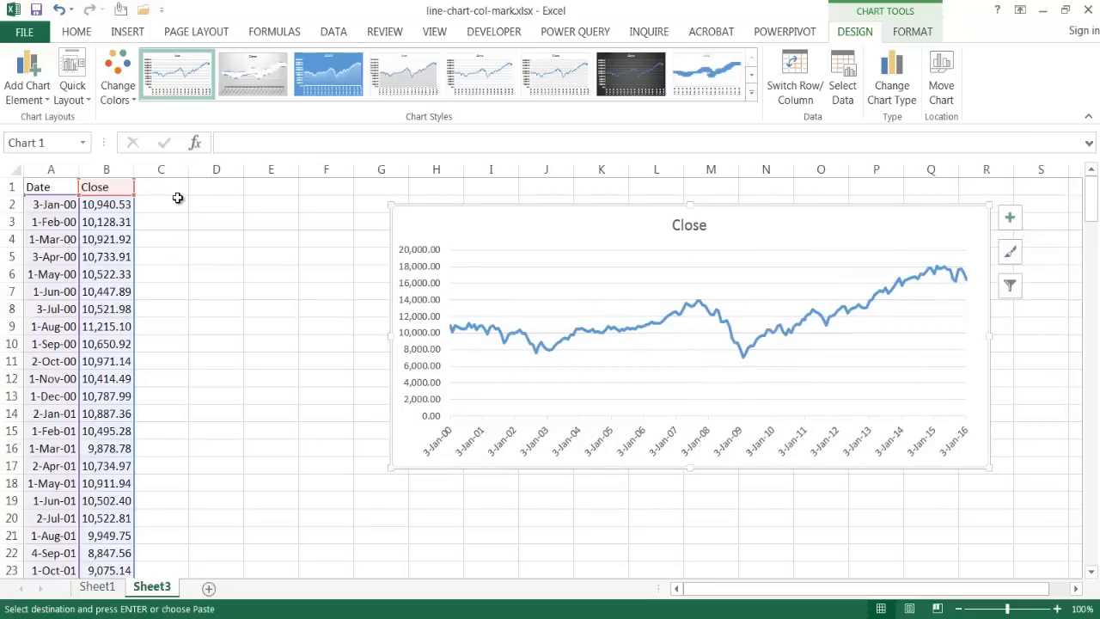
- Enter Recession? in C1 and Marker in D1 as new headings
{"action": "left_click", "coordinate": [161, 186]}
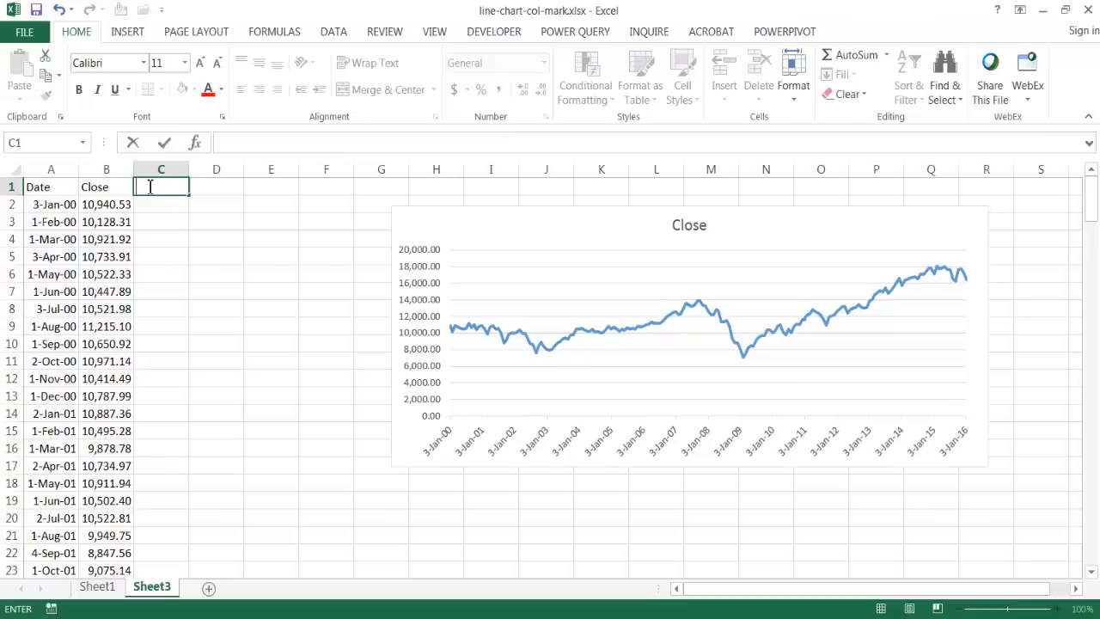
{"action": "type", "text": "Recession?"}
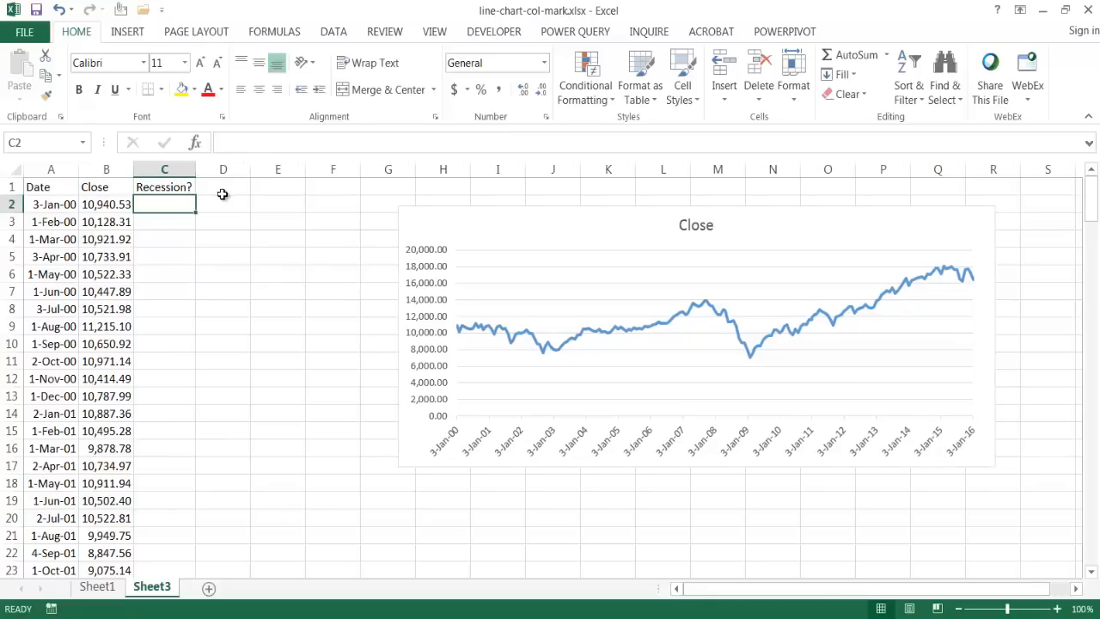
{"action": "type", "text": "Ma"}
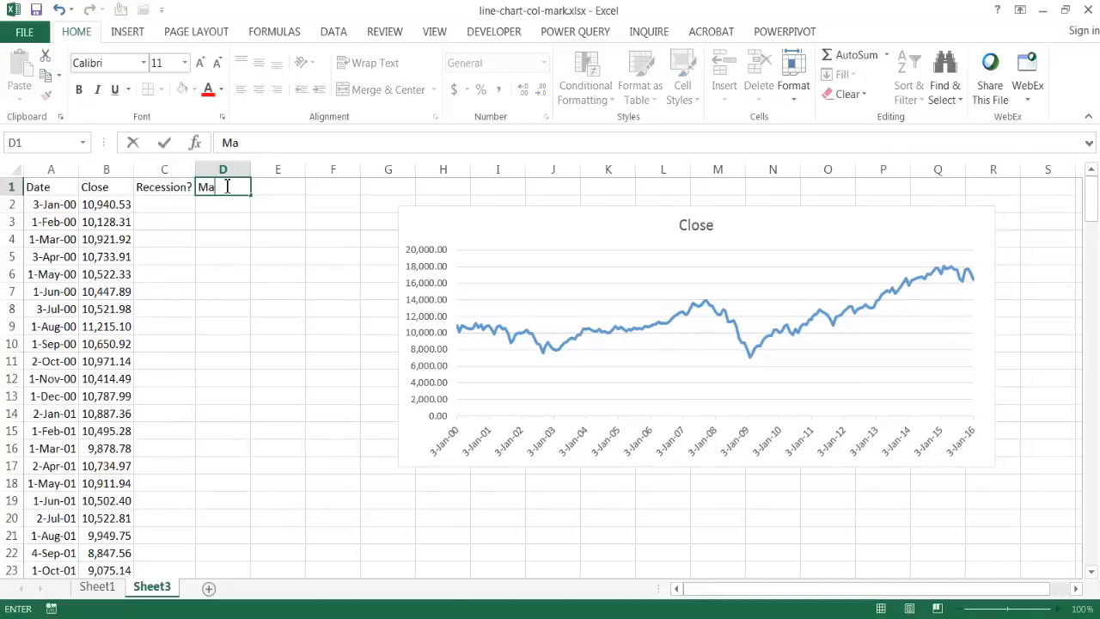
{"action": "type", "text": "rker"}
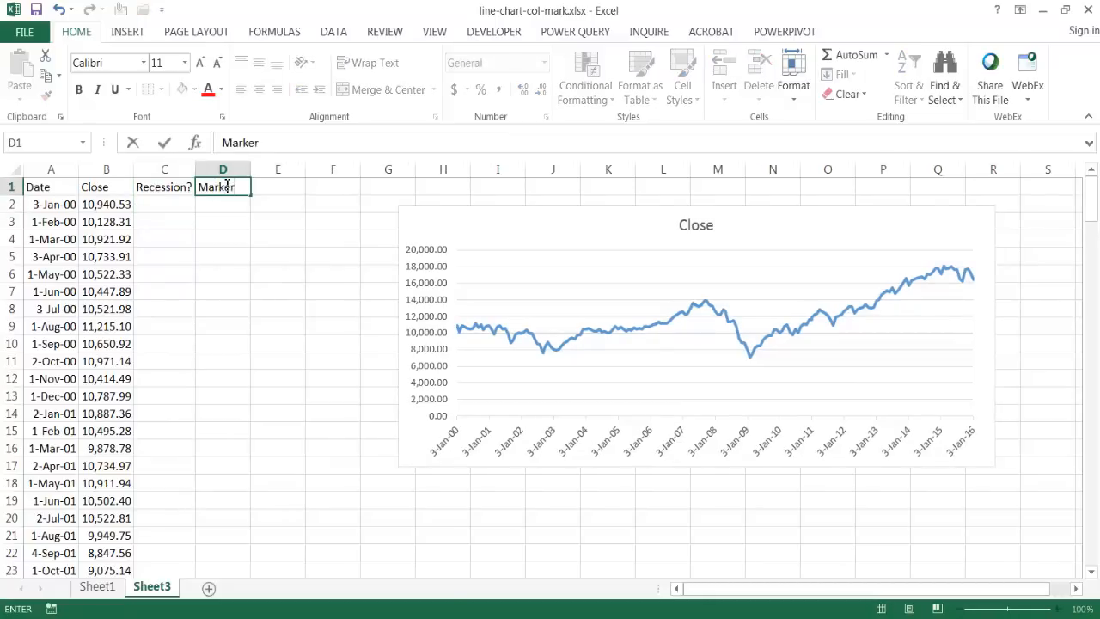
- Enter =NA() in C2 and fill it down the Recession? column
{"action": "left_click", "coordinate": [165, 203]}
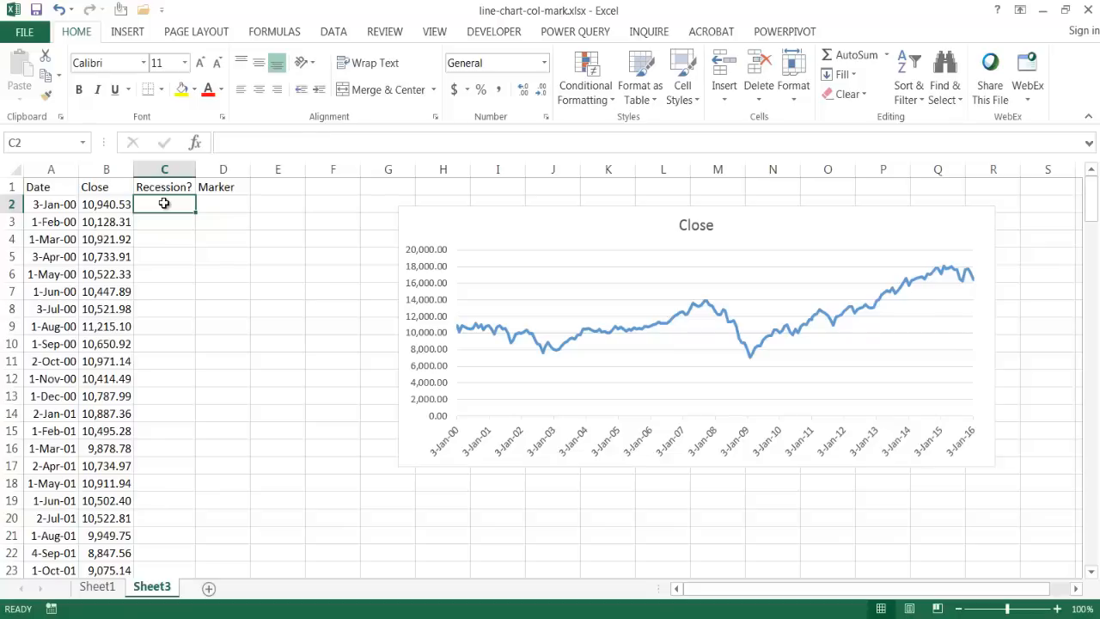
{"action": "type", "text": "="}
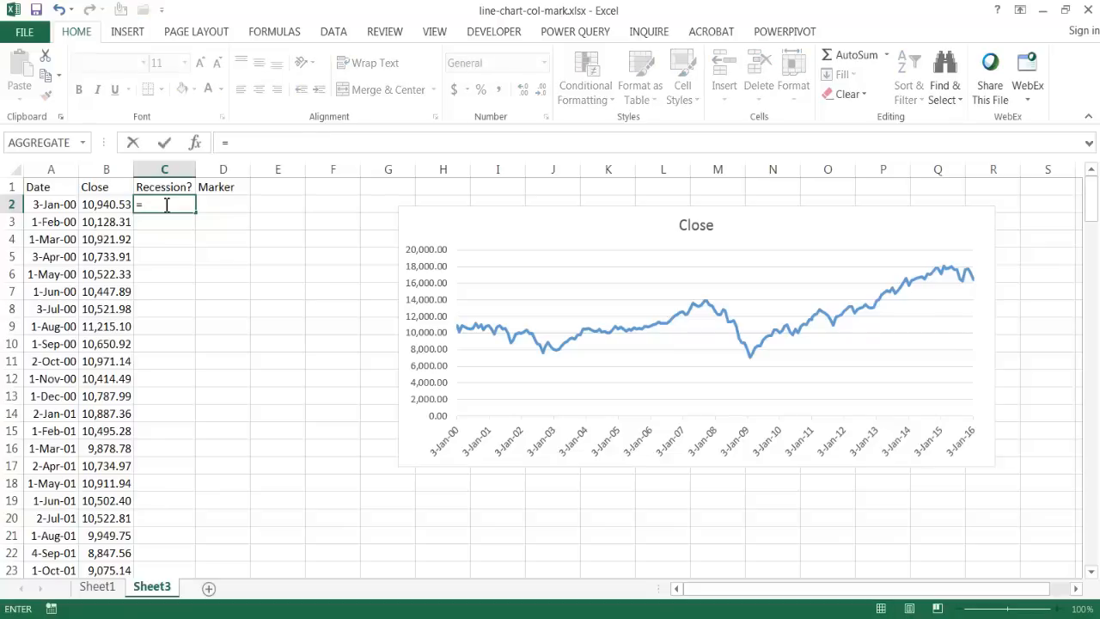
{"action": "type", "text": "na"}
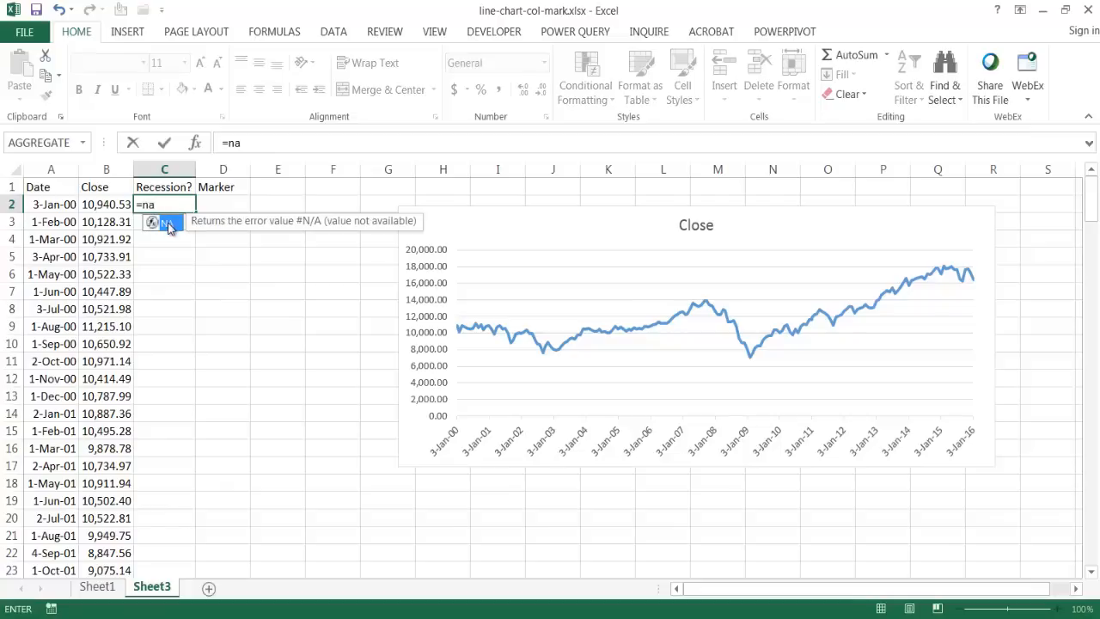
{"action": "key", "text": "Return"}
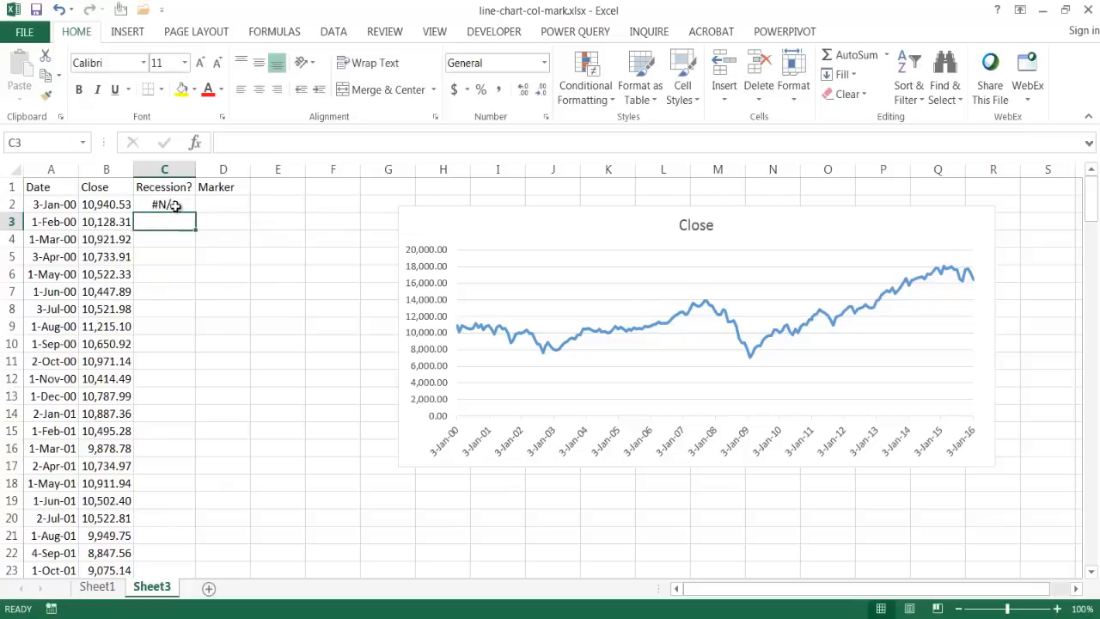
{"action": "left_click", "coordinate": [165, 202]}
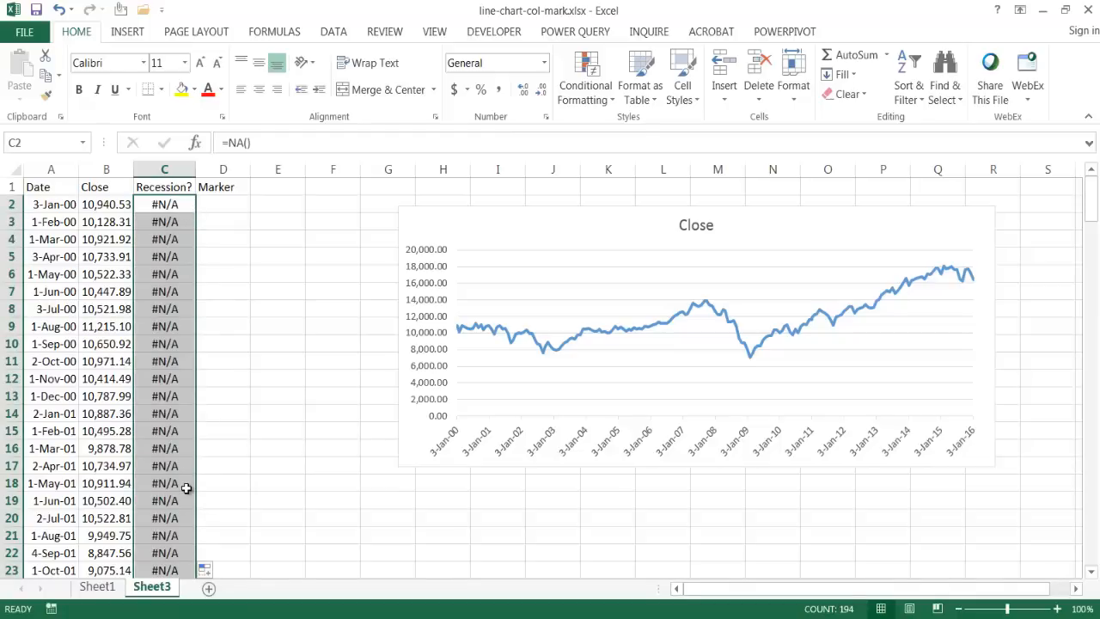
{"action": "mouse_move", "coordinate": [884, 168]}
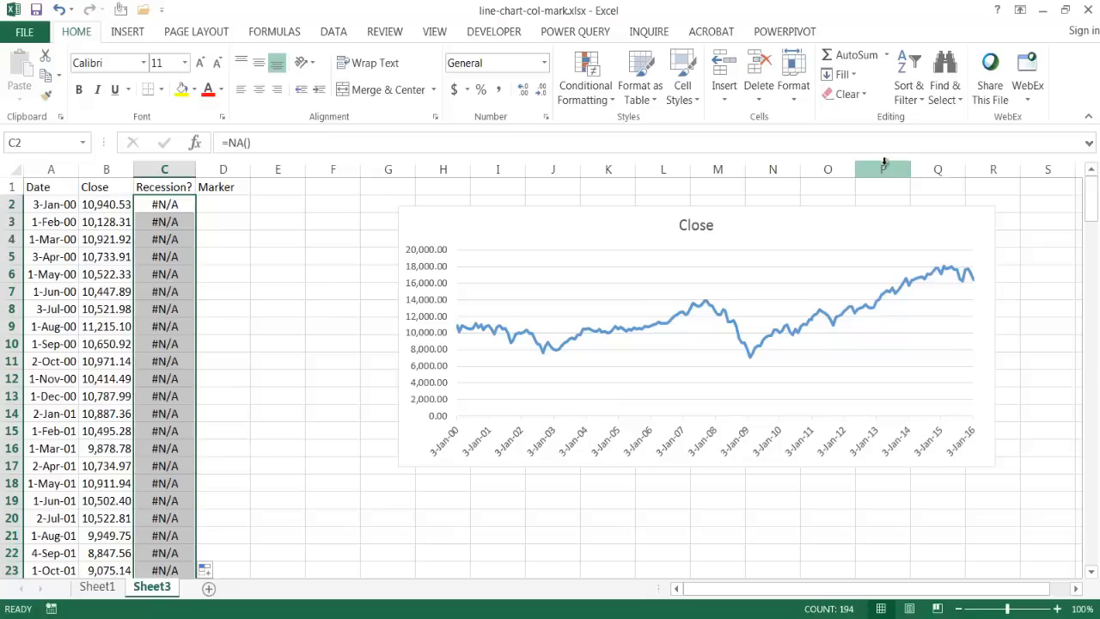
{"action": "mouse_move", "coordinate": [216, 196]}
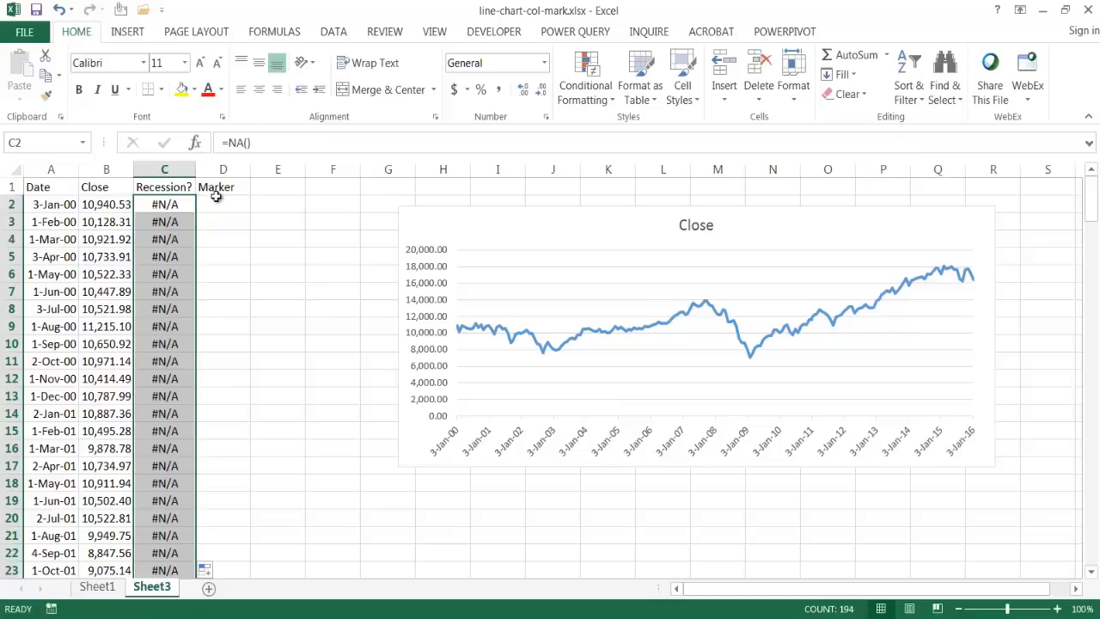
- Enter =IF(C2="Y",20000,C2) in D2 and fill it down the Marker column
{"action": "left_click", "coordinate": [223, 203]}
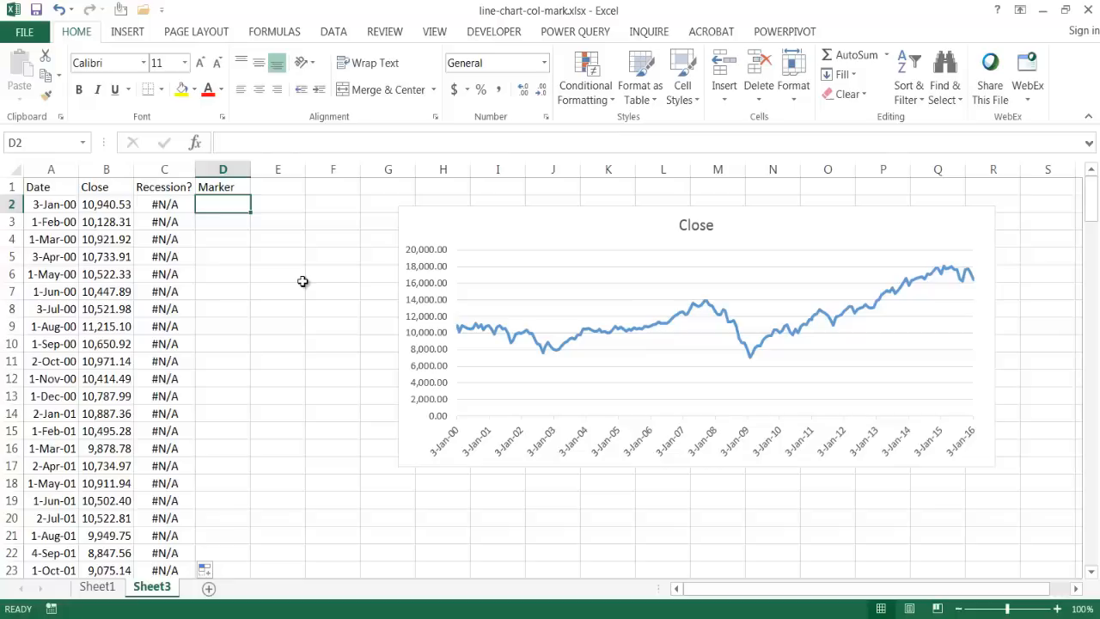
{"action": "mouse_move", "coordinate": [416, 255]}
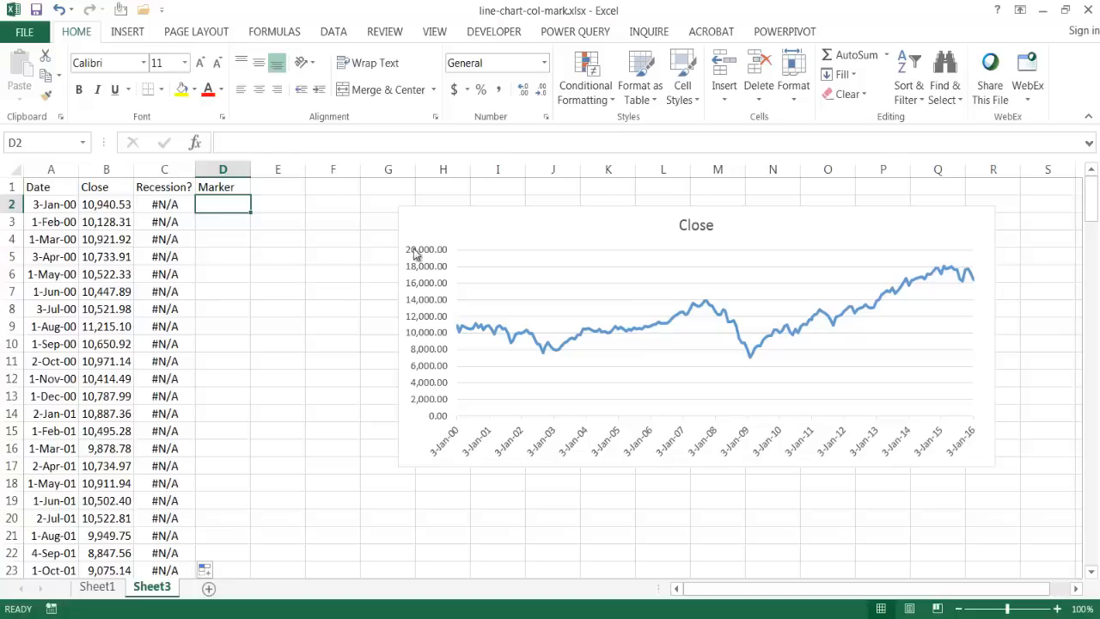
{"action": "mouse_move", "coordinate": [438, 255]}
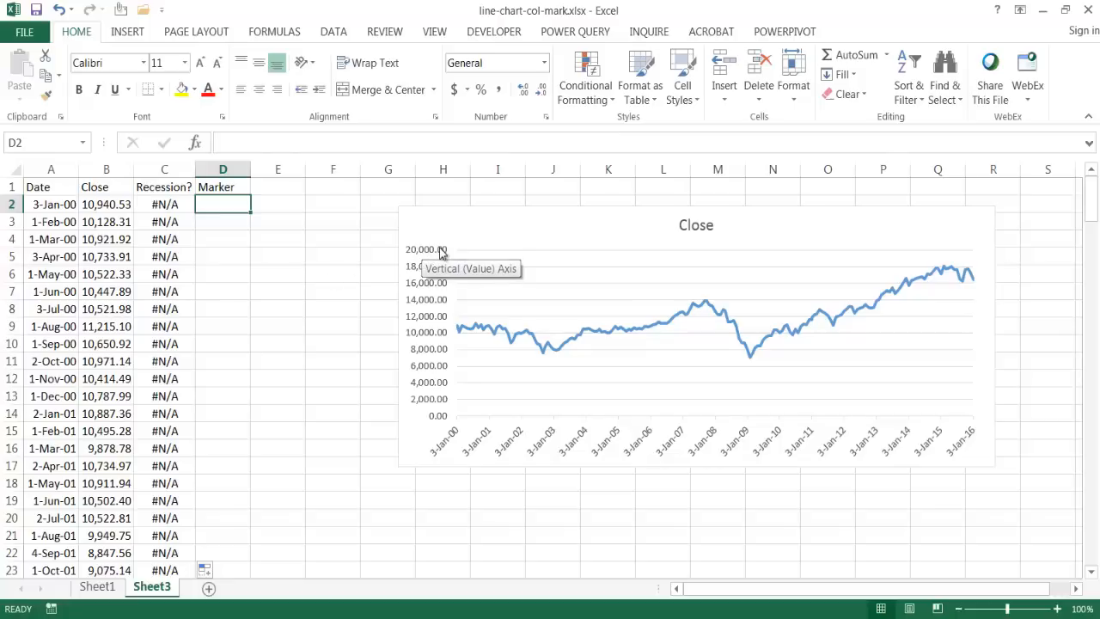
{"action": "mouse_move", "coordinate": [438, 330]}
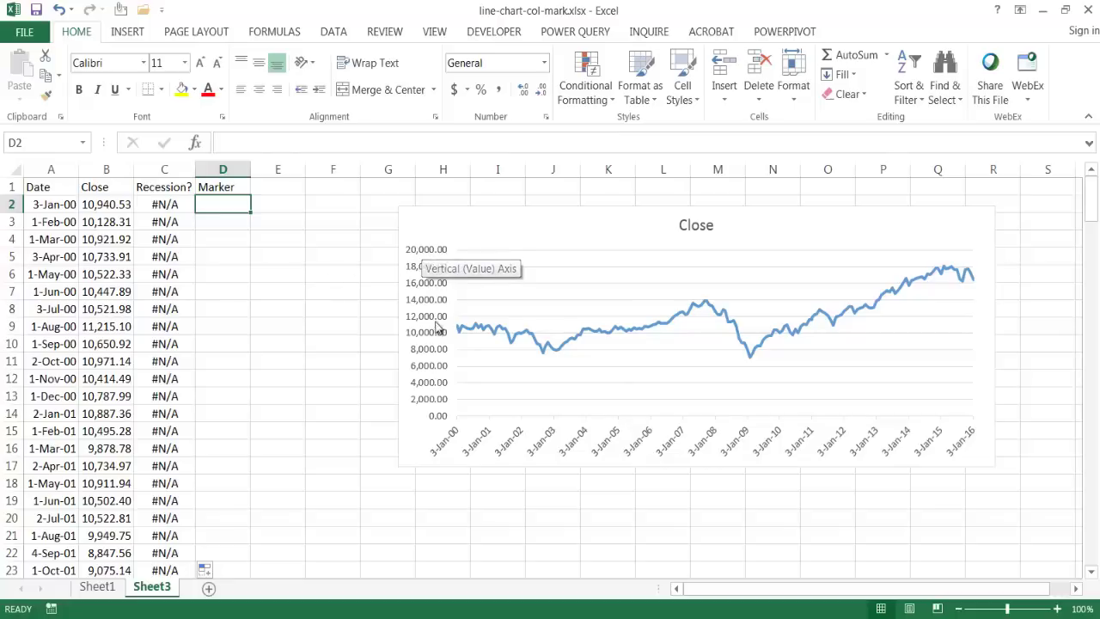
{"action": "mouse_move", "coordinate": [232, 217]}
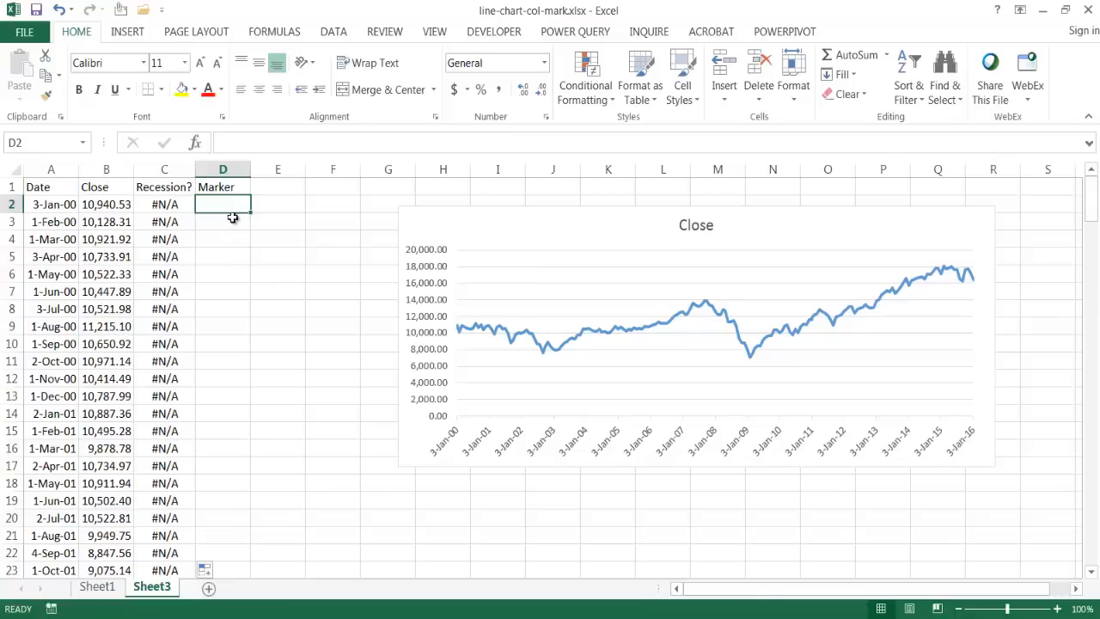
{"action": "type", "text": "=IF(C2"}
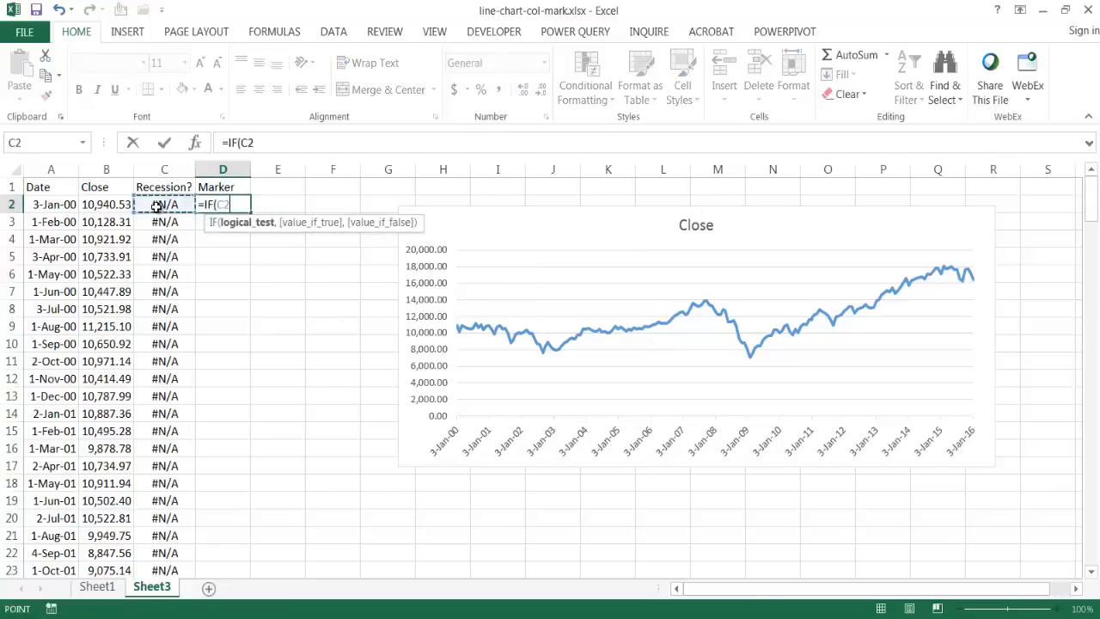
{"action": "type", "text": "="}
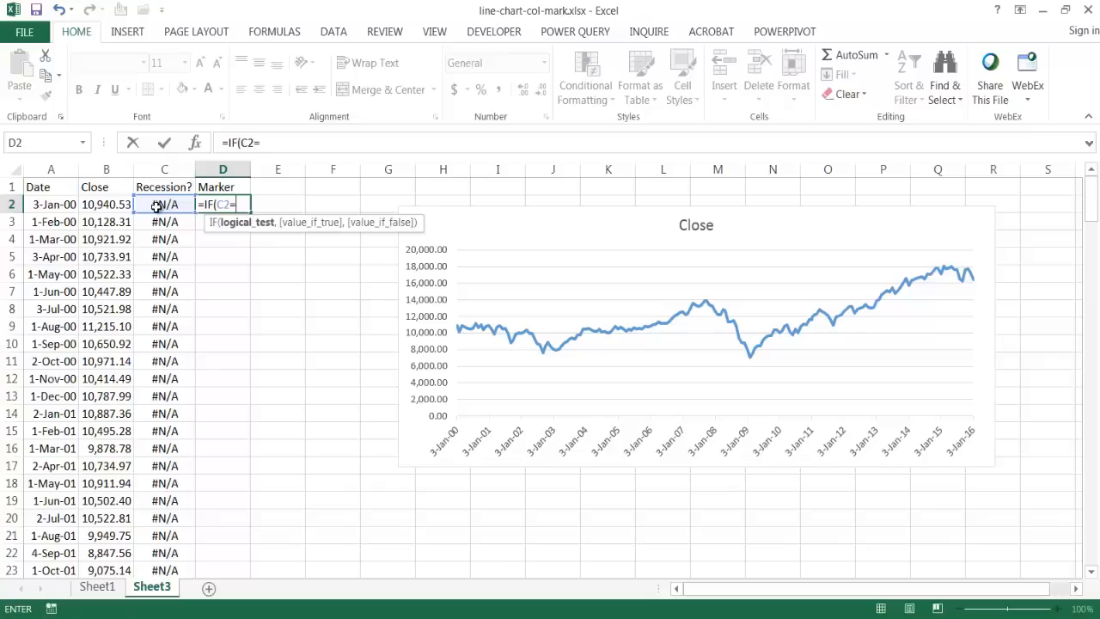
{"action": "type", "text": "=\"Y\""}
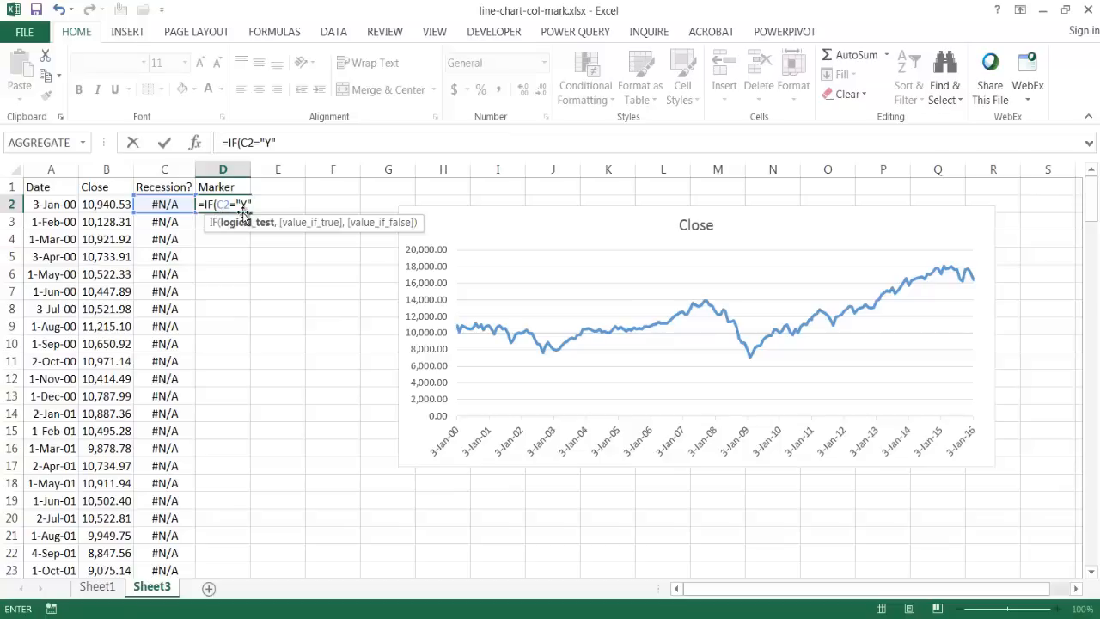
{"action": "type", "text": ","}
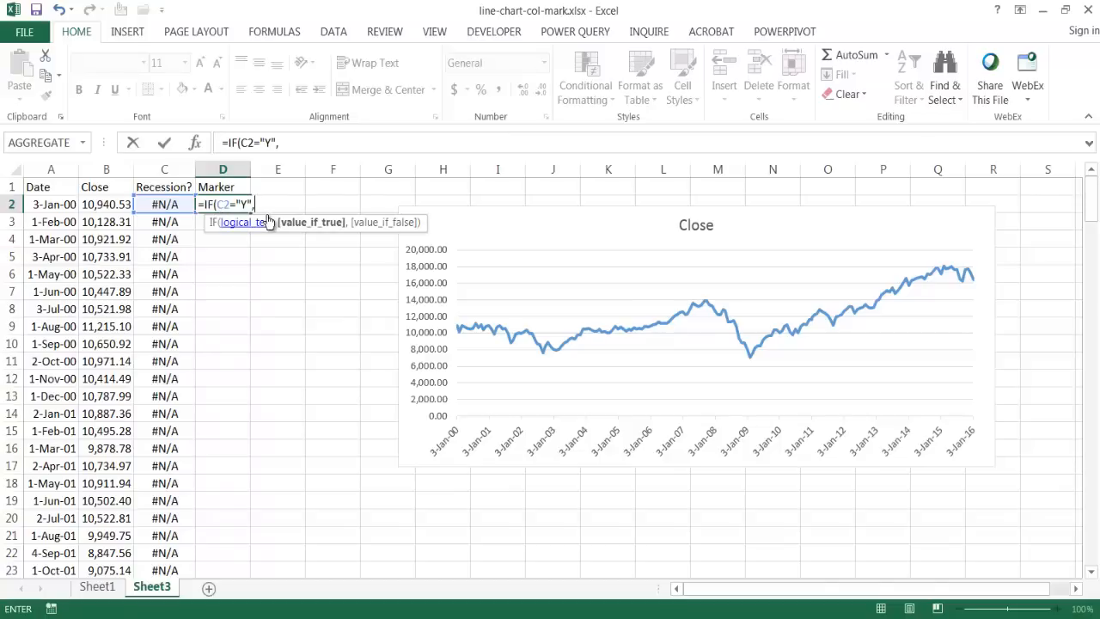
{"action": "type", "text": "200"}
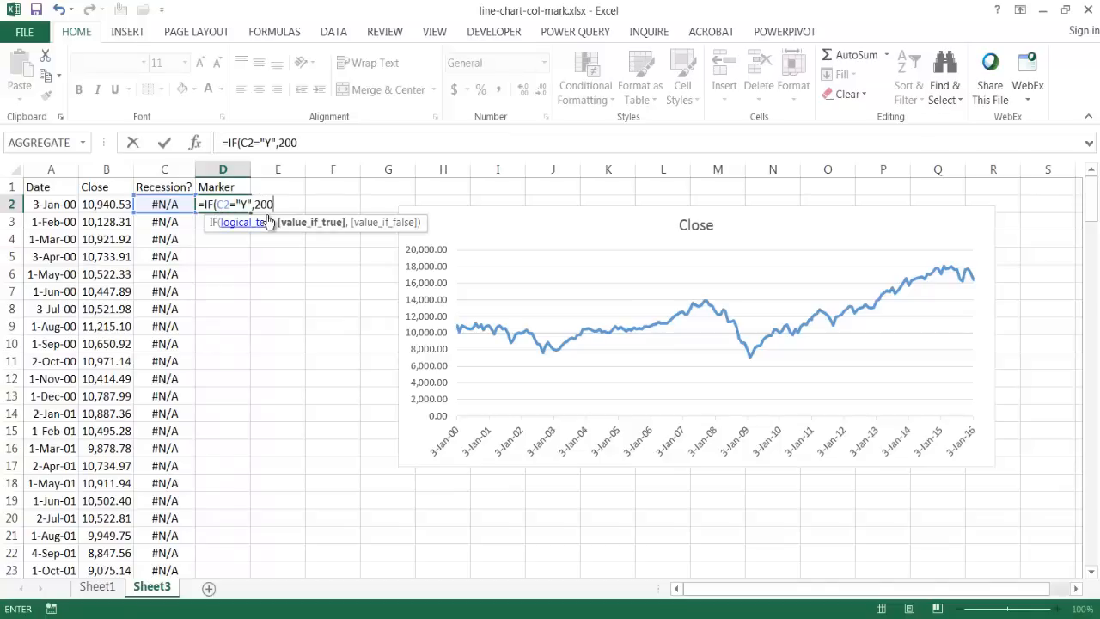
{"action": "type", "text": "00"}
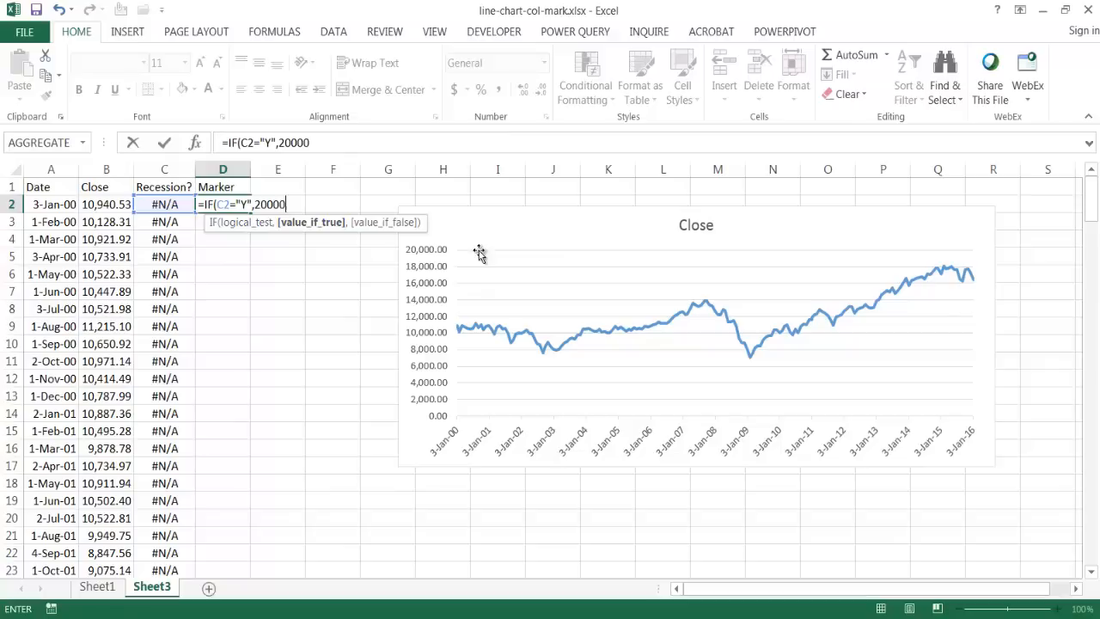
{"action": "mouse_move", "coordinate": [753, 254]}
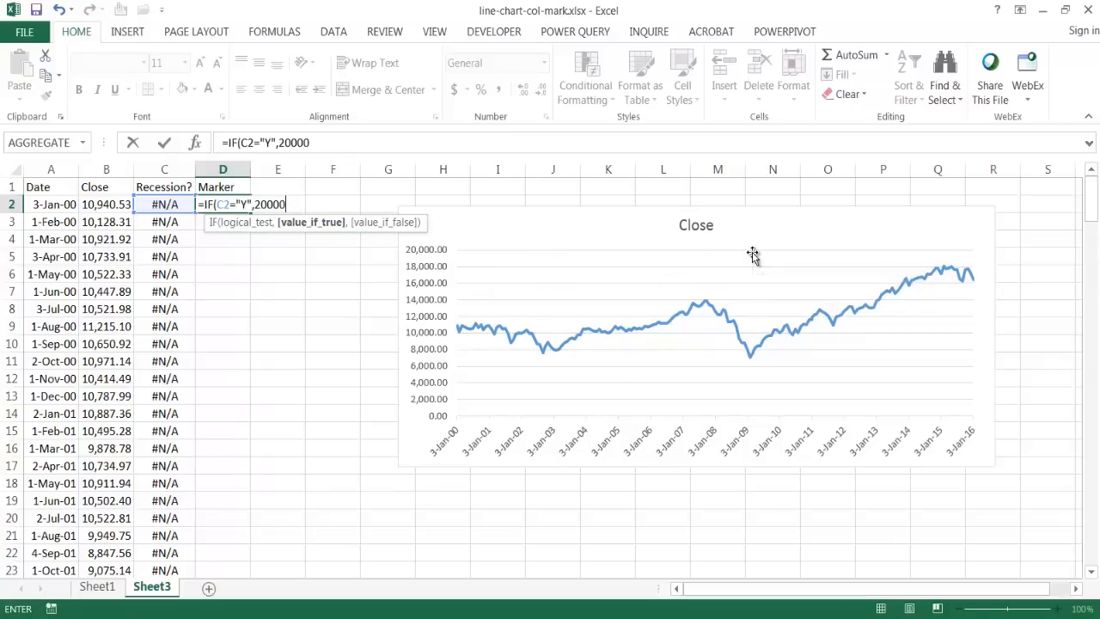
{"action": "type", "text": ","}
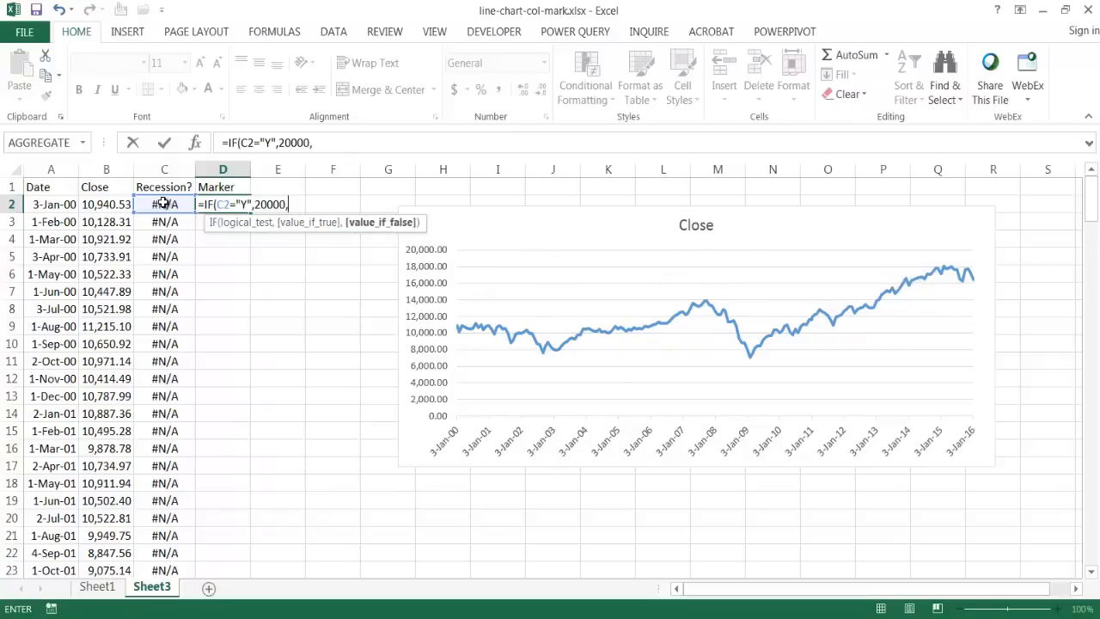
{"action": "left_click", "coordinate": [165, 203]}
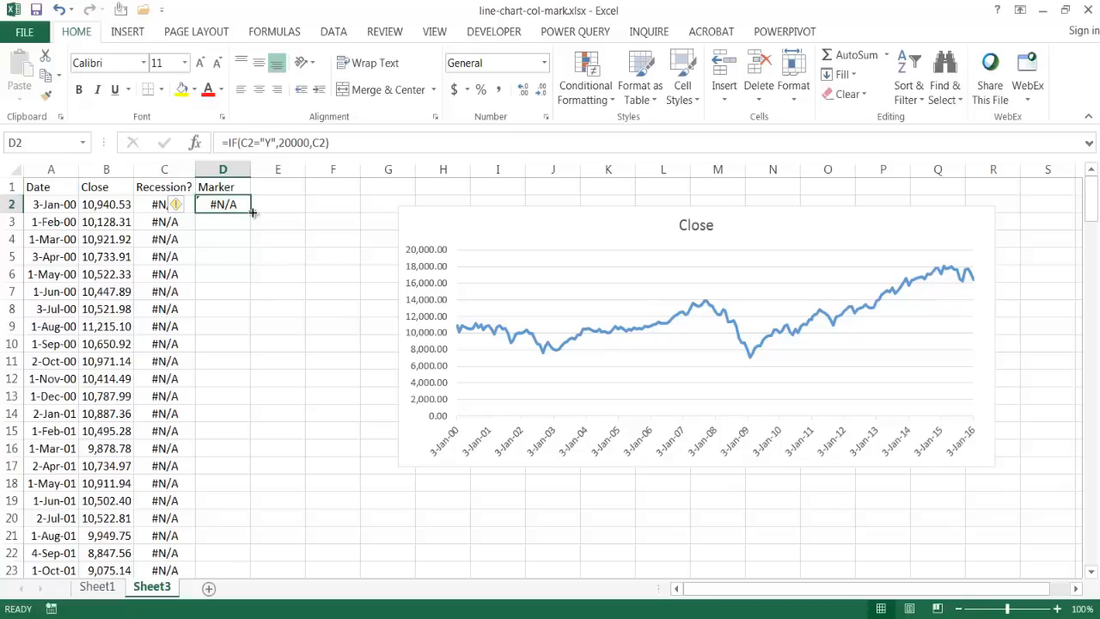
{"action": "left_click_drag", "start_coordinate": [252, 214], "coordinate": [253, 570]}
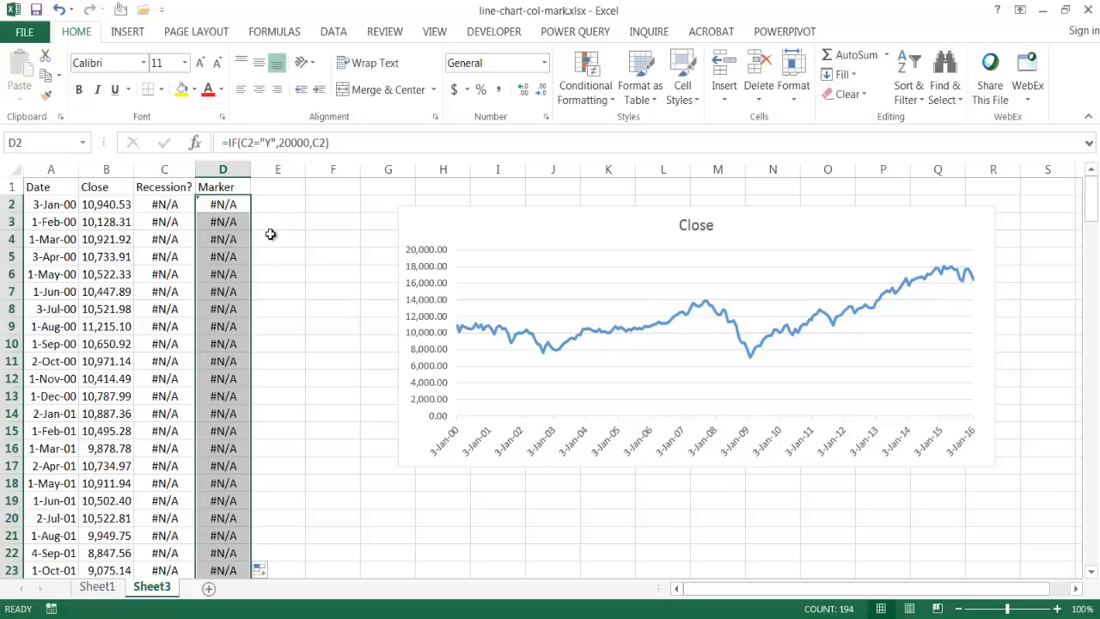
{"action": "mouse_move", "coordinate": [277, 240]}
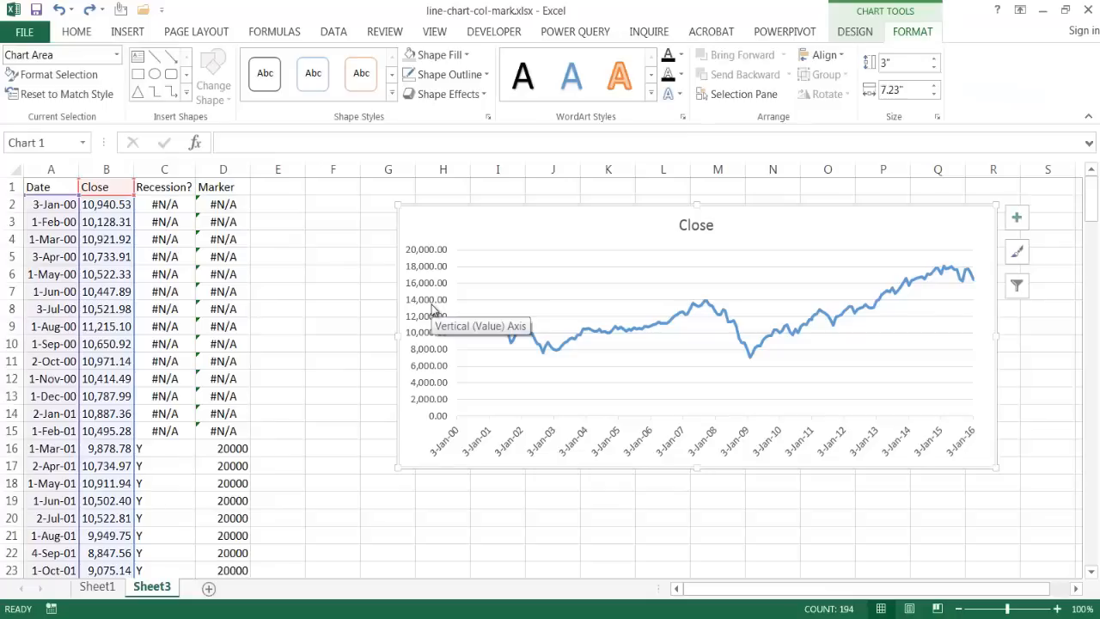
{"action": "mouse_move", "coordinate": [224, 185]}
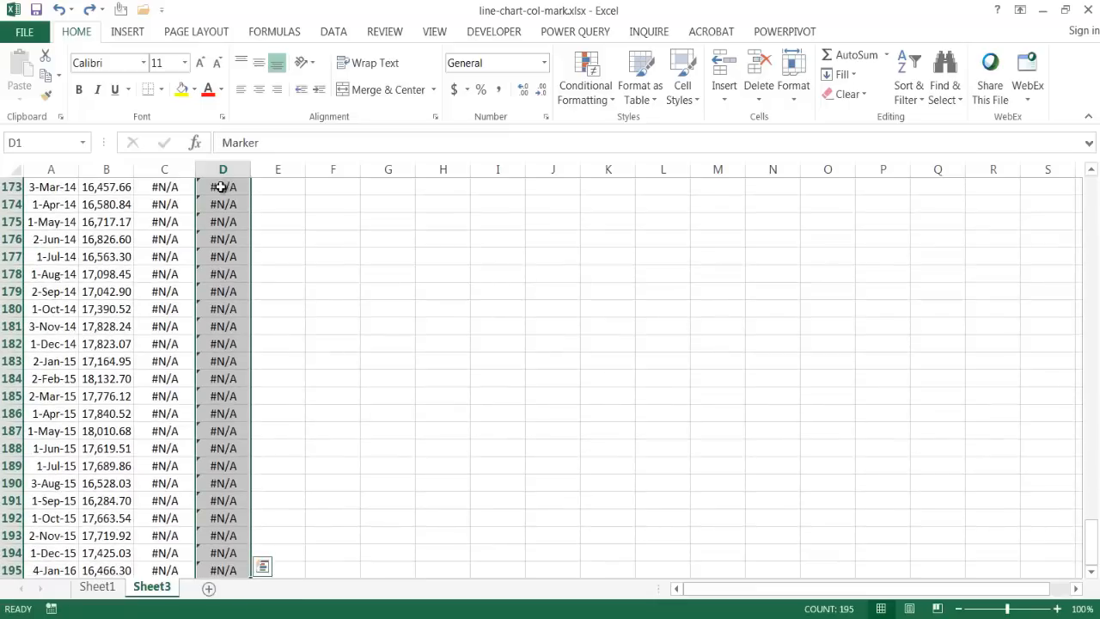
- Copy the Marker column and paste it into the chart as a second series
{"action": "key", "text": "ctrl+c"}
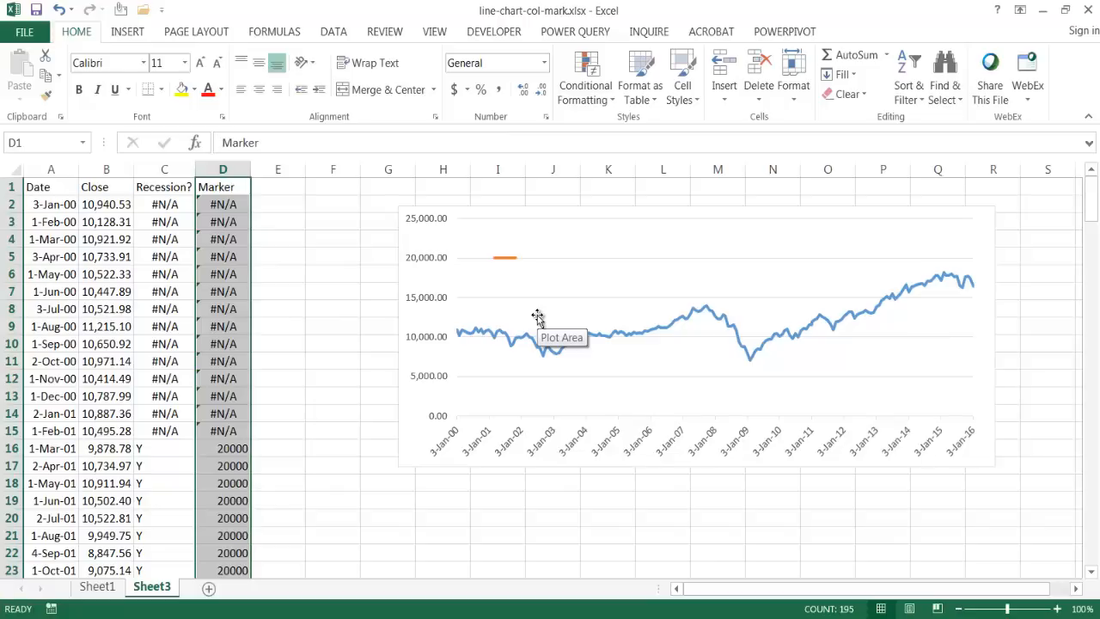
{"action": "mouse_move", "coordinate": [492, 261]}
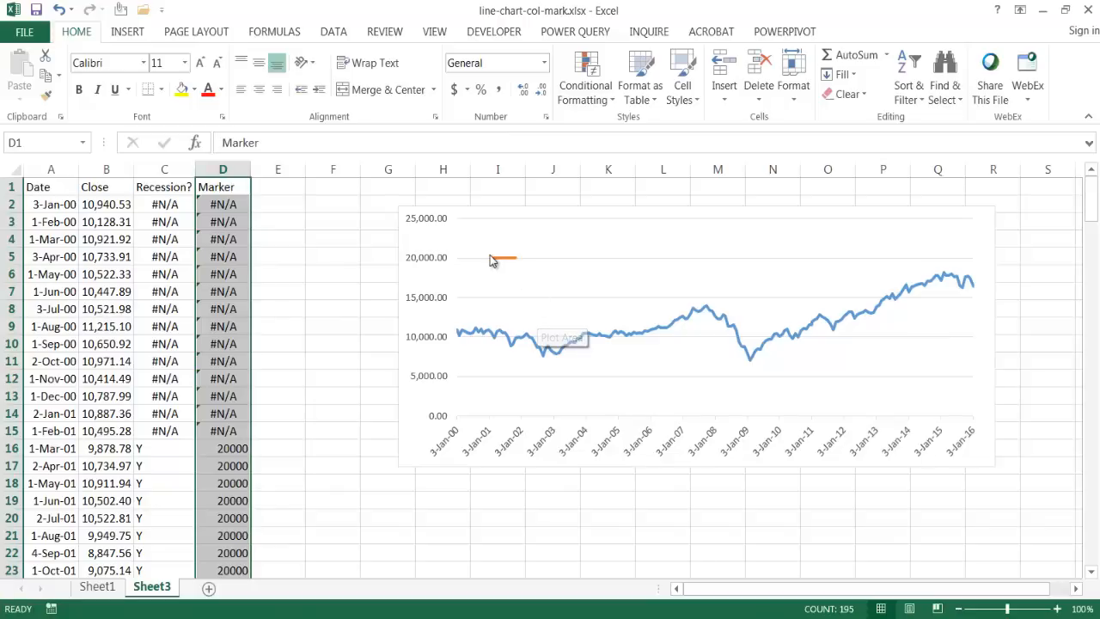
{"action": "mouse_move", "coordinate": [503, 261]}
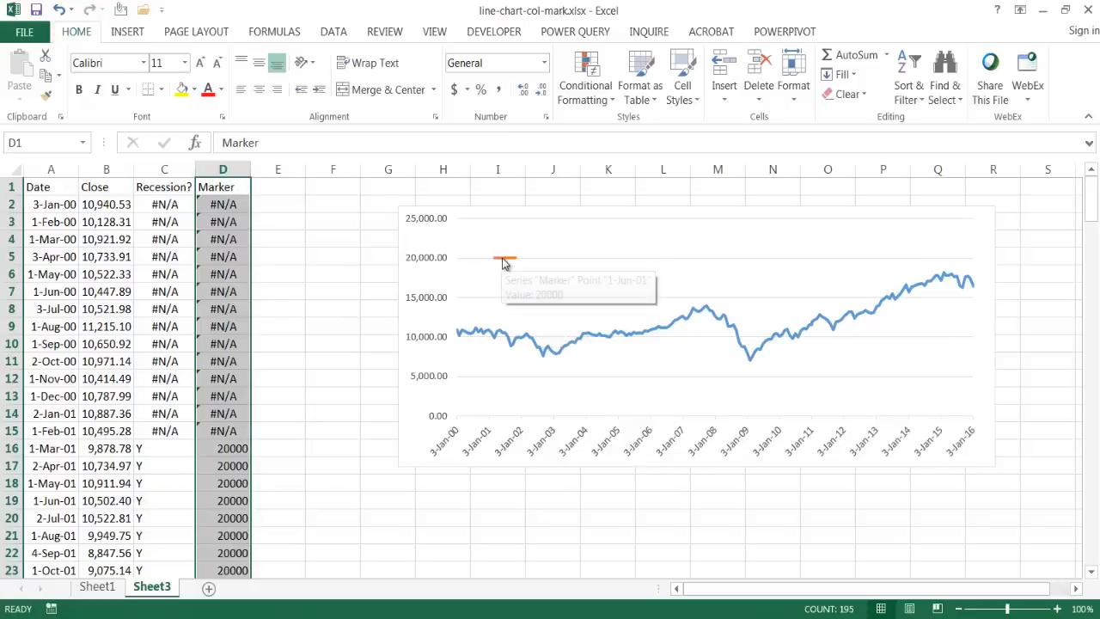
{"action": "mouse_move", "coordinate": [751, 335]}
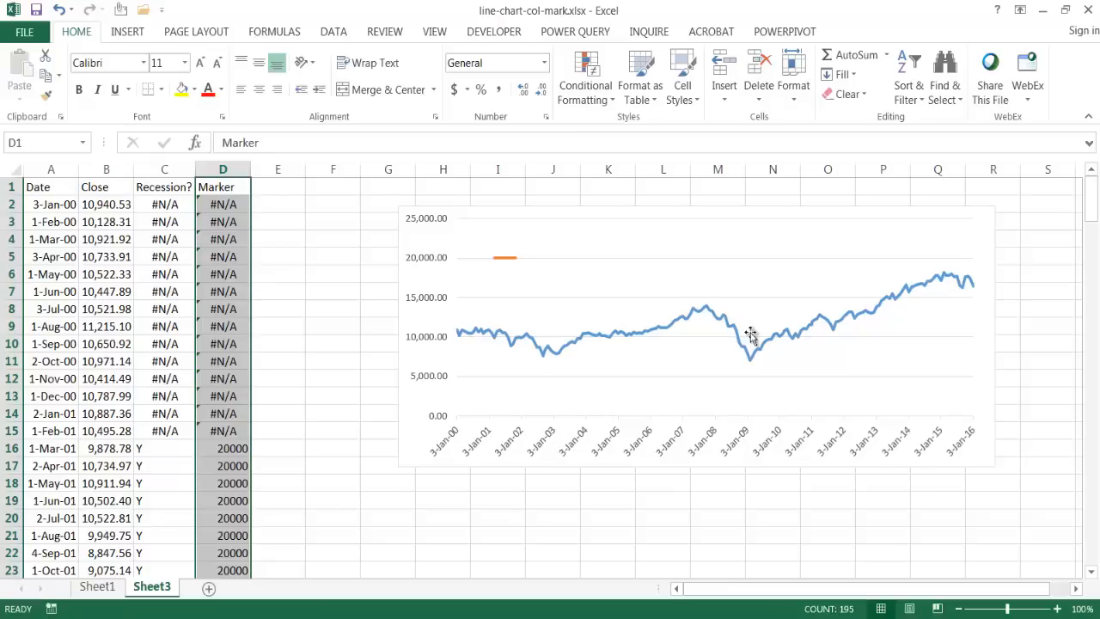
{"action": "mouse_move", "coordinate": [502, 265]}
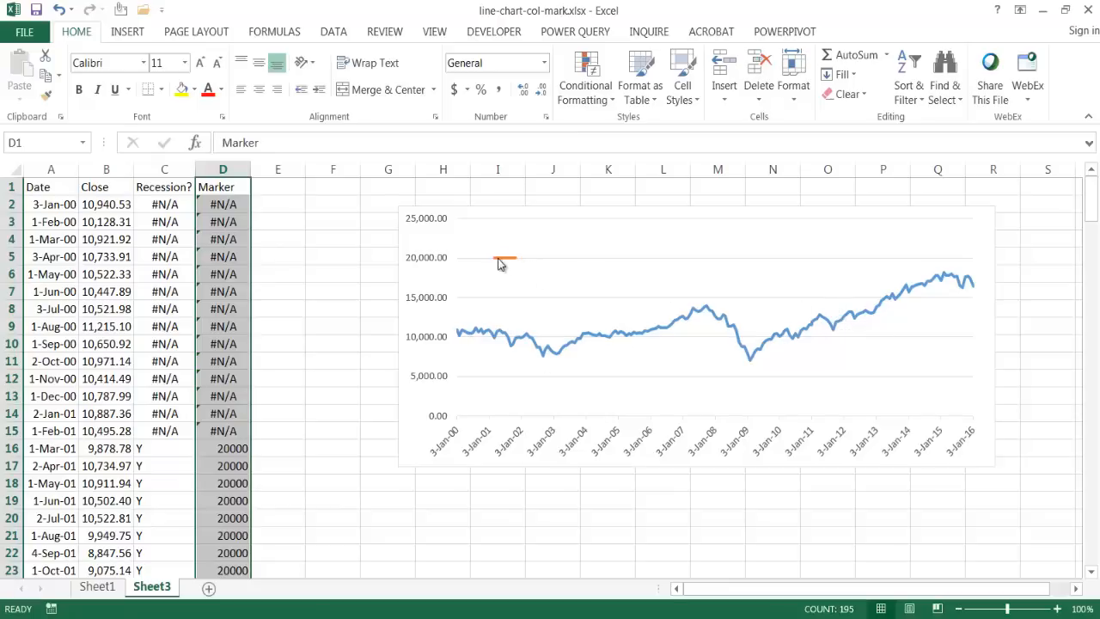
{"action": "mouse_move", "coordinate": [505, 261]}
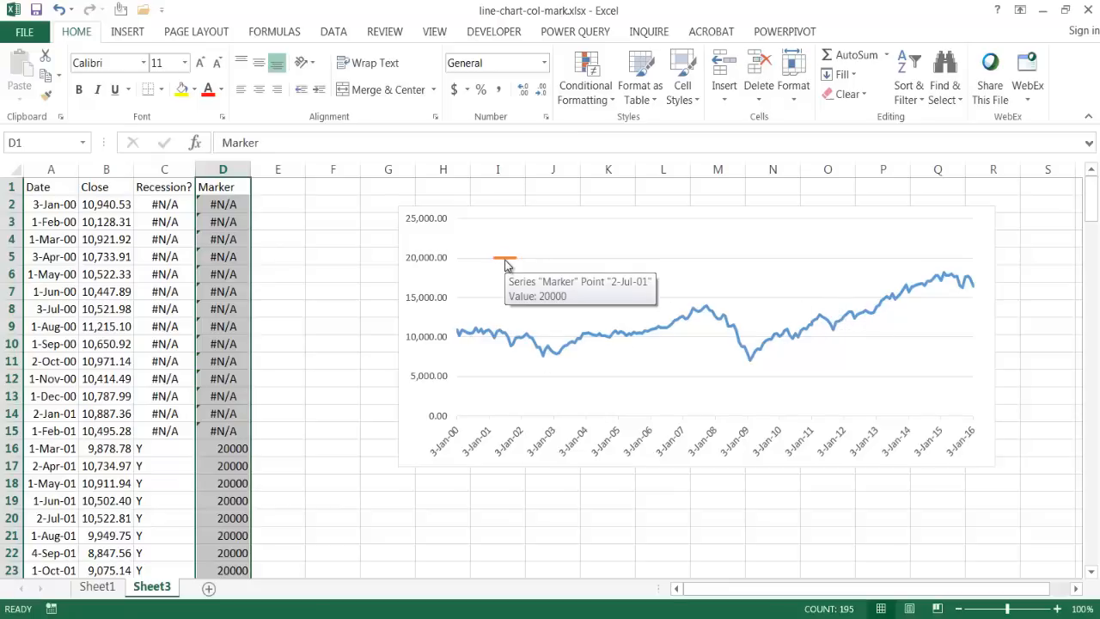
- Select the orange Marker series and show the Chart Tools Design options
{"action": "left_click", "coordinate": [505, 261]}
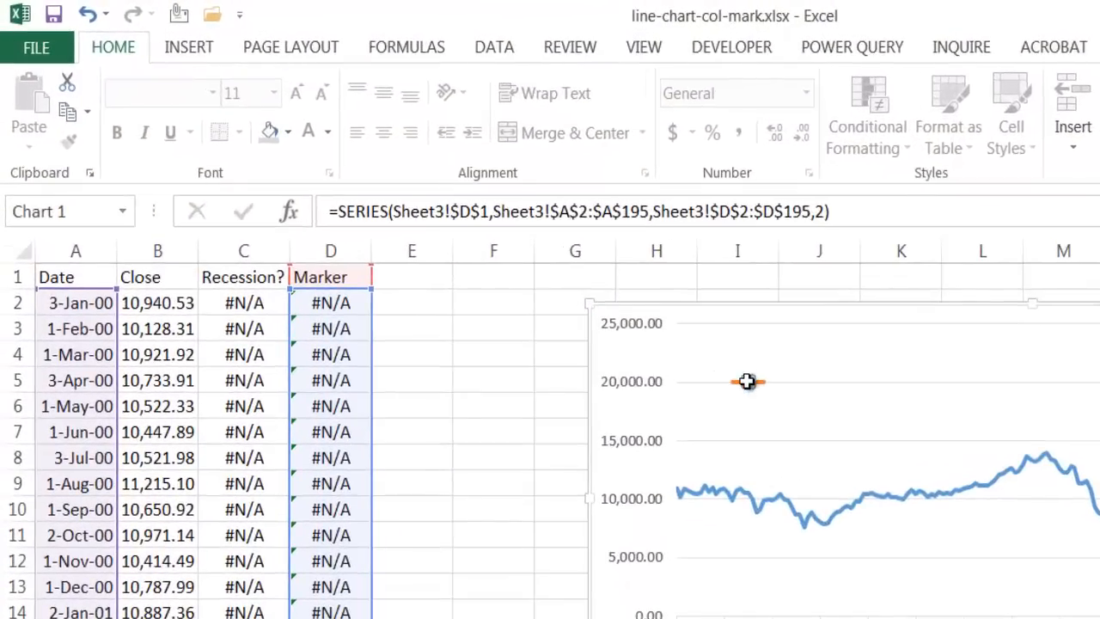
{"action": "mouse_move", "coordinate": [749, 382]}
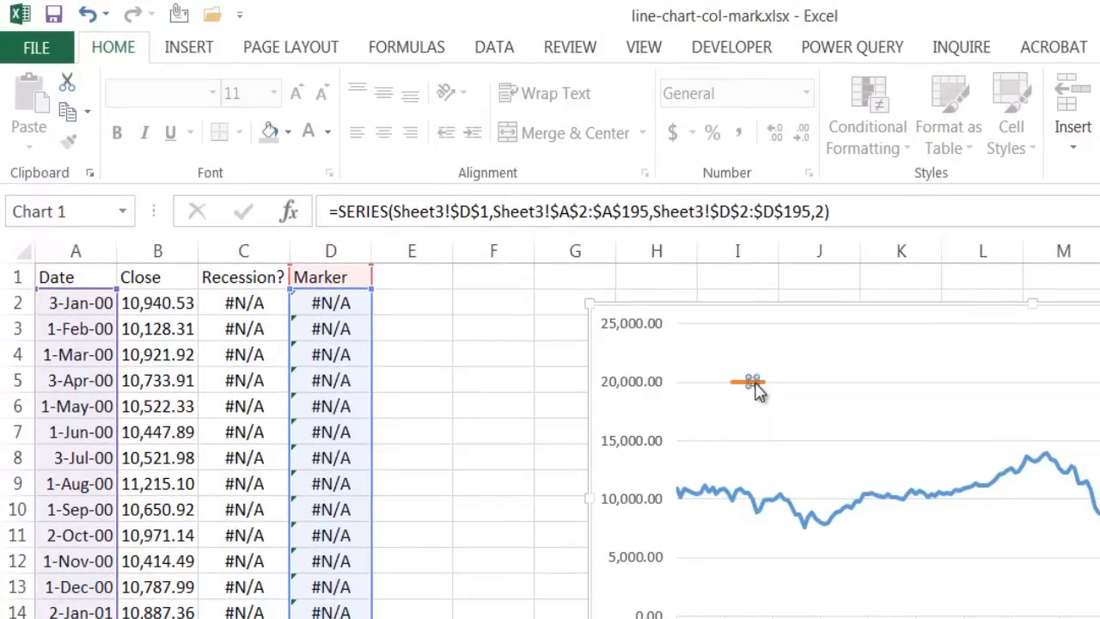
{"action": "mouse_move", "coordinate": [732, 398]}
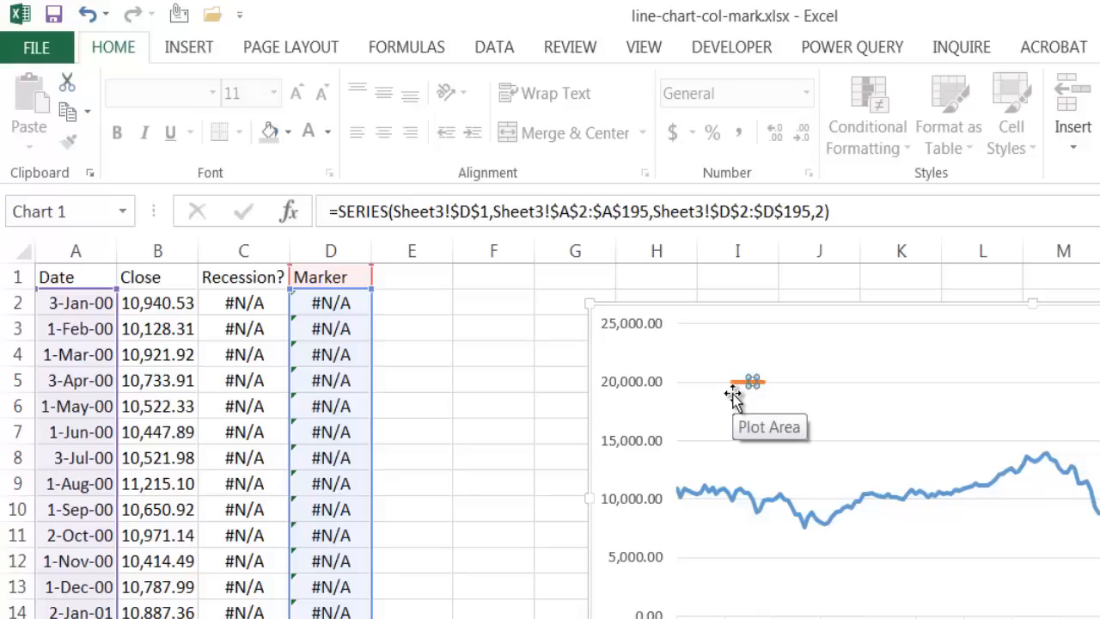
{"action": "mouse_move", "coordinate": [742, 399]}
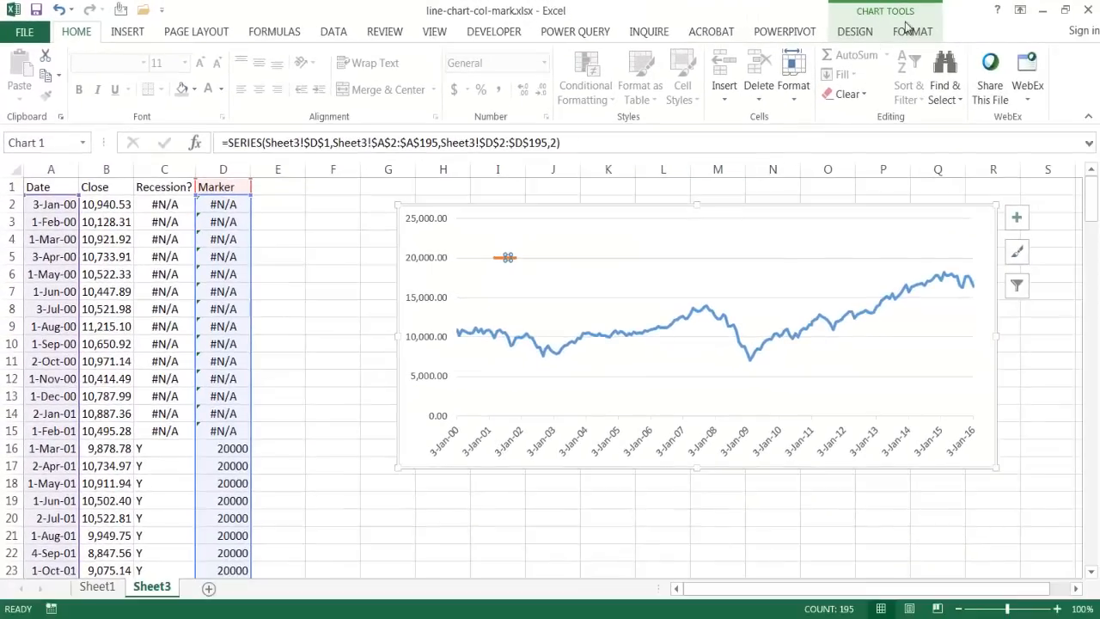
{"action": "left_click", "coordinate": [854, 31]}
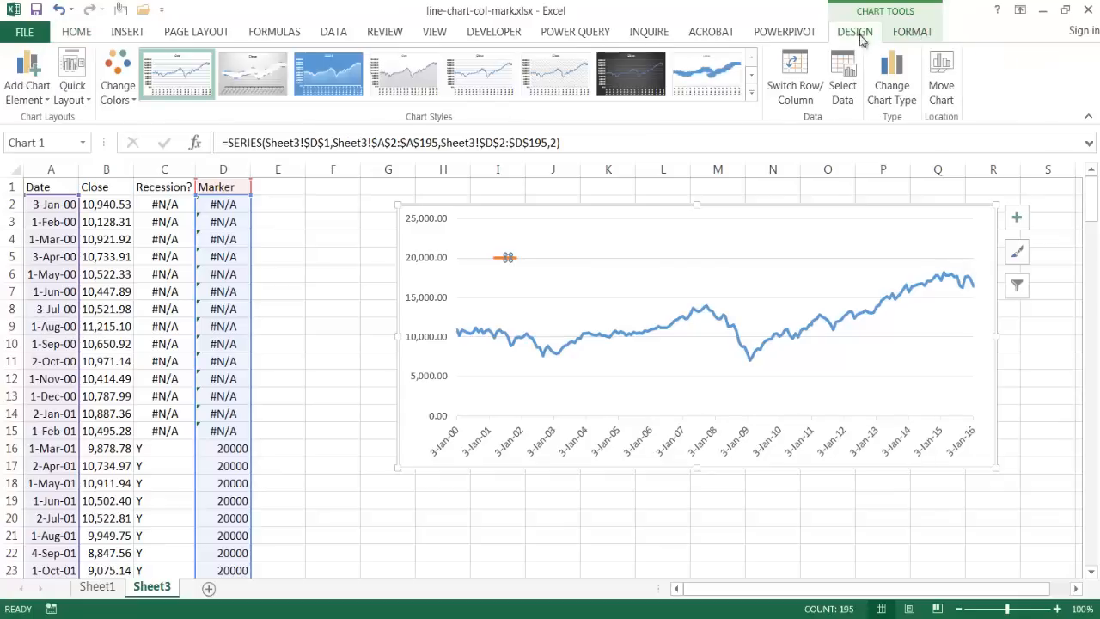
- In Change Chart Type > Combo, set Marker to Area while Close stays Line
{"action": "left_click", "coordinate": [891, 77]}
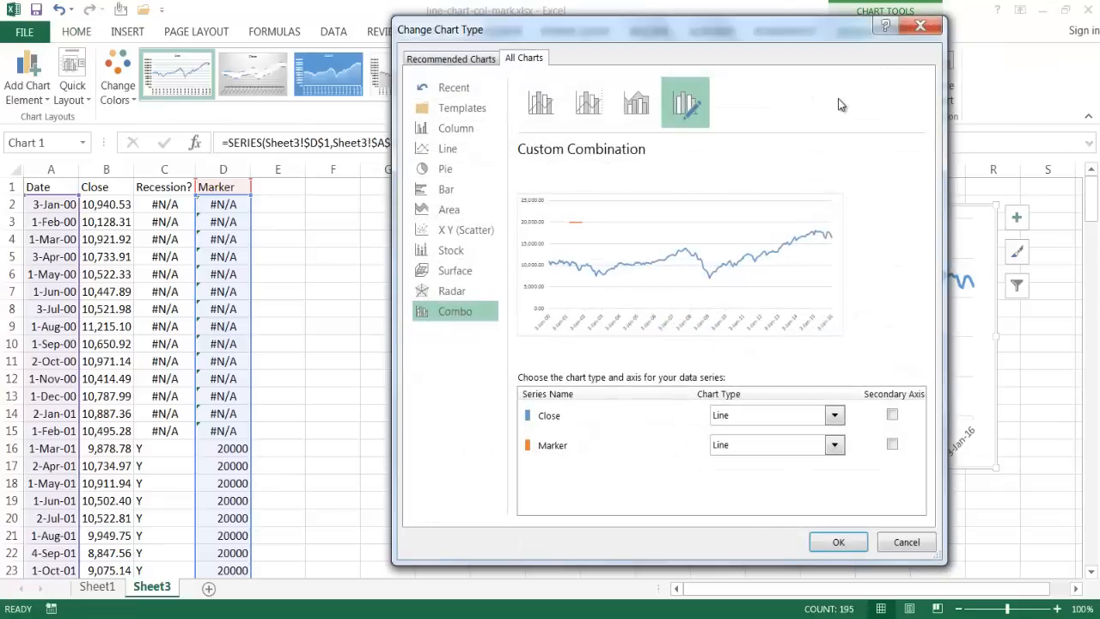
{"action": "mouse_move", "coordinate": [554, 446]}
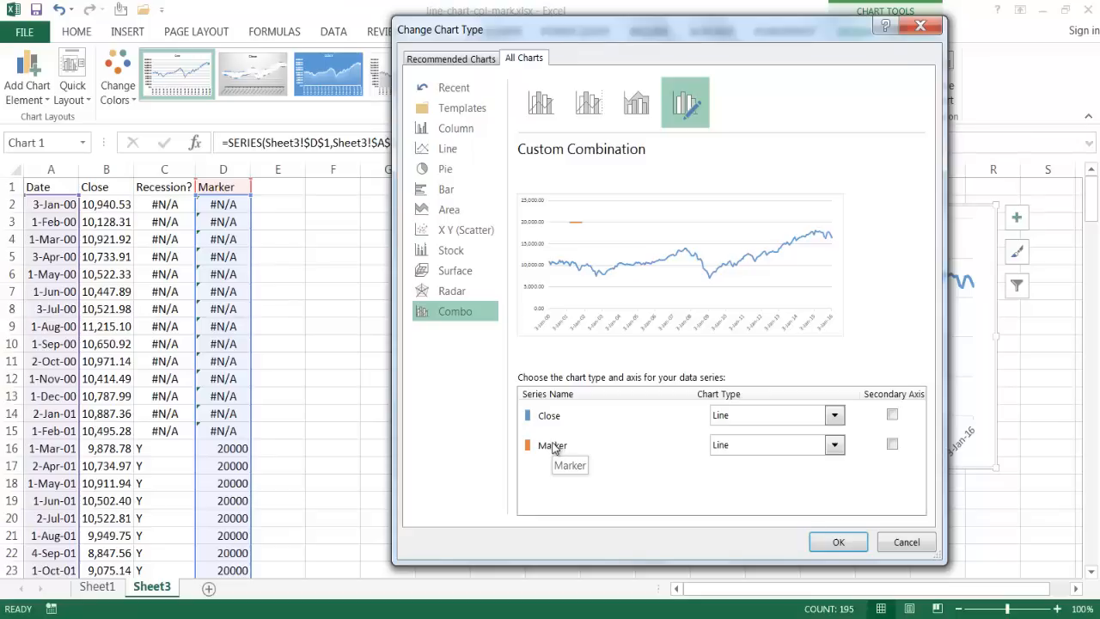
{"action": "mouse_move", "coordinate": [806, 454]}
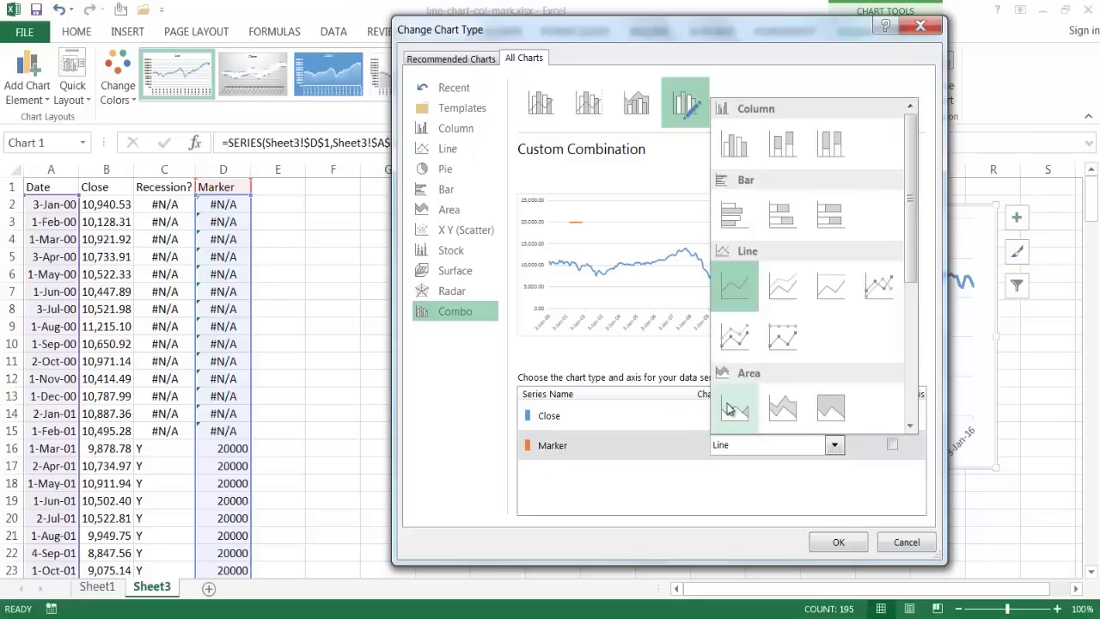
{"action": "left_click", "coordinate": [732, 406]}
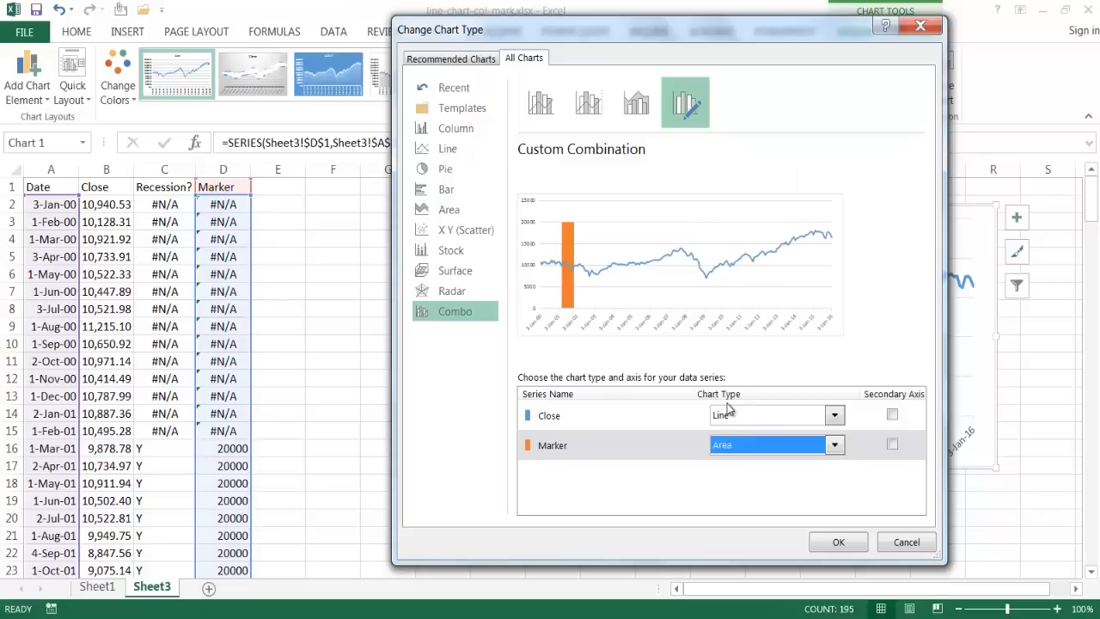
{"action": "mouse_move", "coordinate": [572, 258]}
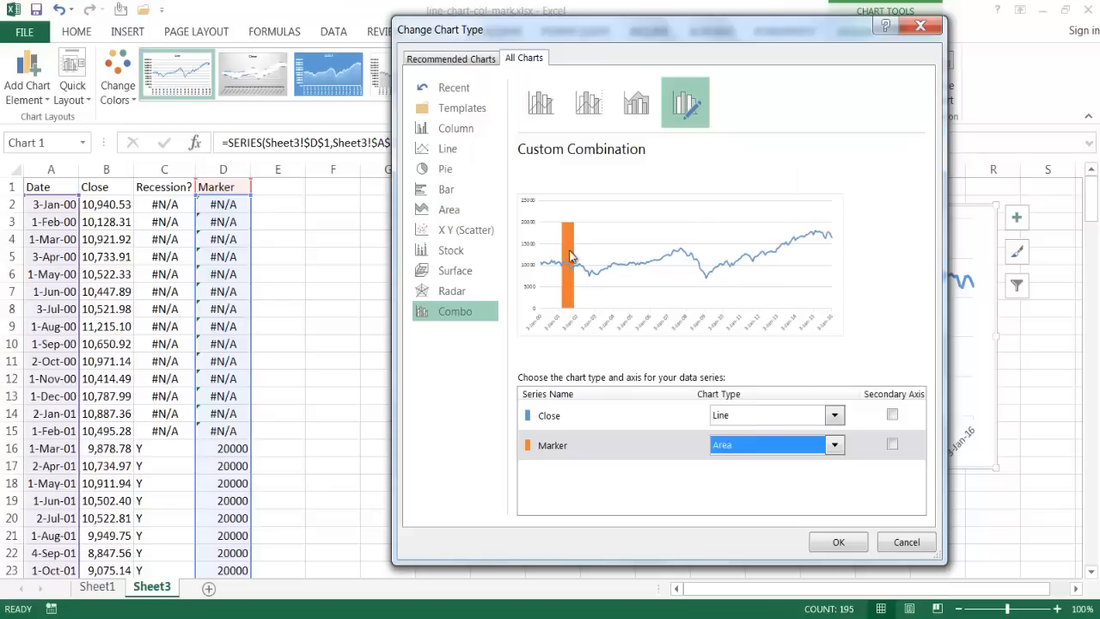
{"action": "mouse_move", "coordinate": [574, 268]}
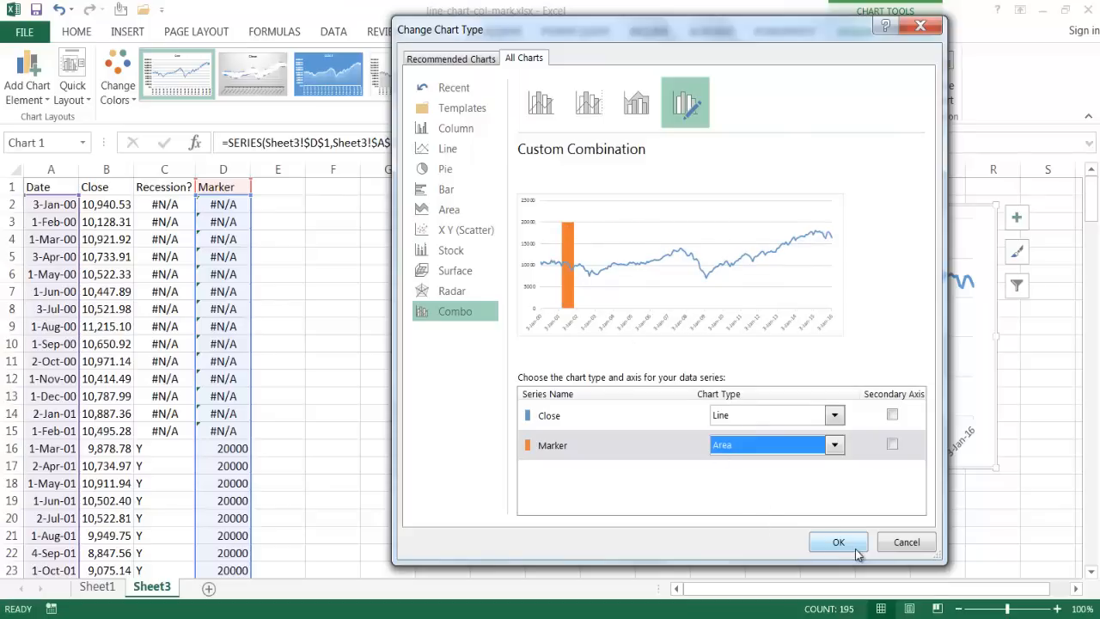
{"action": "left_click", "coordinate": [839, 542]}
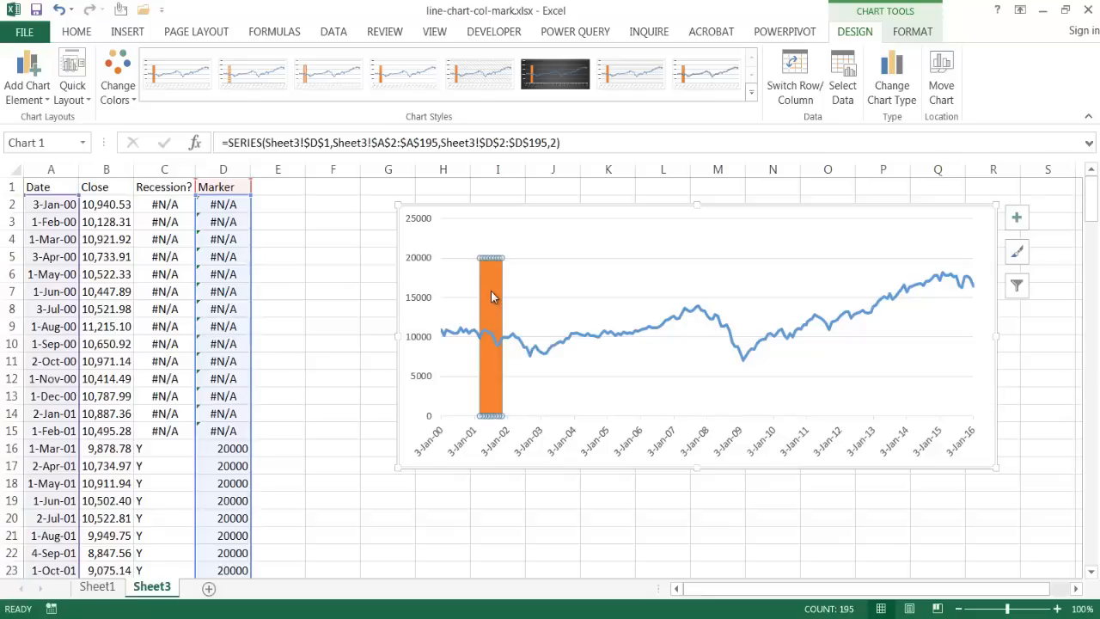
- Format the Marker band with a gray fill and no outline, then deselect the chart
{"action": "right_click", "coordinate": [492, 296]}
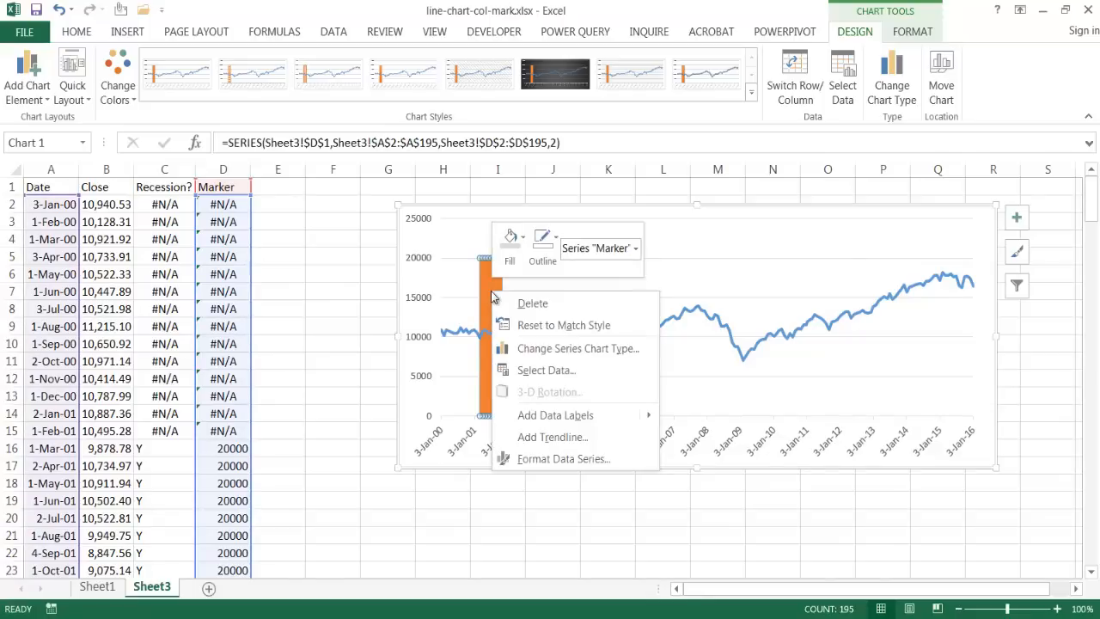
{"action": "mouse_move", "coordinate": [564, 457]}
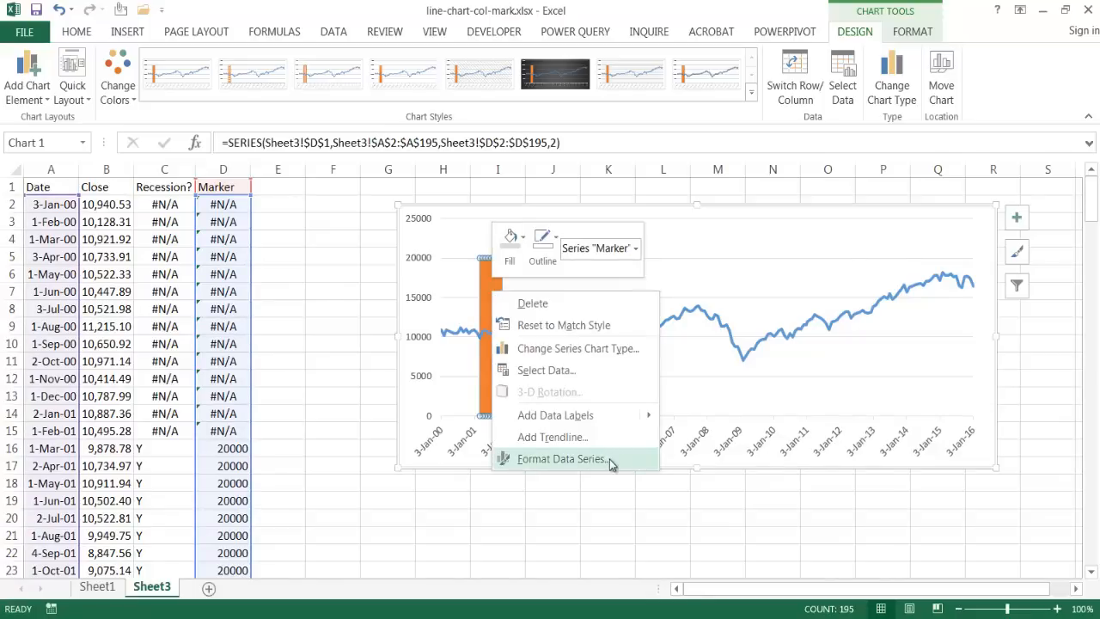
{"action": "mouse_move", "coordinate": [526, 254]}
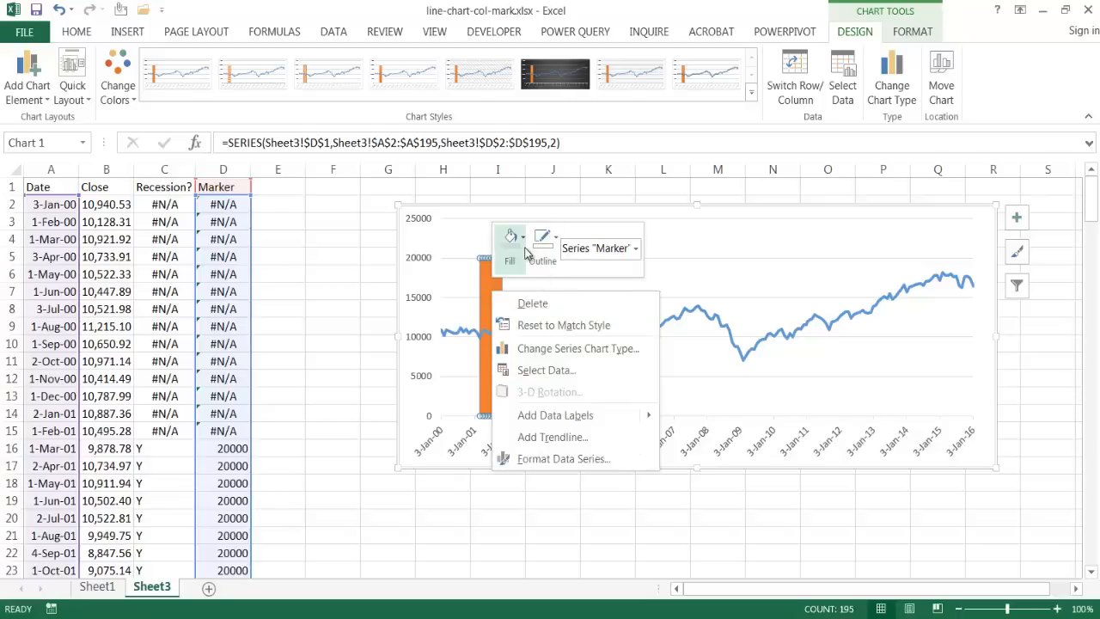
{"action": "mouse_move", "coordinate": [508, 241]}
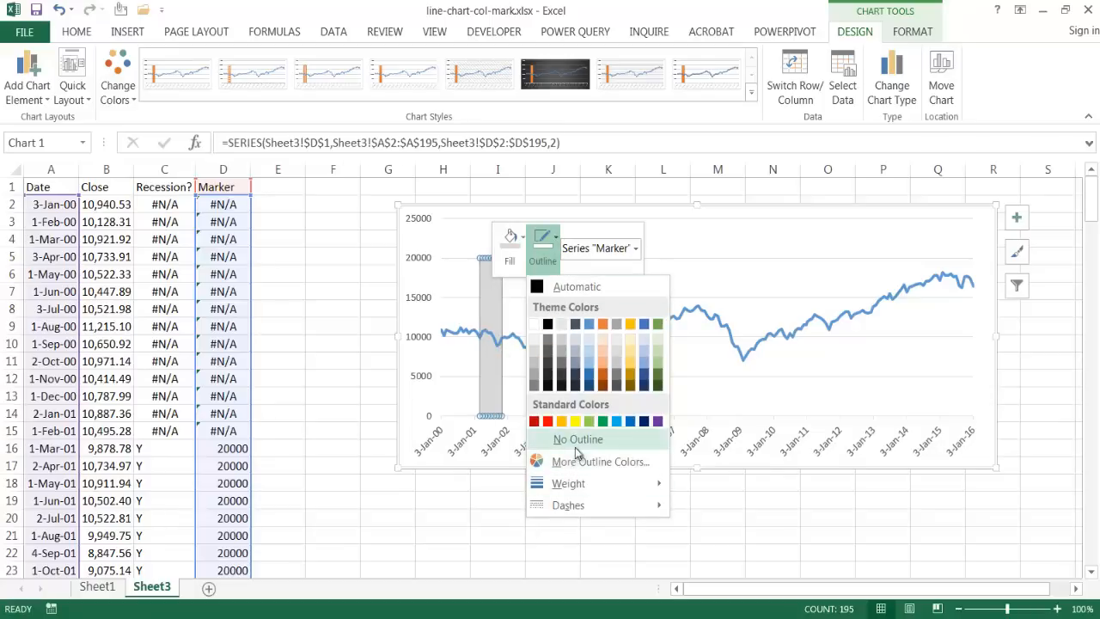
{"action": "left_click", "coordinate": [578, 440]}
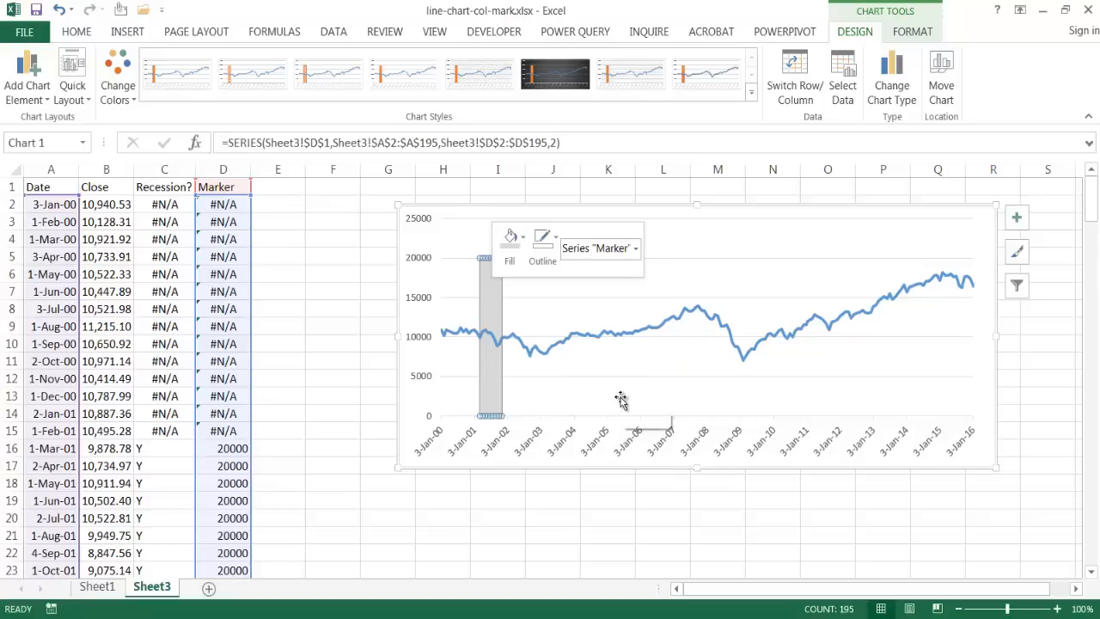
{"action": "left_click", "coordinate": [609, 534]}
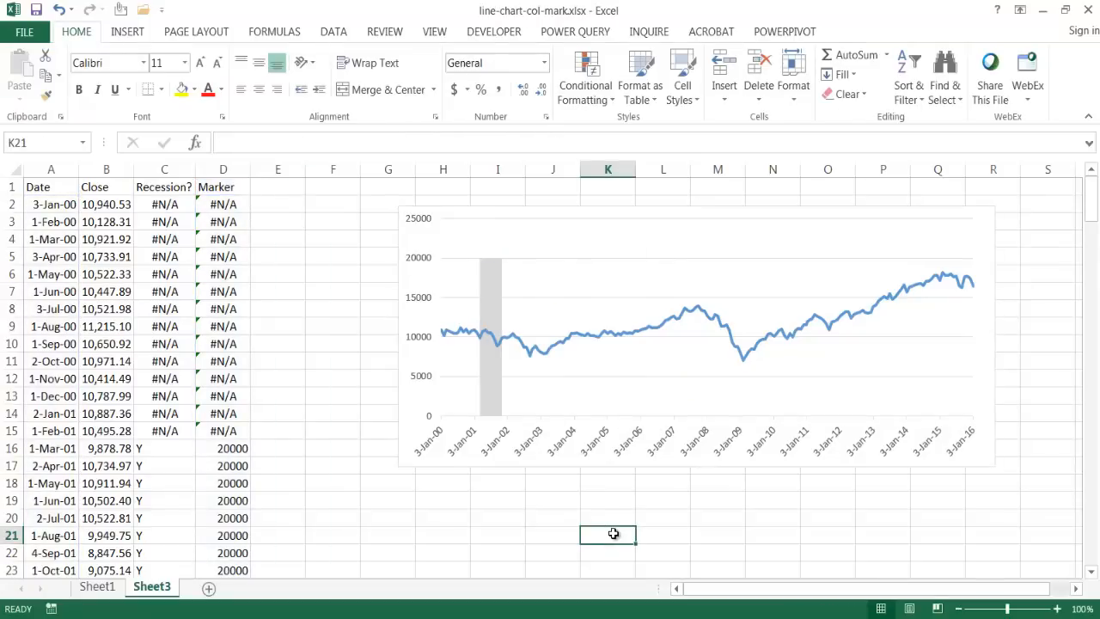
{"action": "mouse_move", "coordinate": [500, 308]}
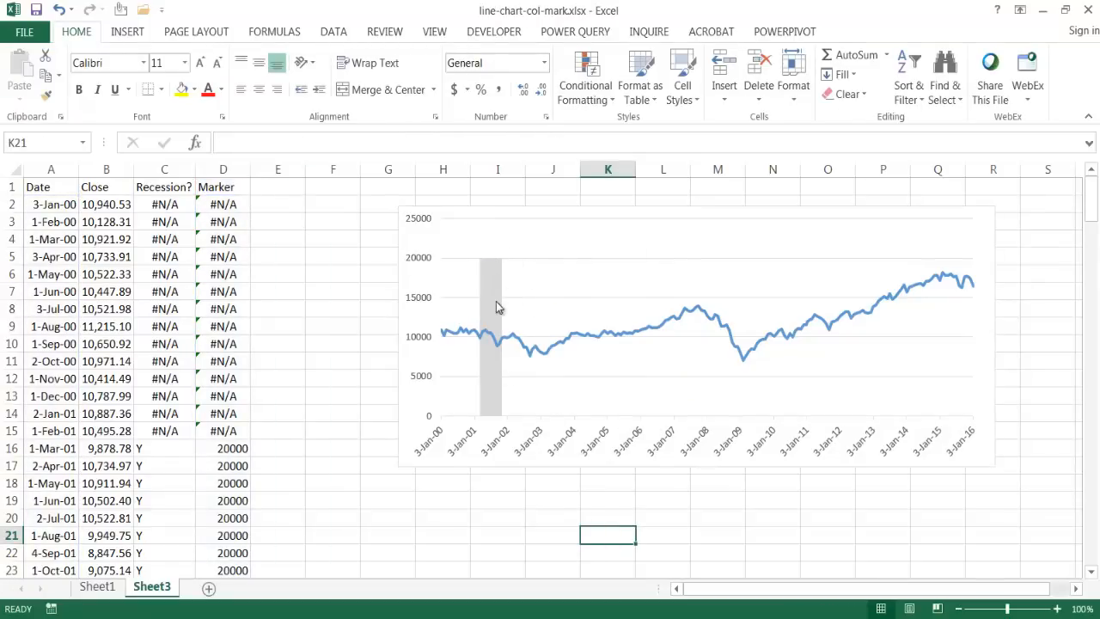
{"action": "mouse_move", "coordinate": [498, 308]}
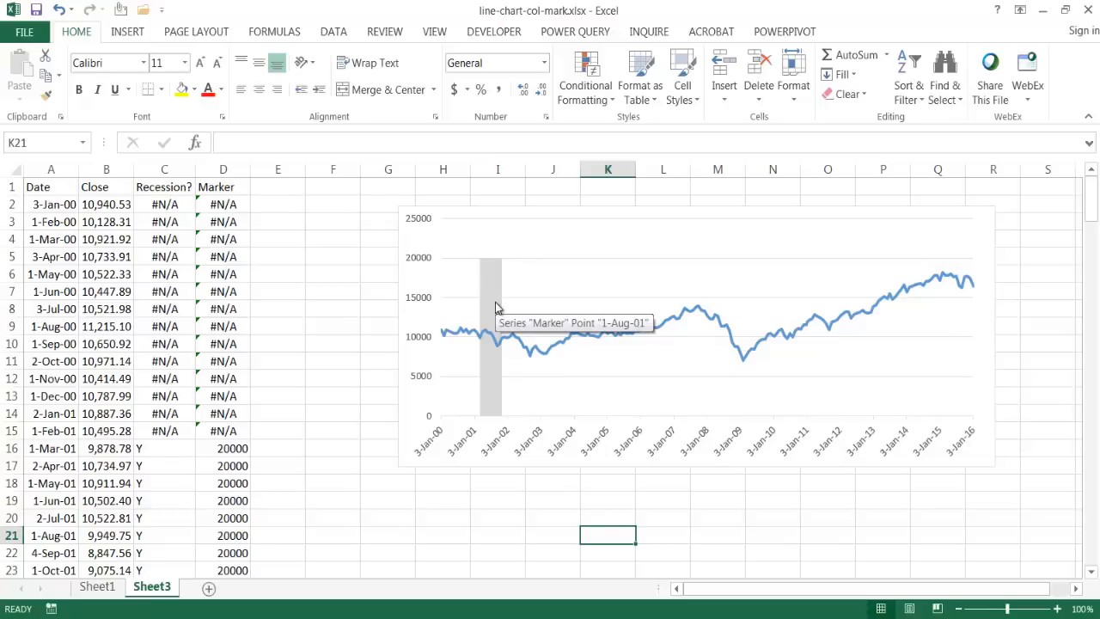
{"action": "mouse_move", "coordinate": [489, 369]}
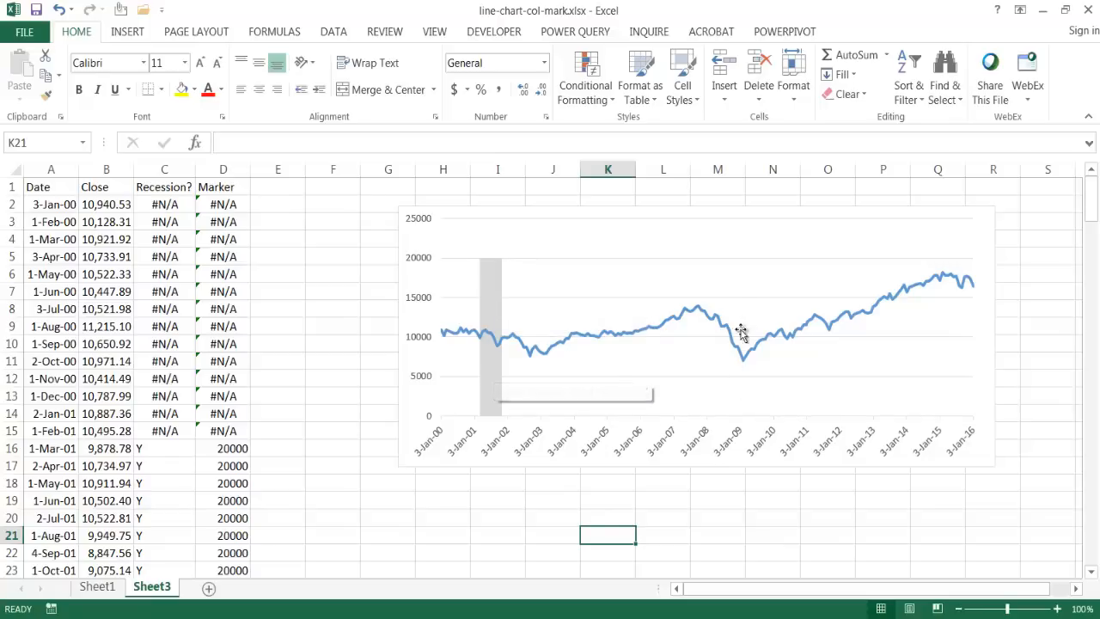
{"action": "mouse_move", "coordinate": [737, 325]}
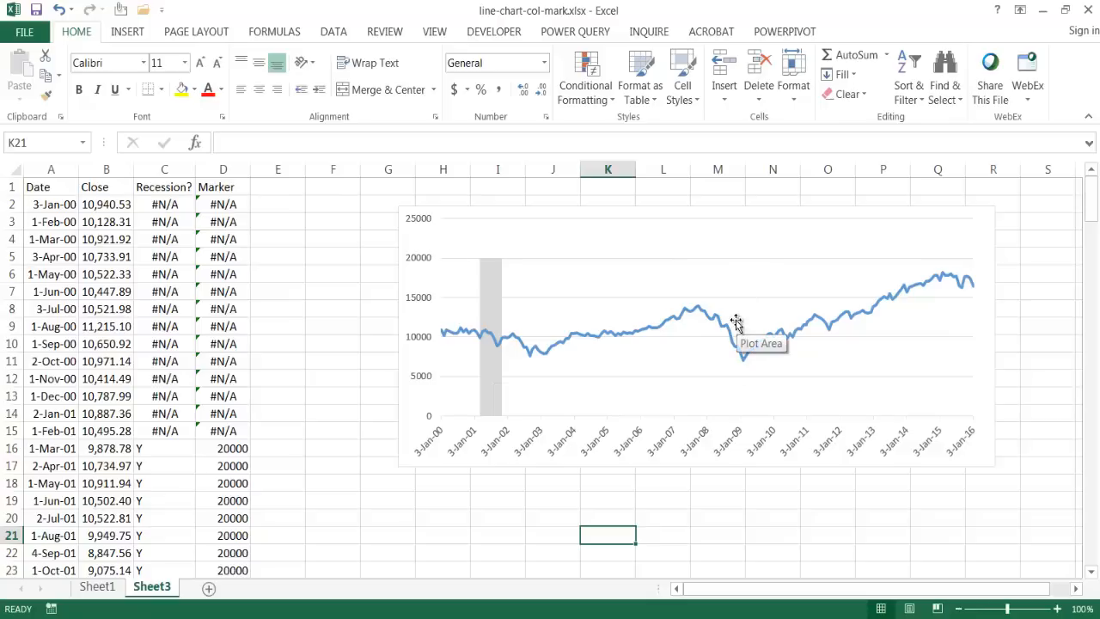
{"action": "mouse_move", "coordinate": [83, 289]}
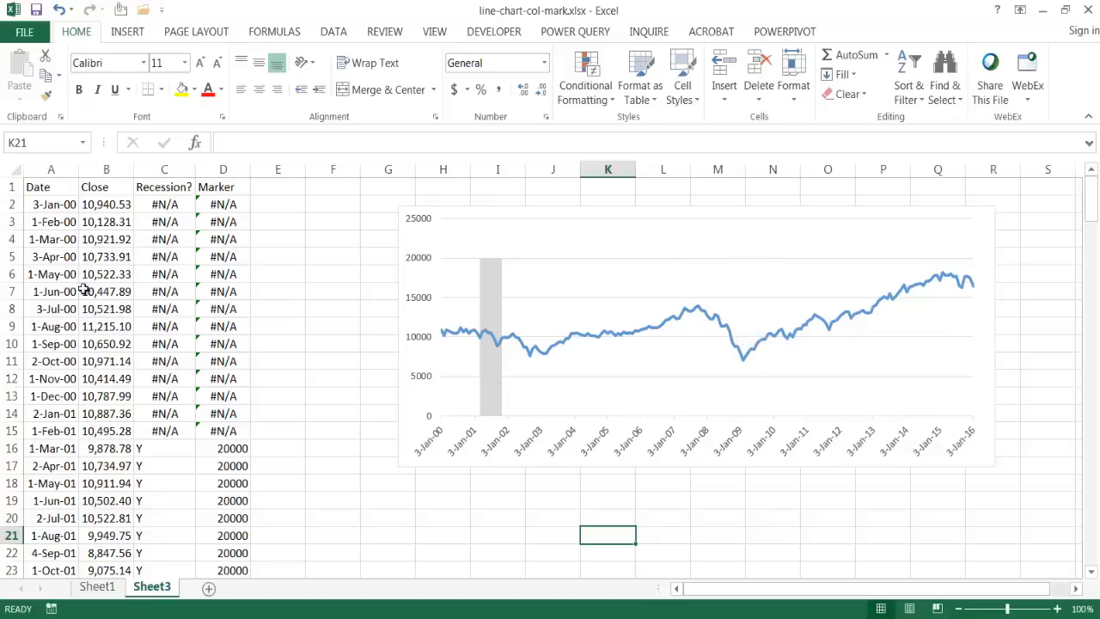
{"action": "left_click", "coordinate": [107, 309]}
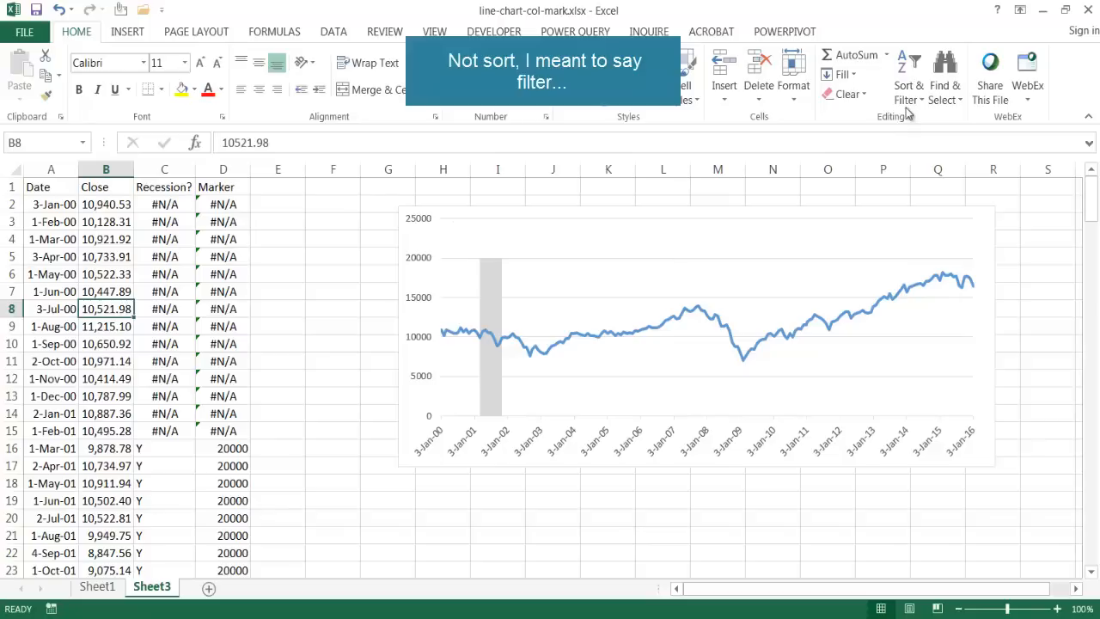
- Apply a custom Date filter from 12/1/2007 to 6/1/2009, leaving 19 of 194 rows visible
{"action": "left_click", "coordinate": [908, 75]}
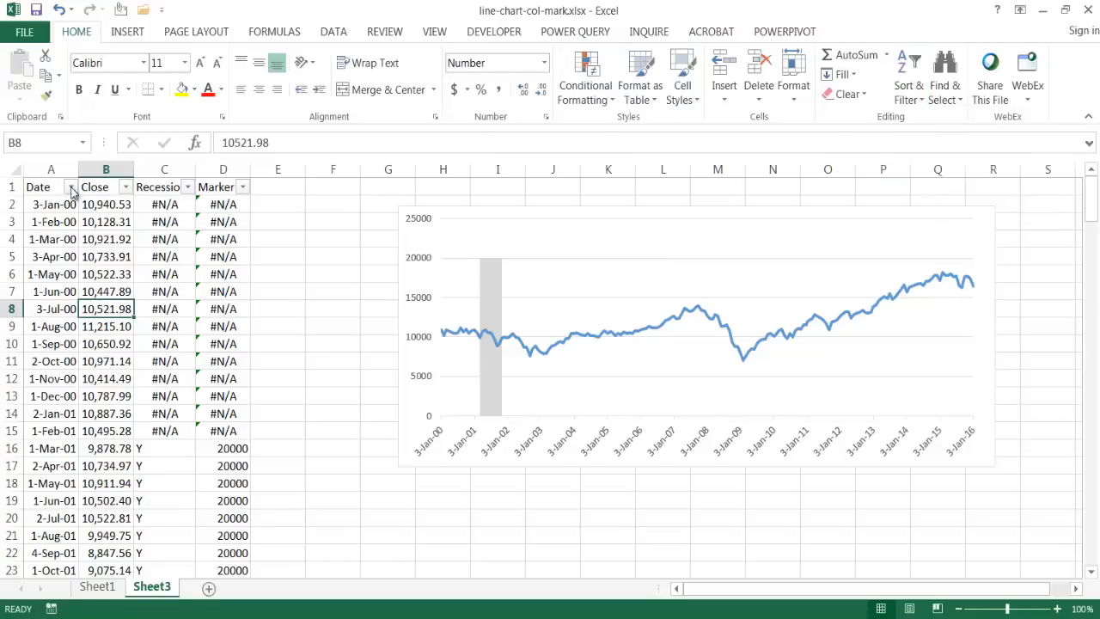
{"action": "left_click", "coordinate": [52, 316]}
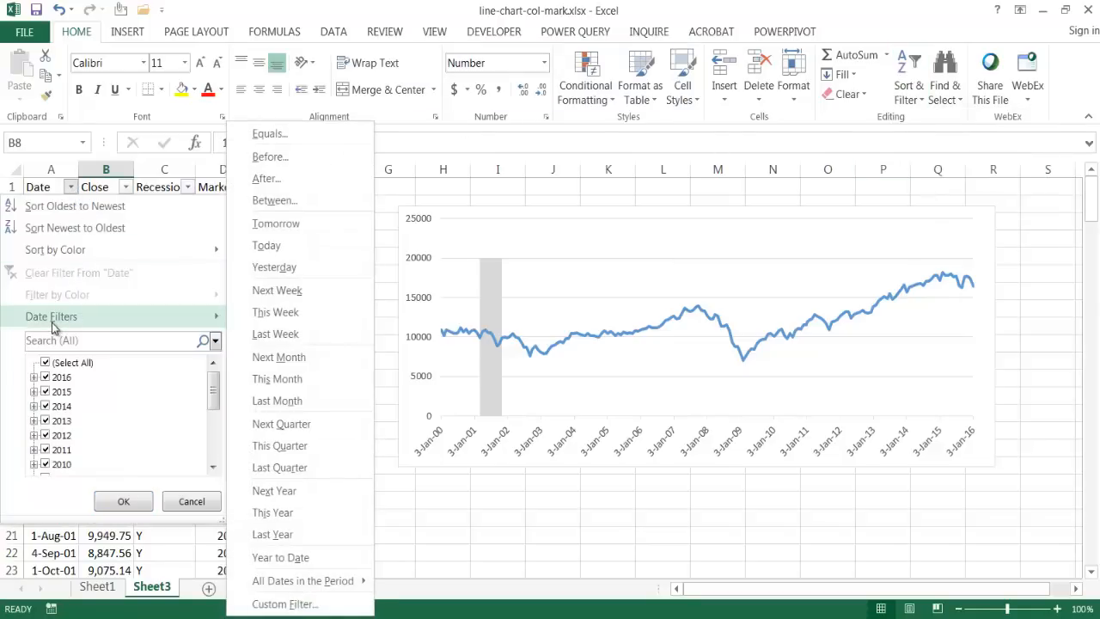
{"action": "left_click", "coordinate": [285, 604]}
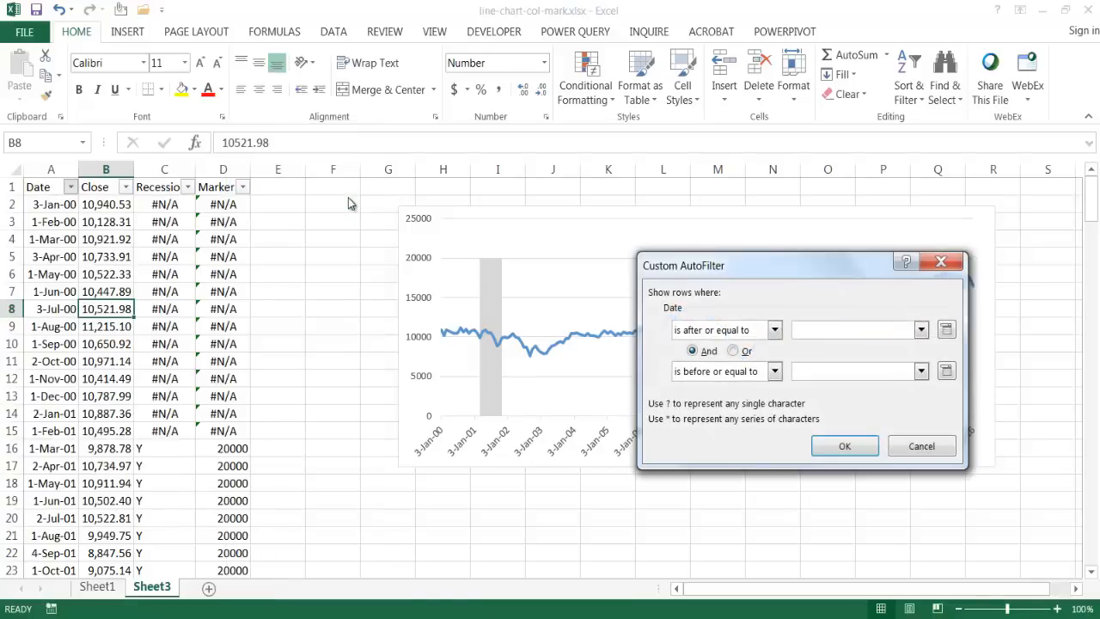
{"action": "left_click", "coordinate": [851, 330]}
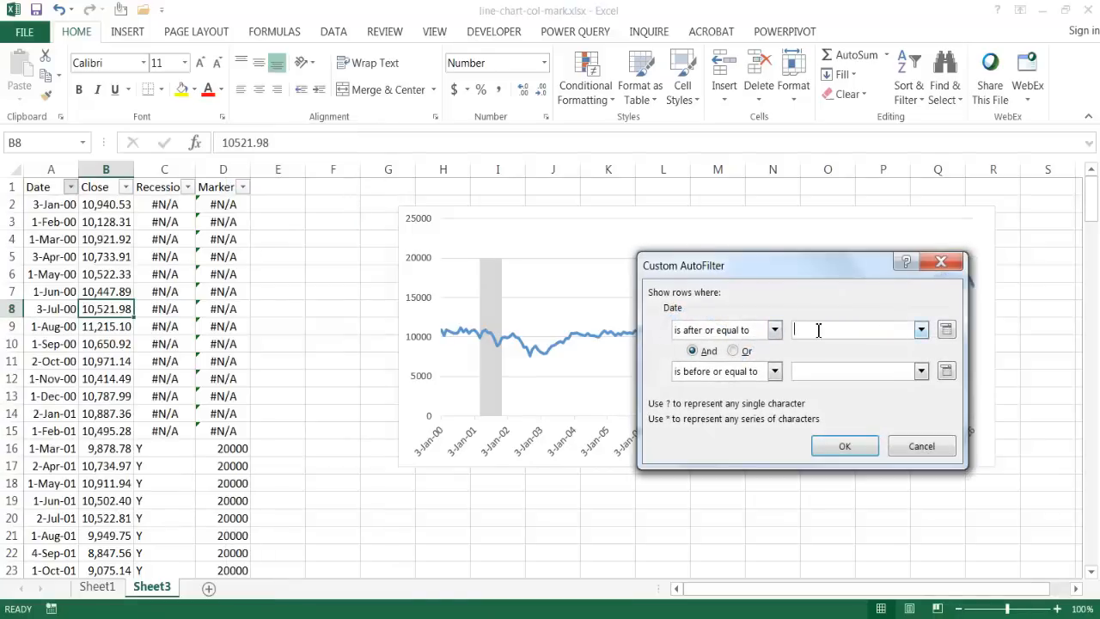
{"action": "type", "text": "12"}
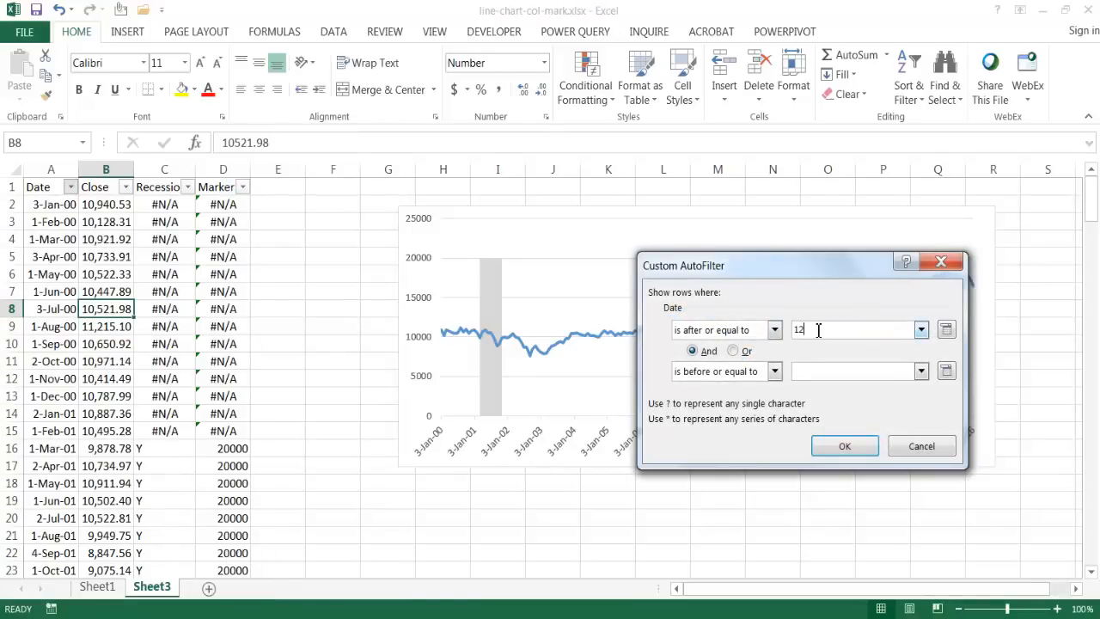
{"action": "type", "text": "/1/2007"}
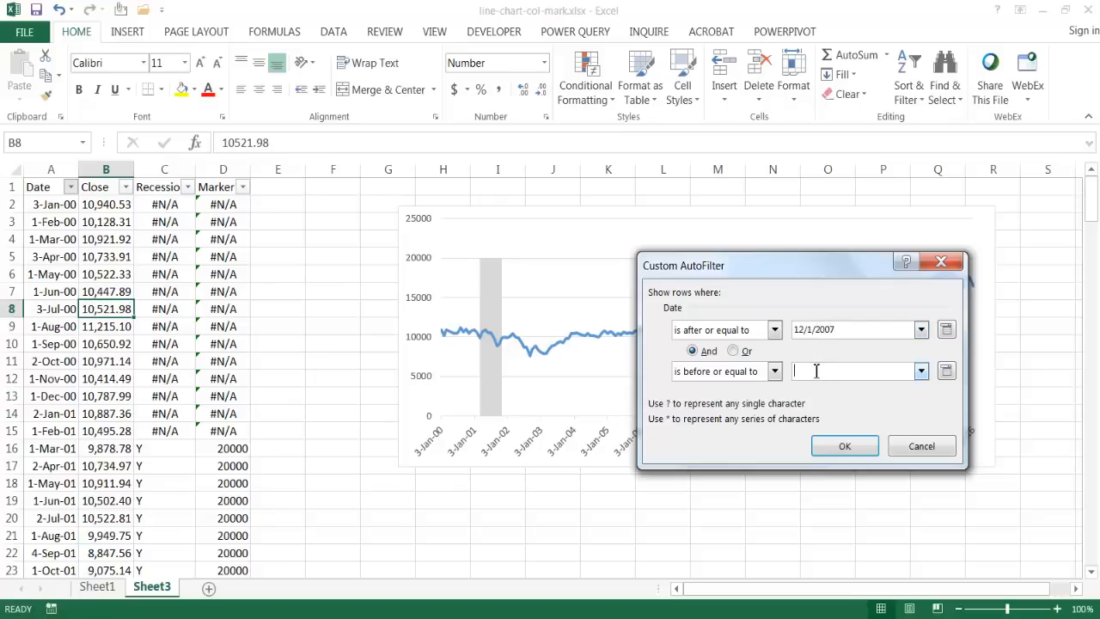
{"action": "type", "text": "6/"}
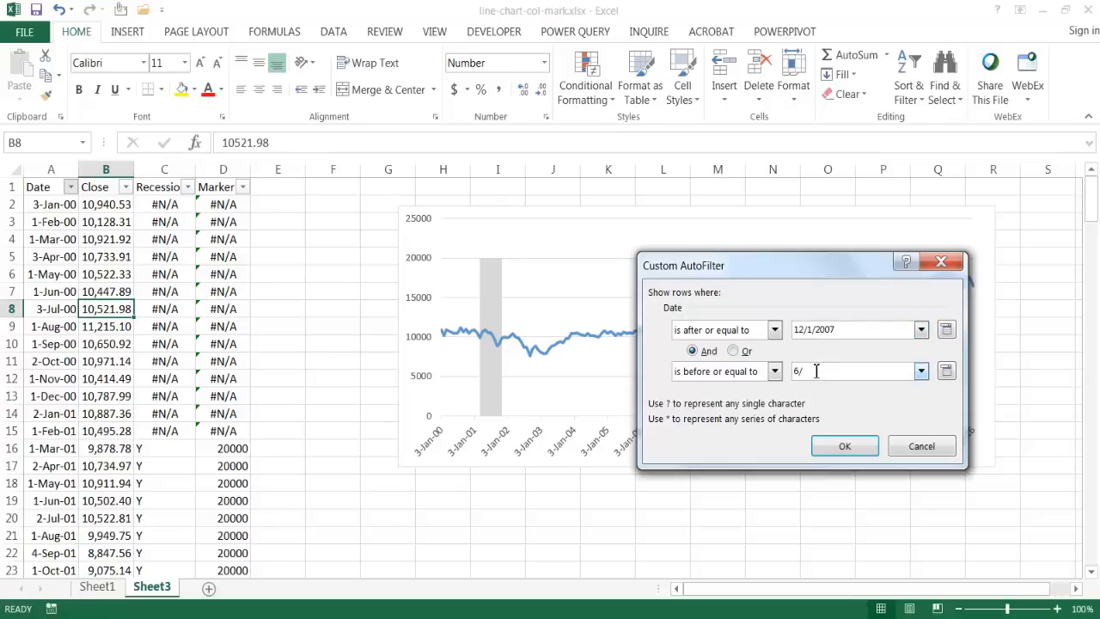
{"action": "type", "text": "1/200"}
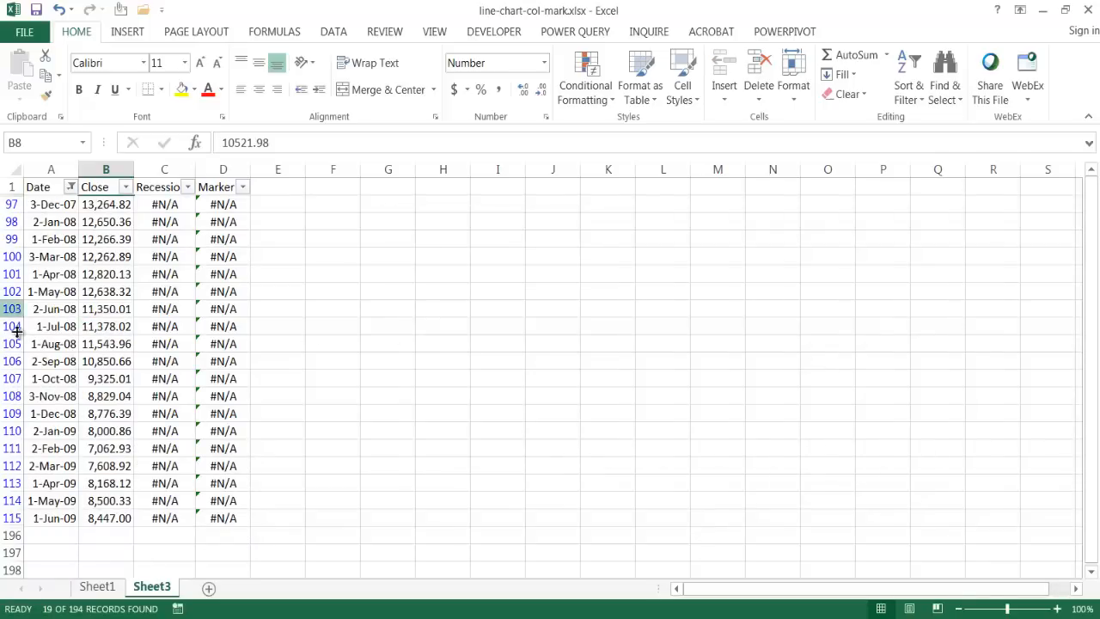
- Select the filtered Recession cells C97:C115 for the #N/A entry, then clear the Date filter
{"action": "left_click_drag", "start_coordinate": [166, 203], "coordinate": [165, 238]}
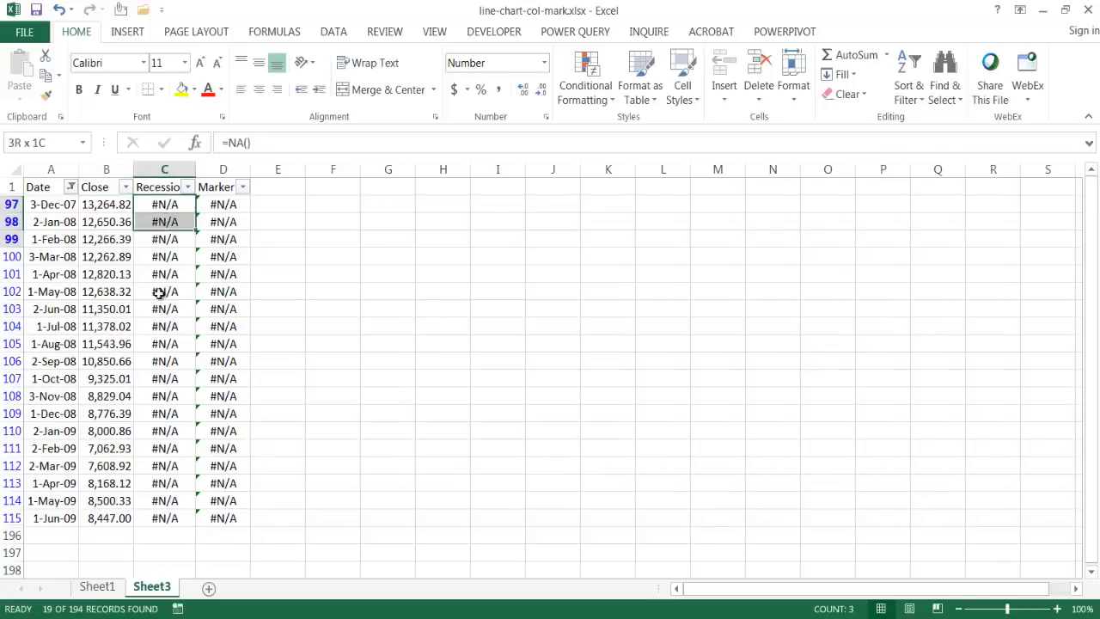
{"action": "left_click", "coordinate": [165, 203]}
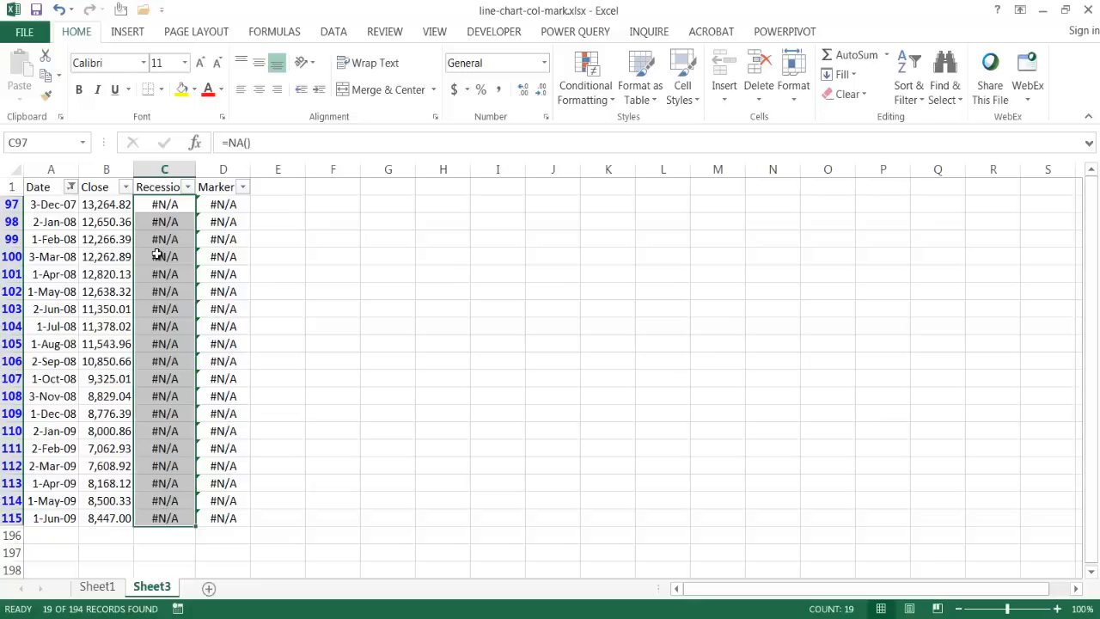
{"action": "mouse_move", "coordinate": [506, 213]}
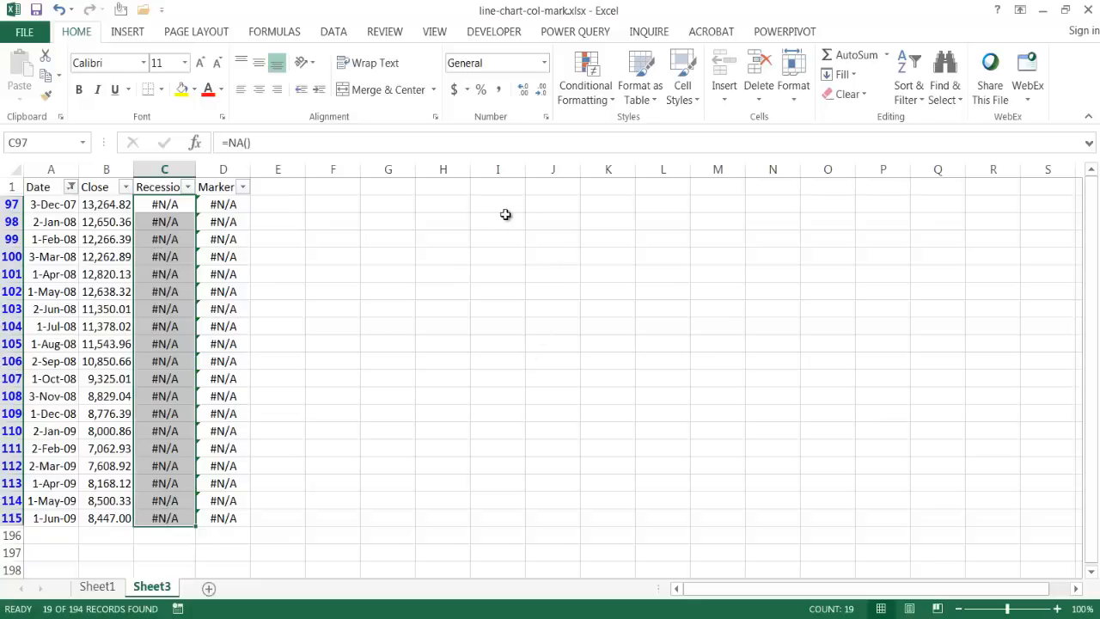
{"action": "mouse_move", "coordinate": [602, 271]}
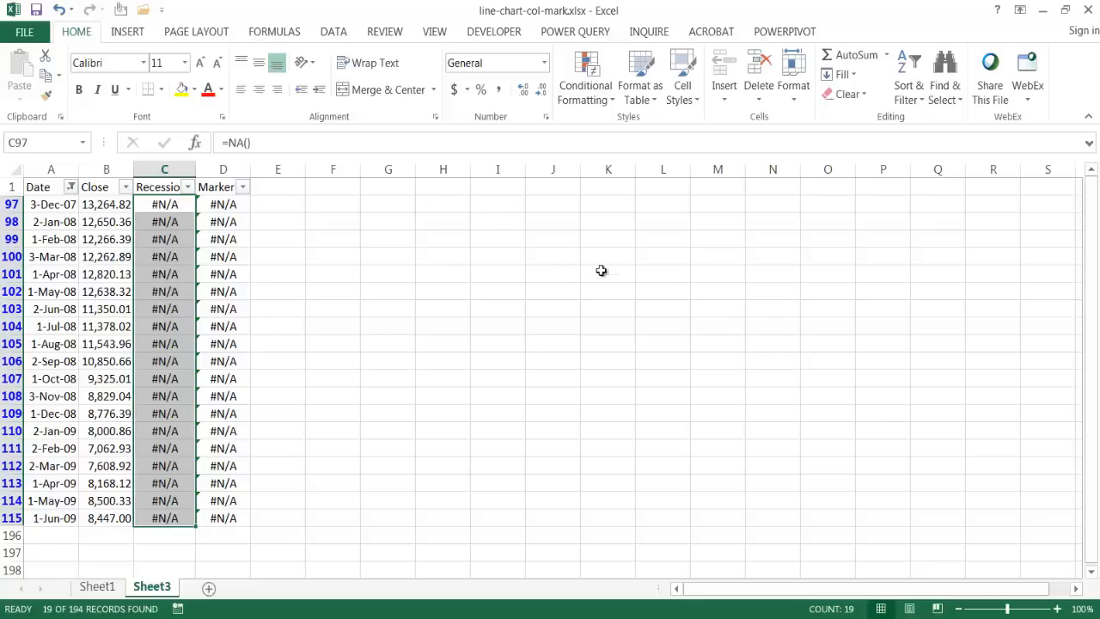
{"action": "mouse_move", "coordinate": [782, 354]}
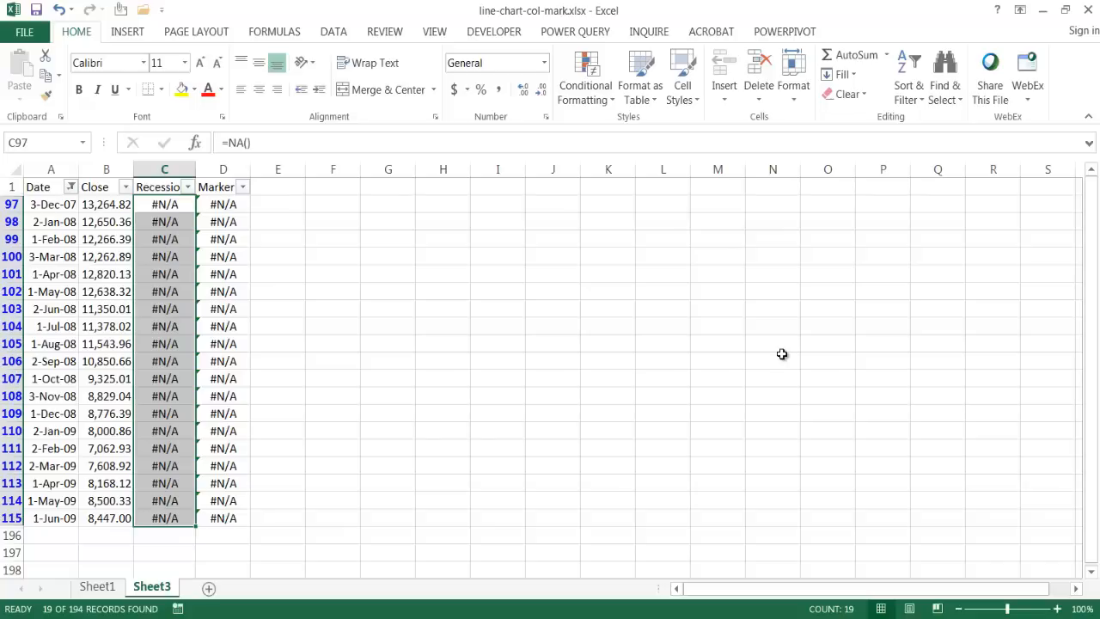
{"action": "mouse_move", "coordinate": [664, 337]}
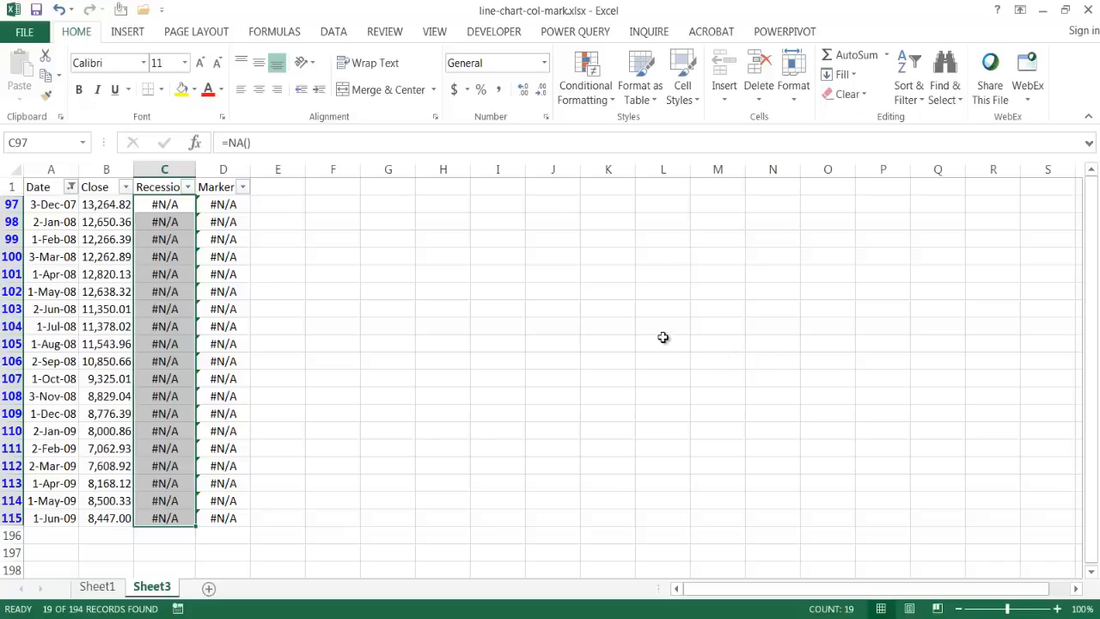
{"action": "mouse_move", "coordinate": [83, 185]}
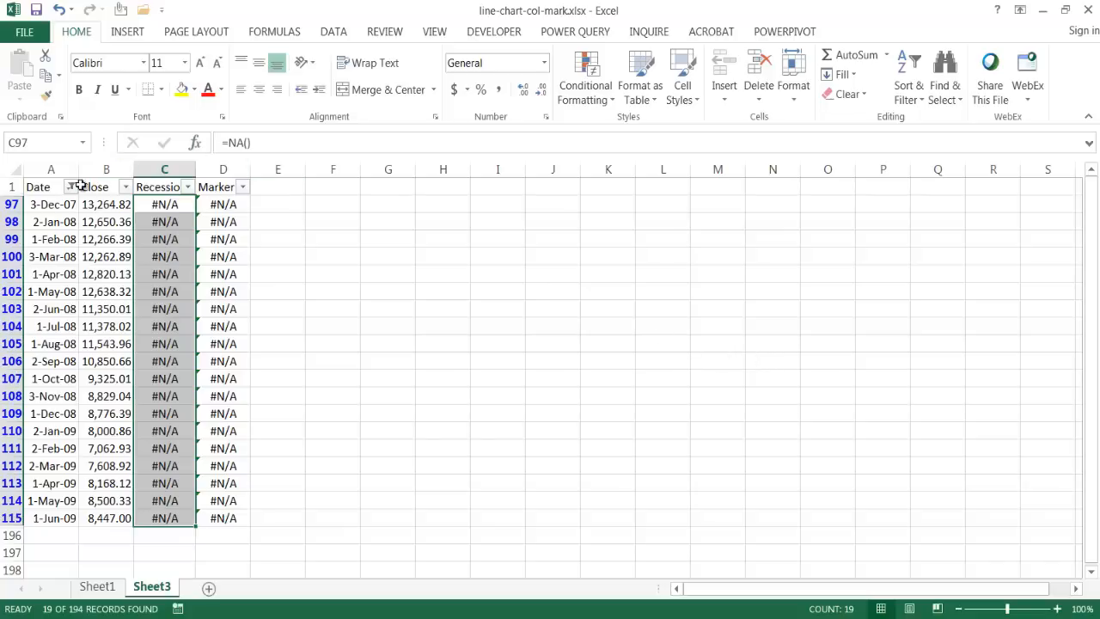
{"action": "mouse_move", "coordinate": [272, 258]}
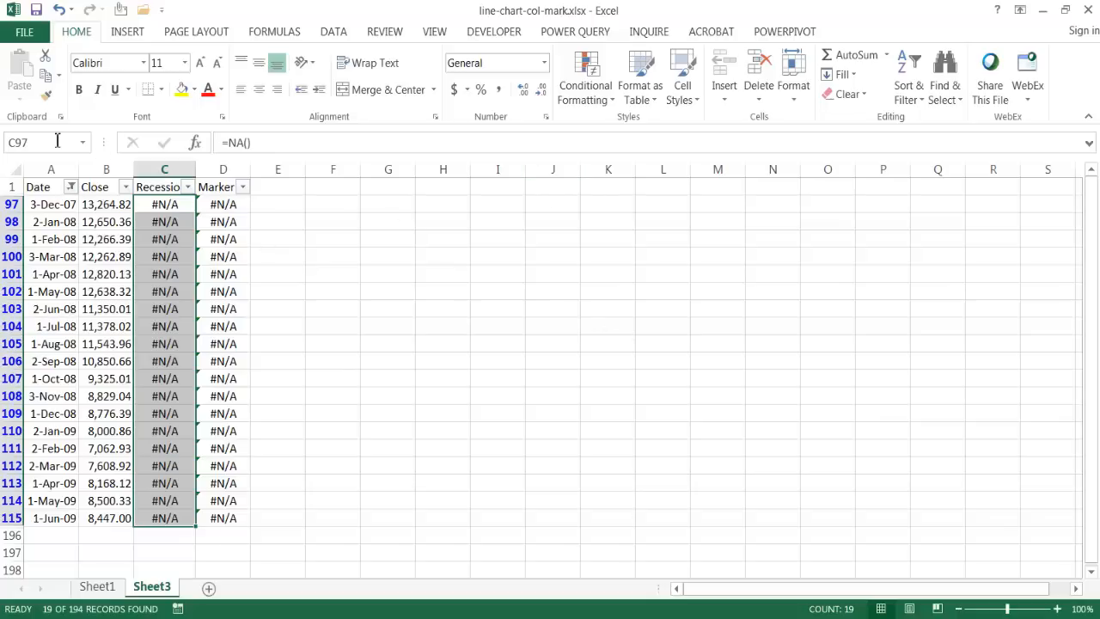
{"action": "left_click", "coordinate": [71, 186]}
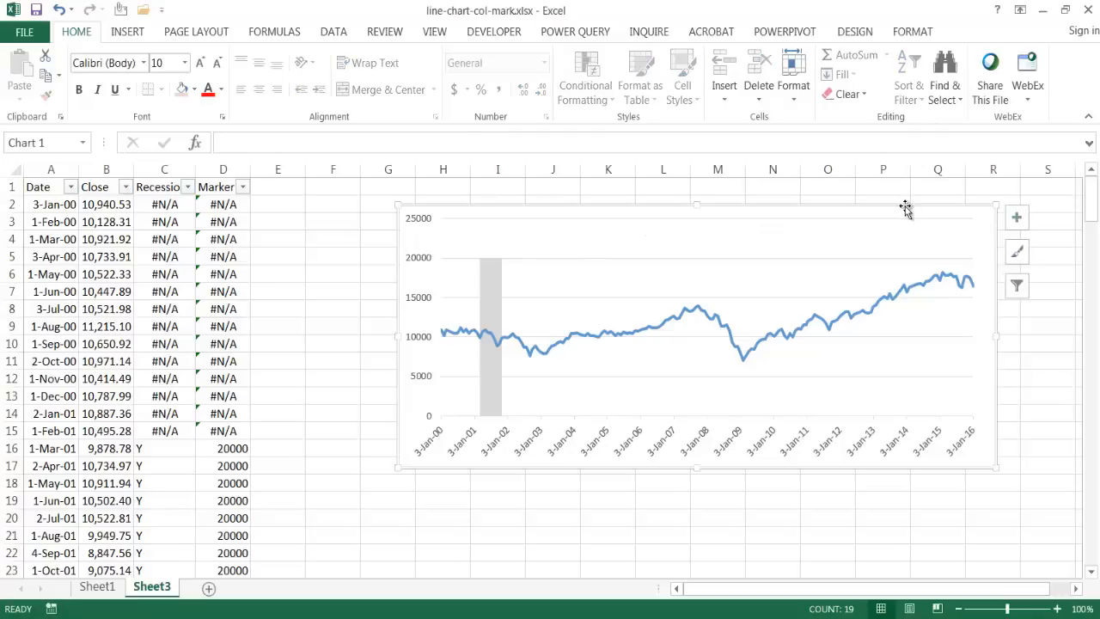
- Set the chart's properties to Don't move or size with cells
{"action": "left_click", "coordinate": [688, 335]}
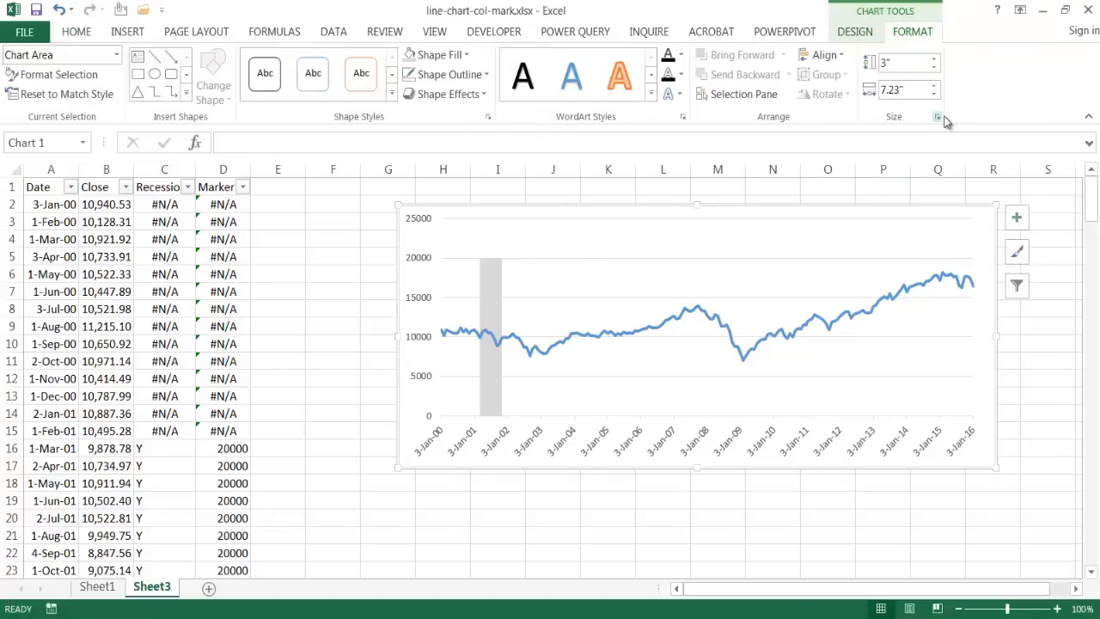
{"action": "left_click", "coordinate": [939, 117]}
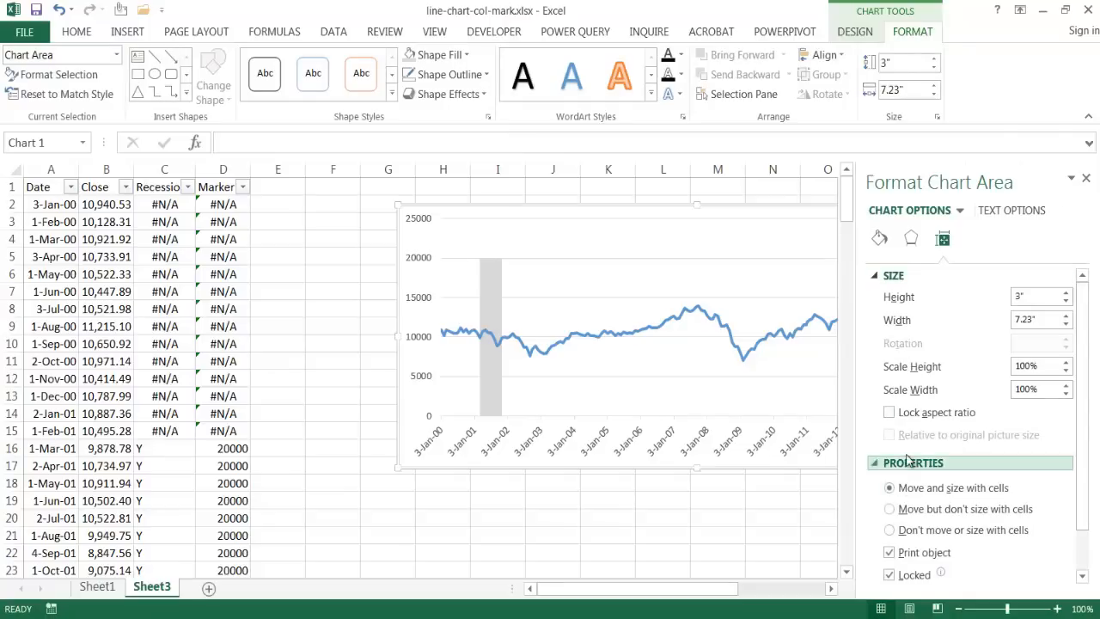
{"action": "left_click", "coordinate": [890, 529]}
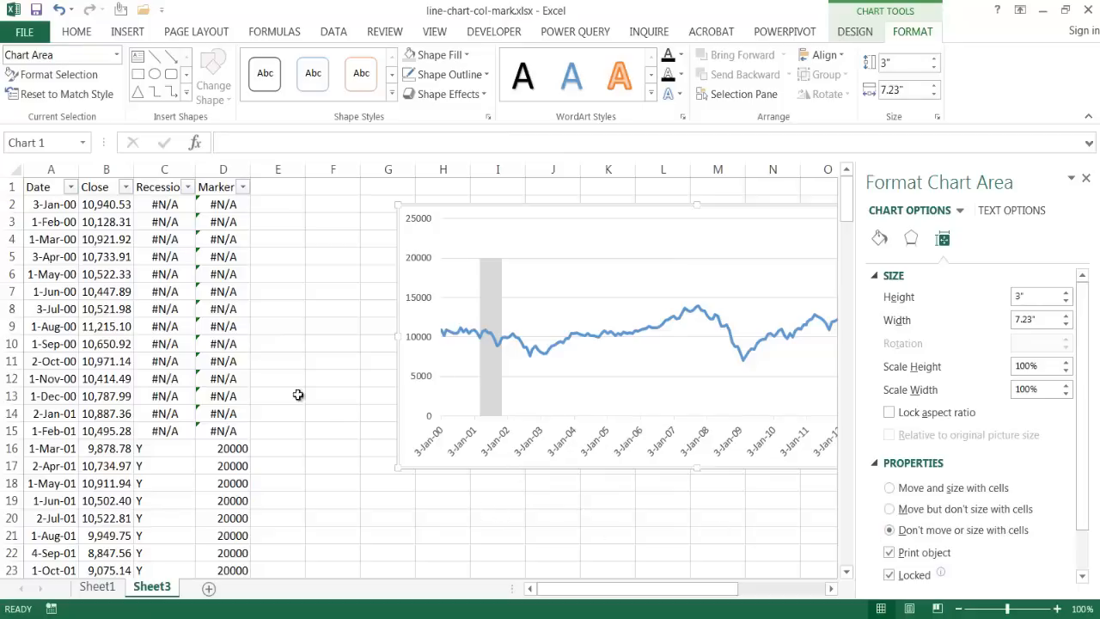
{"action": "mouse_move", "coordinate": [335, 248]}
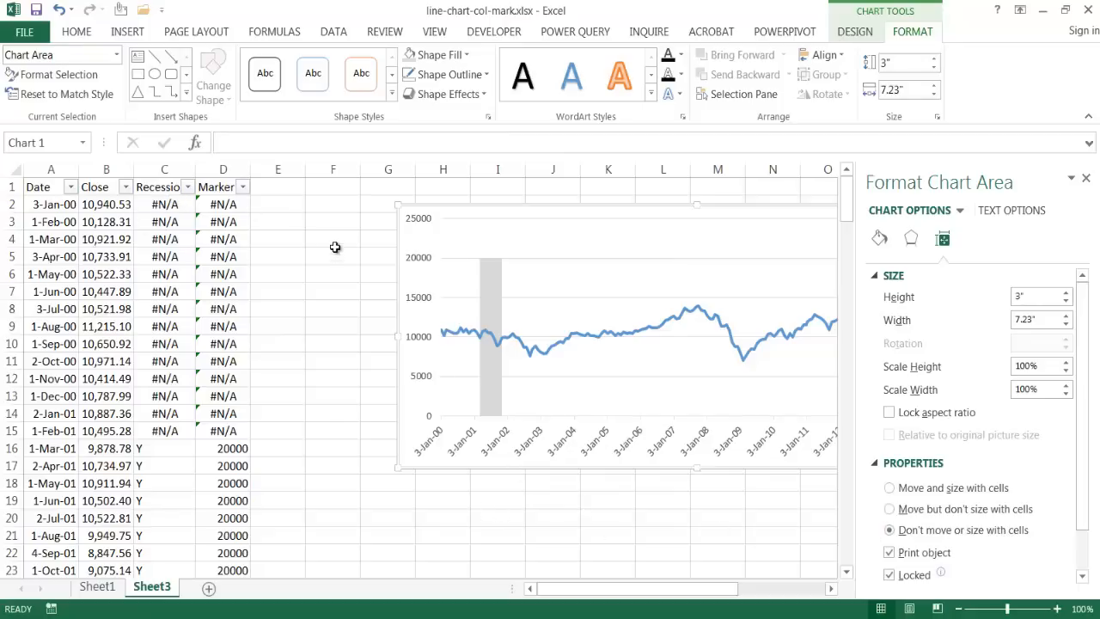
{"action": "mouse_move", "coordinate": [70, 206]}
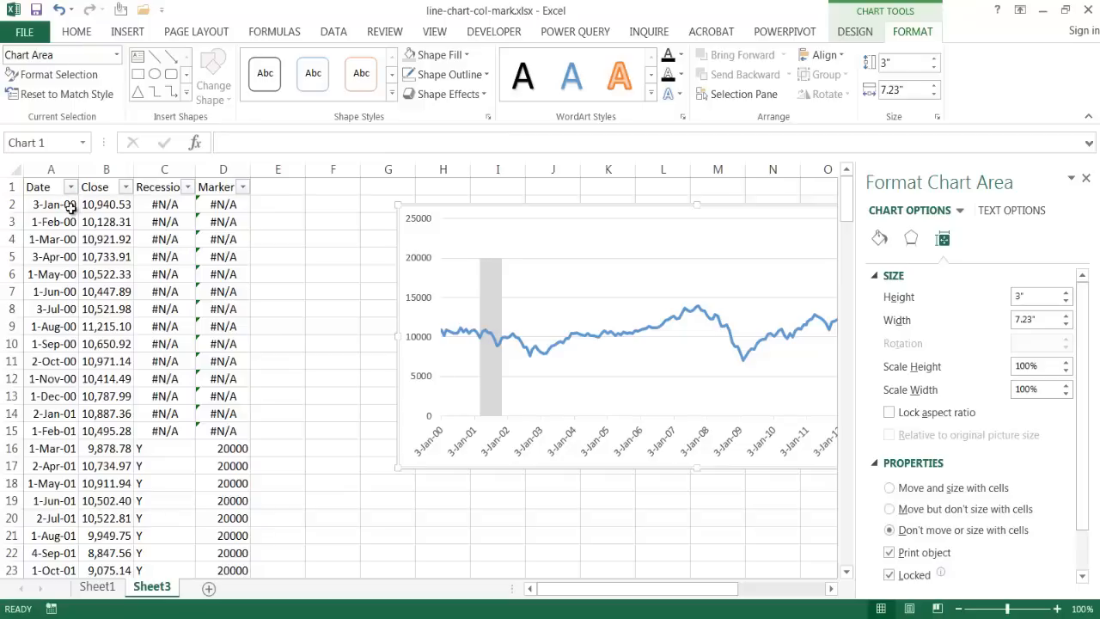
{"action": "mouse_move", "coordinate": [419, 344]}
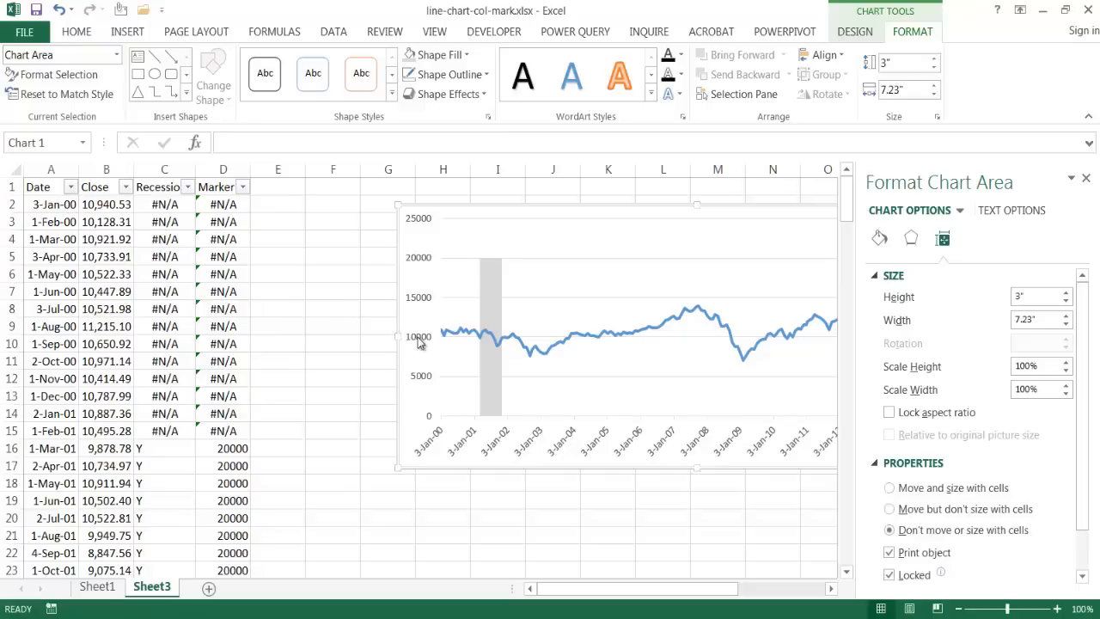
{"action": "left_click", "coordinate": [1086, 177]}
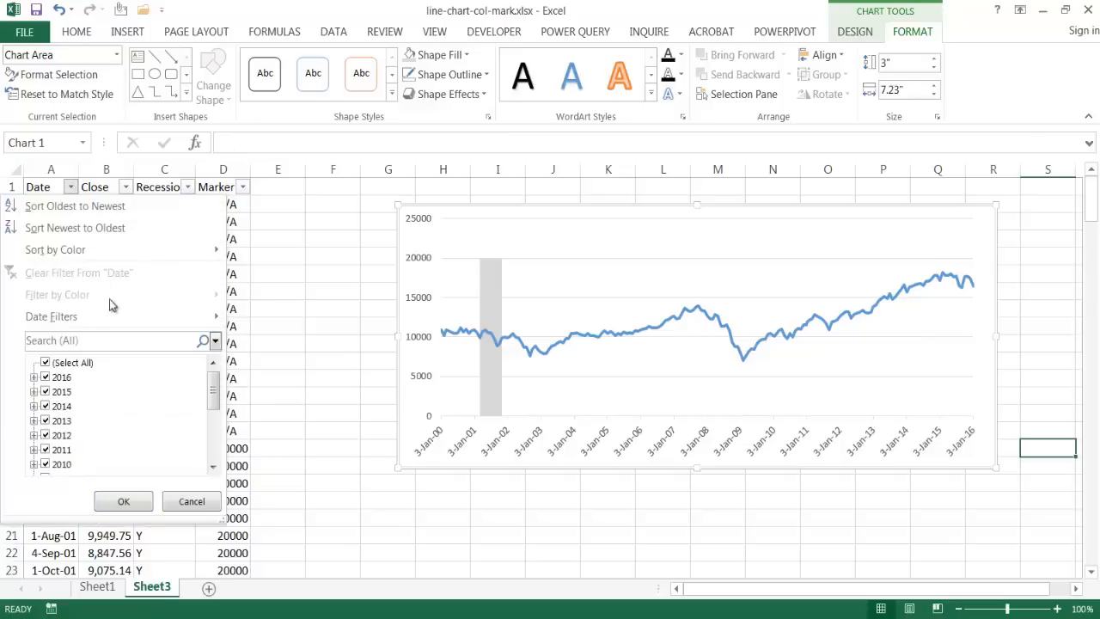
- Apply a Between date filter of 12/1/2007 to 6/1/2009, showing 19 of 194 rows
{"action": "left_click", "coordinate": [52, 316]}
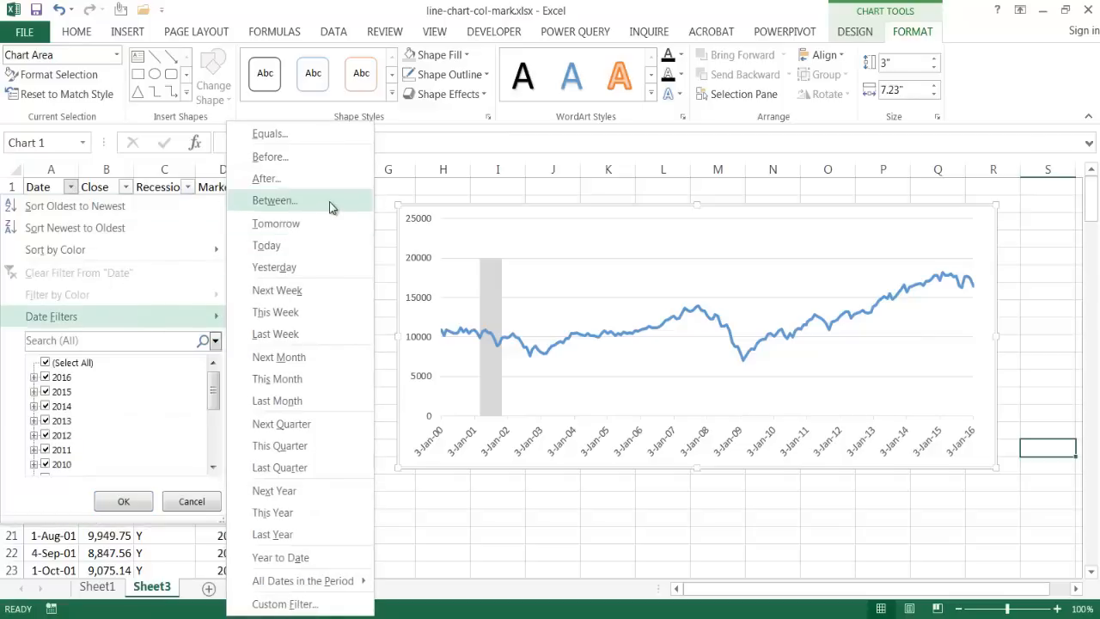
{"action": "left_click", "coordinate": [275, 200]}
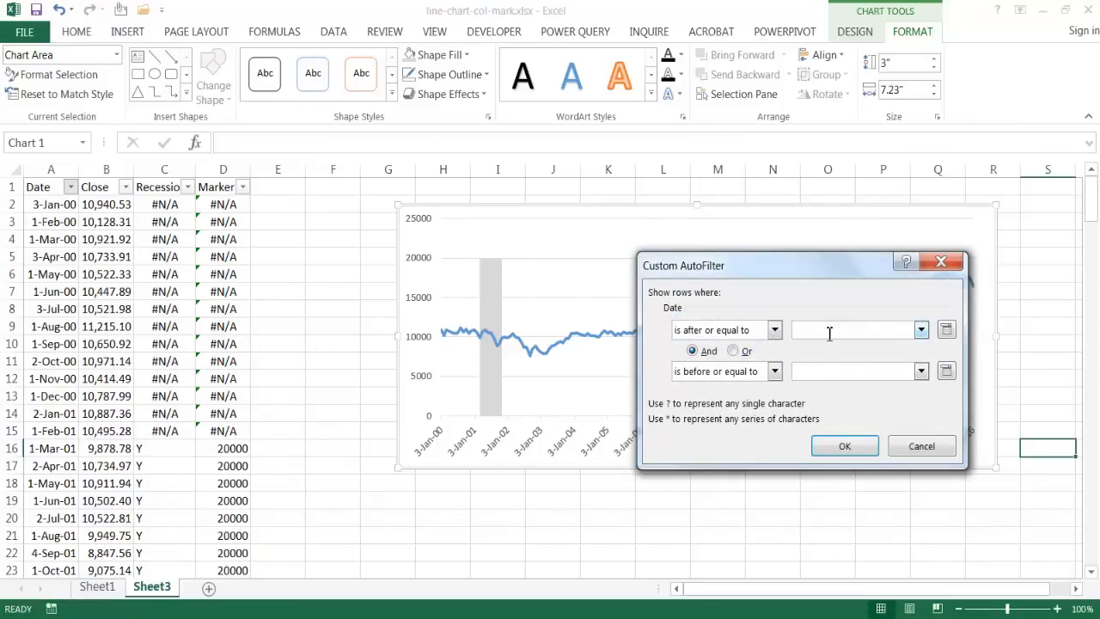
{"action": "left_click", "coordinate": [856, 330]}
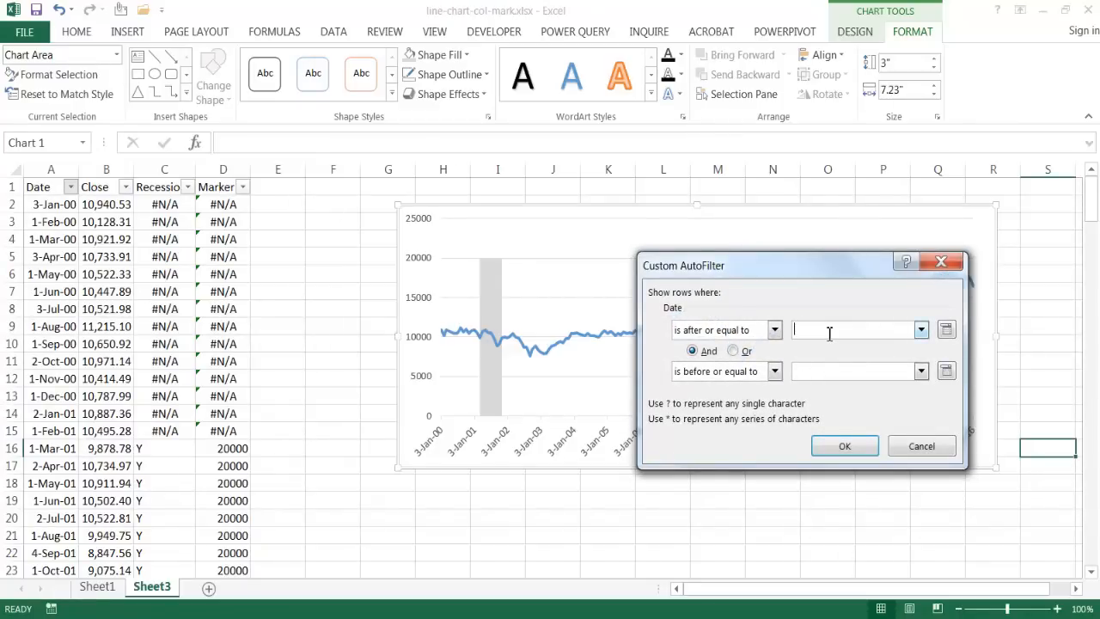
{"action": "type", "text": "12/1/2"}
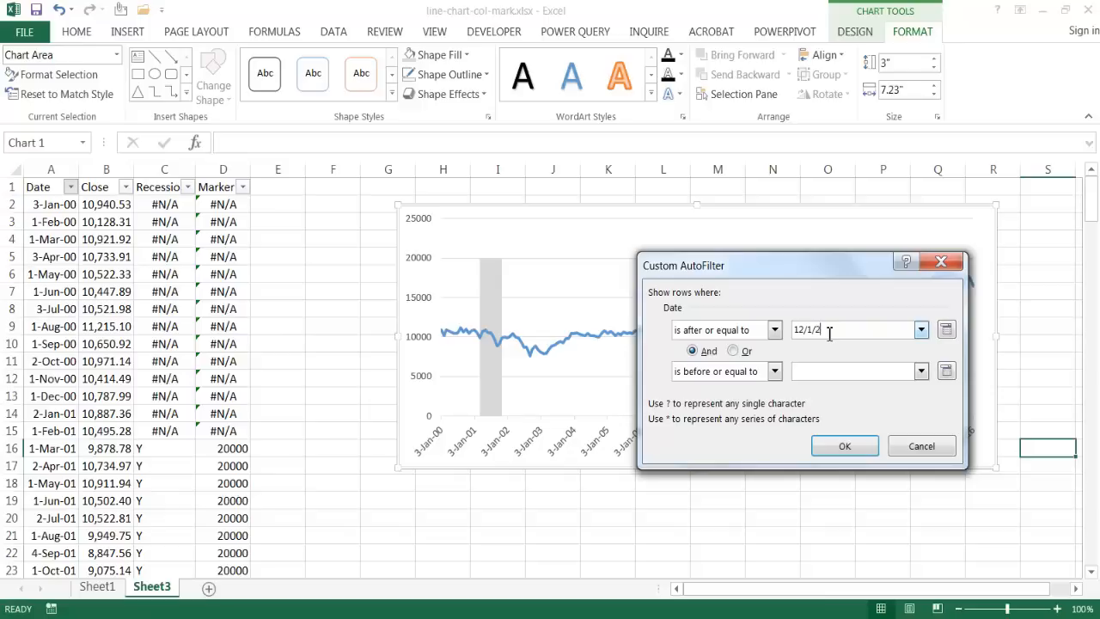
{"action": "type", "text": "007"}
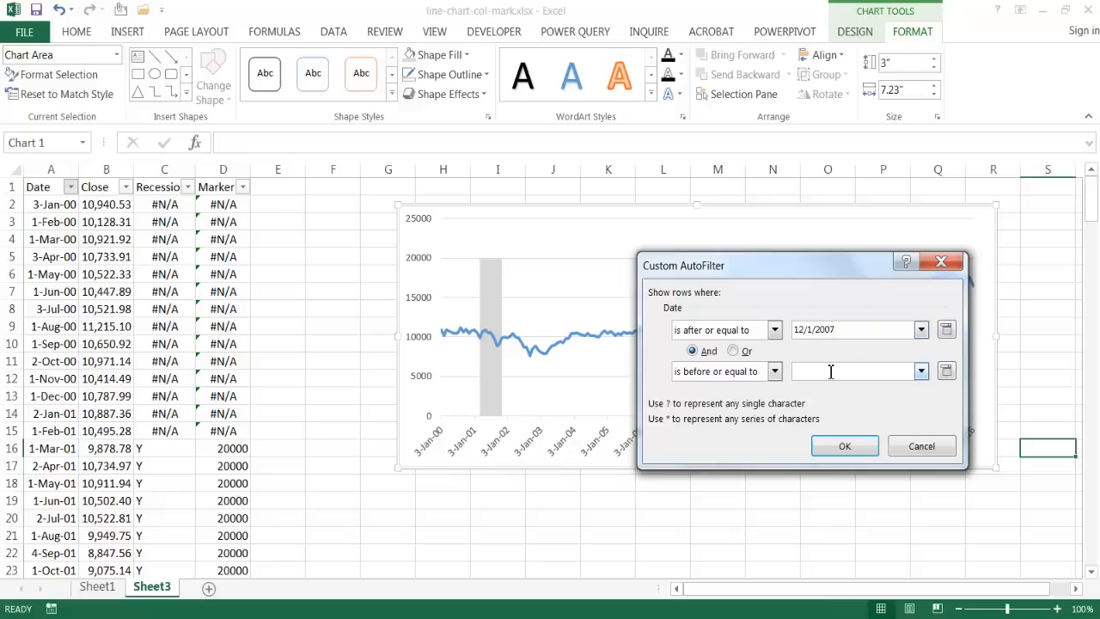
{"action": "type", "text": "6/1/"}
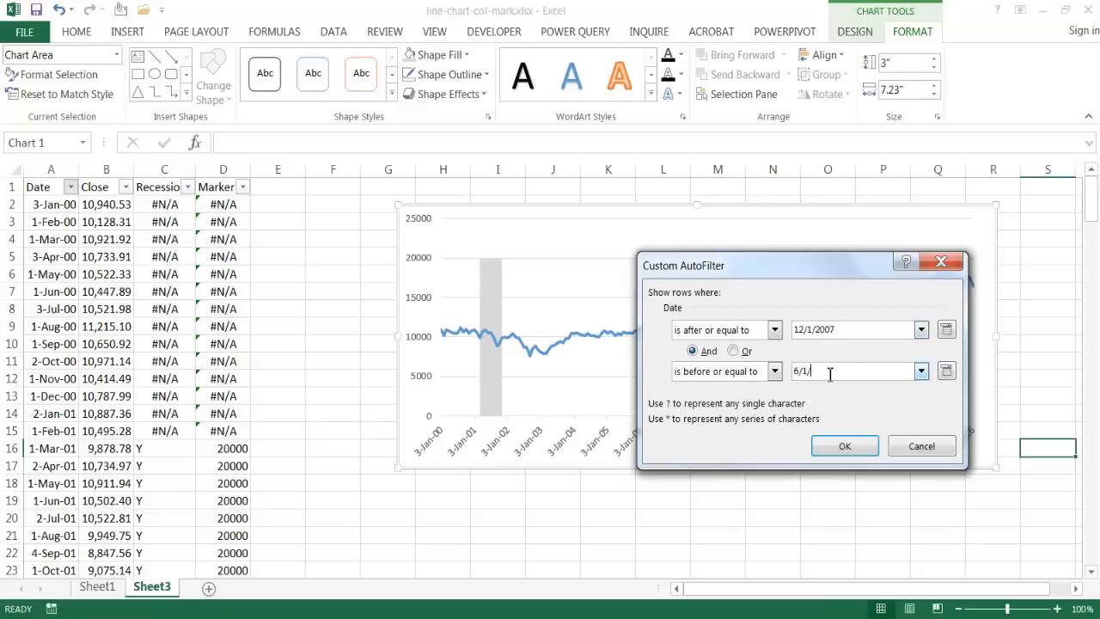
{"action": "type", "text": "2009"}
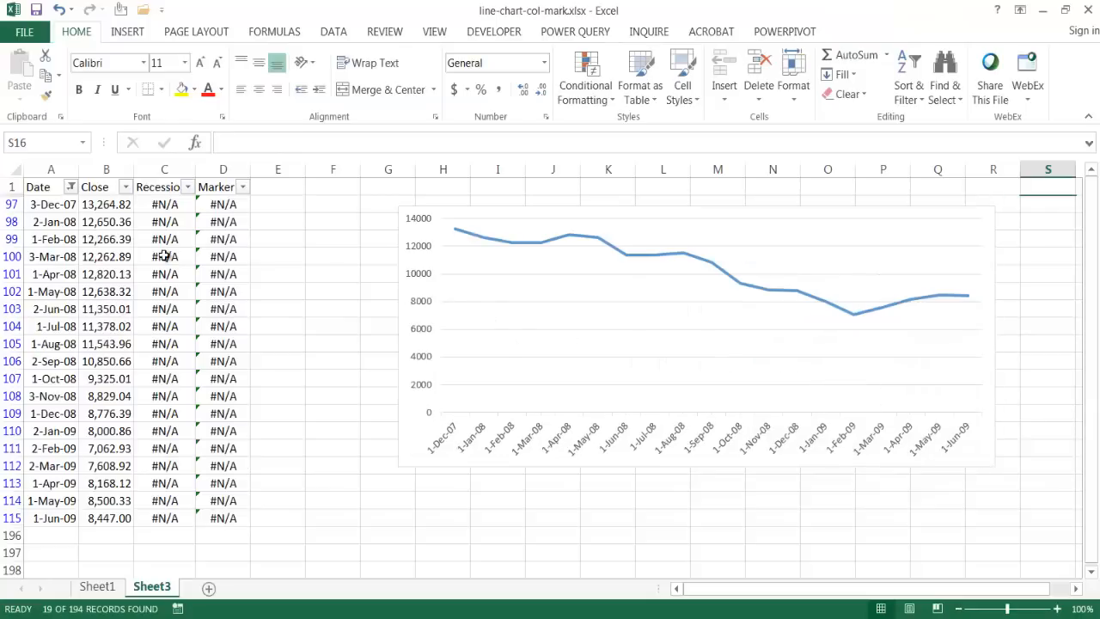
{"action": "mouse_move", "coordinate": [89, 299]}
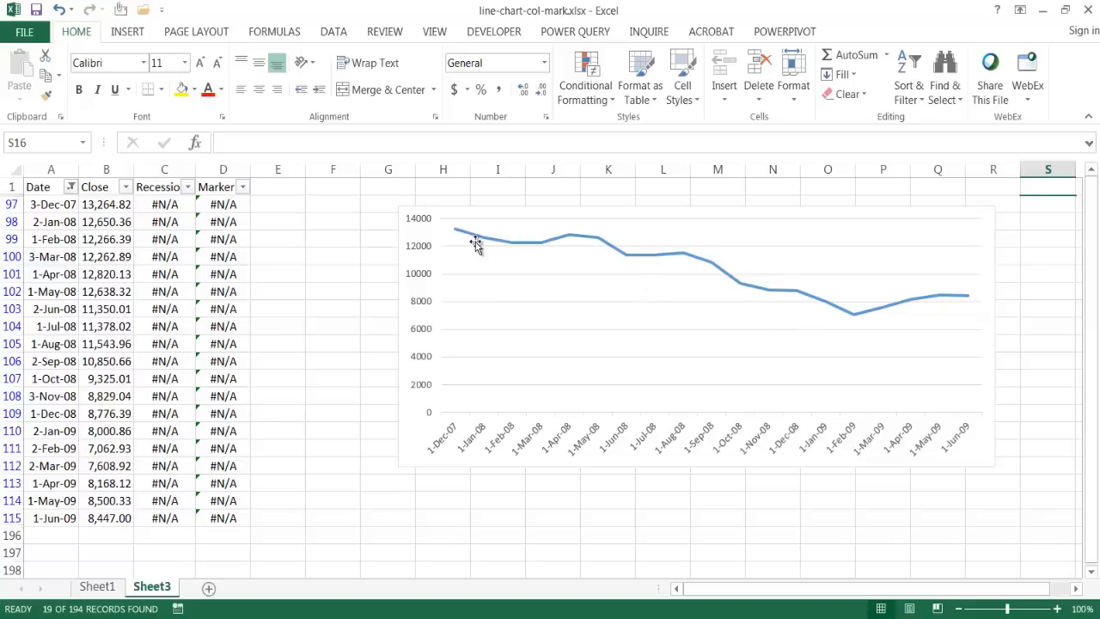
{"action": "mouse_move", "coordinate": [347, 351]}
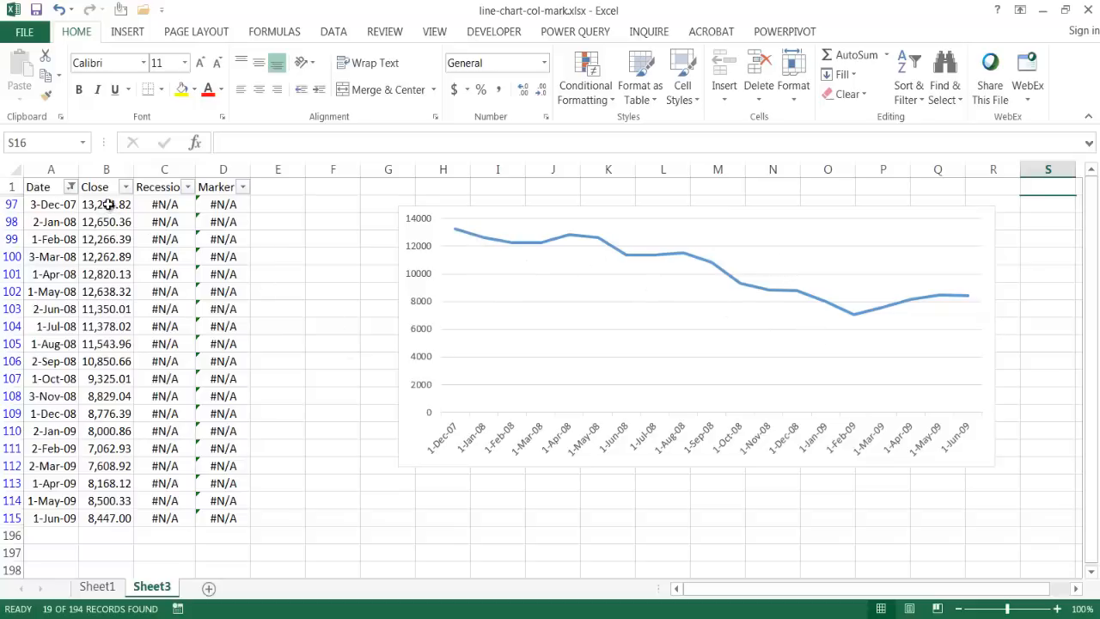
{"action": "mouse_move", "coordinate": [567, 361]}
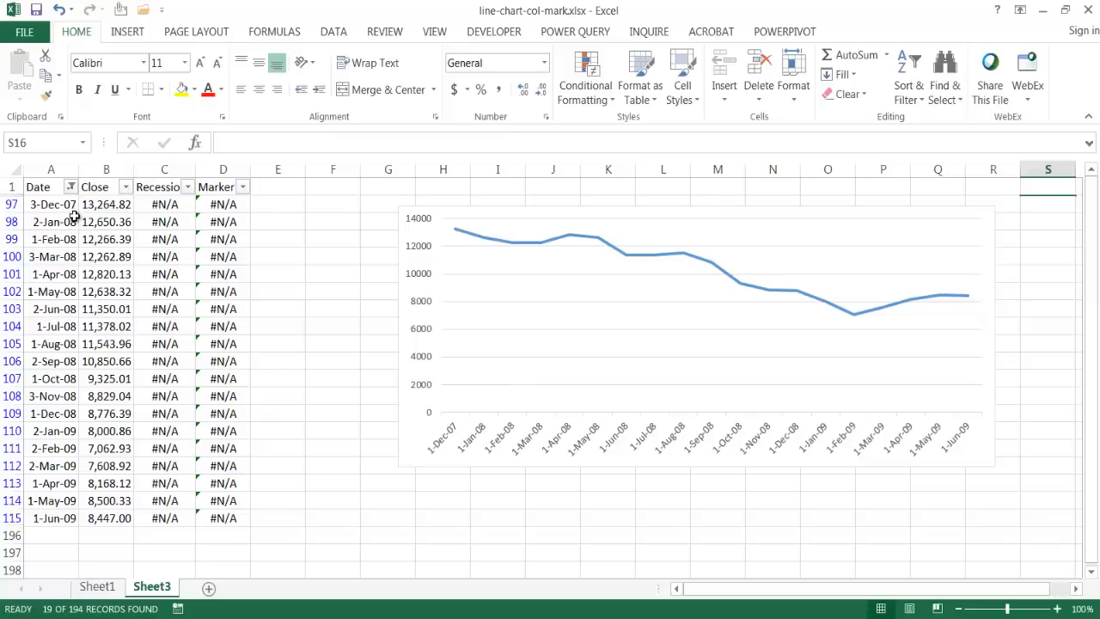
{"action": "mouse_move", "coordinate": [513, 320]}
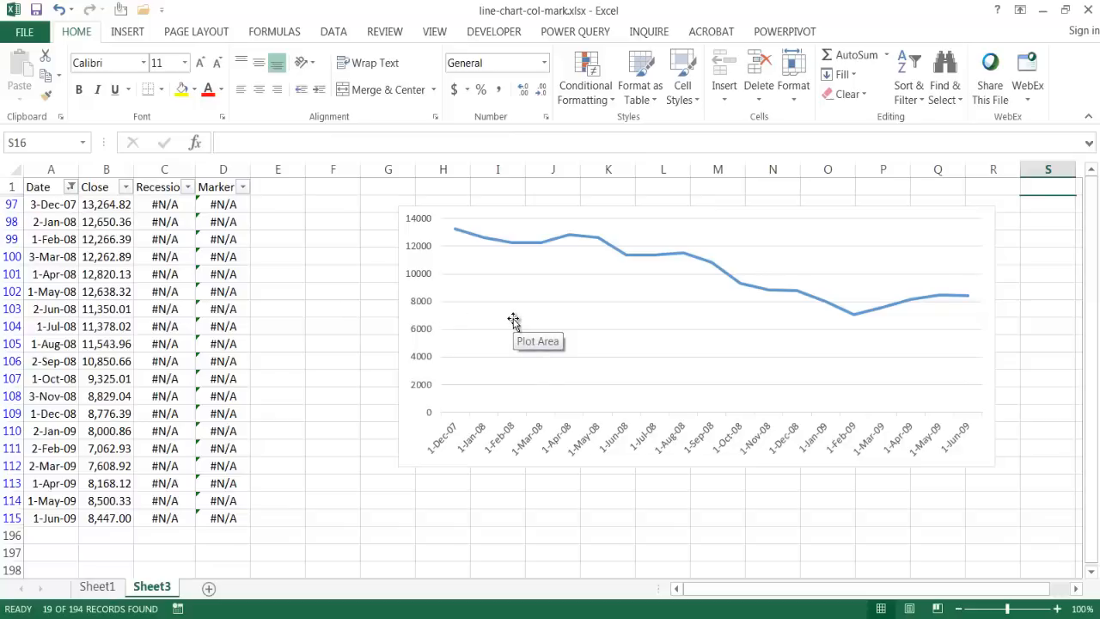
{"action": "mouse_move", "coordinate": [402, 356]}
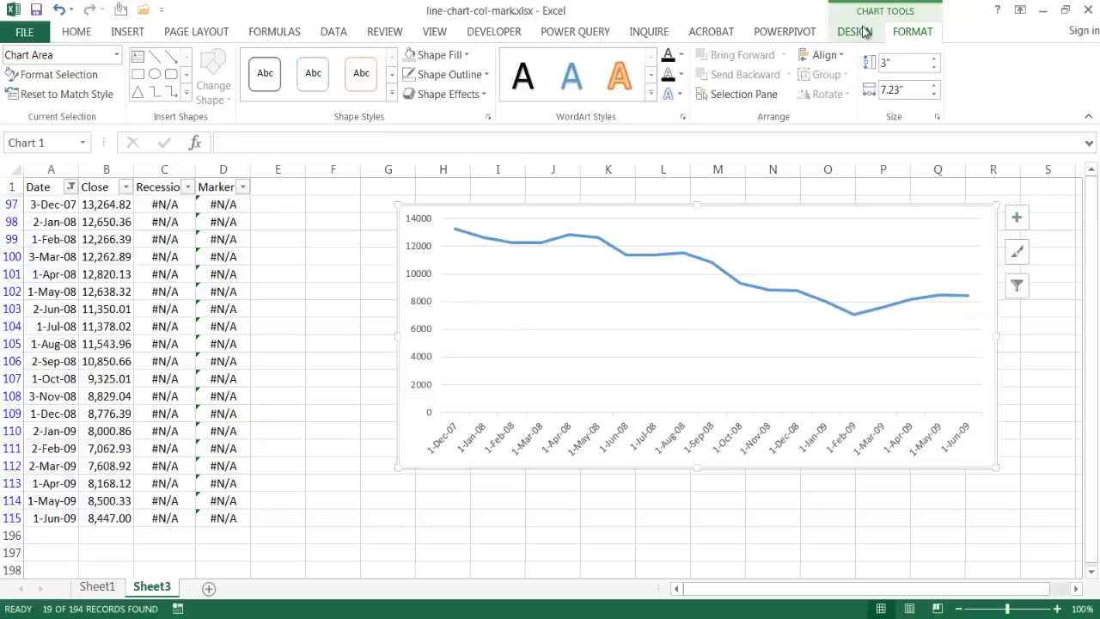
- In Select Data's Hidden and Empty Cells settings, enable Show data in hidden rows and columns
{"action": "left_click", "coordinate": [854, 31]}
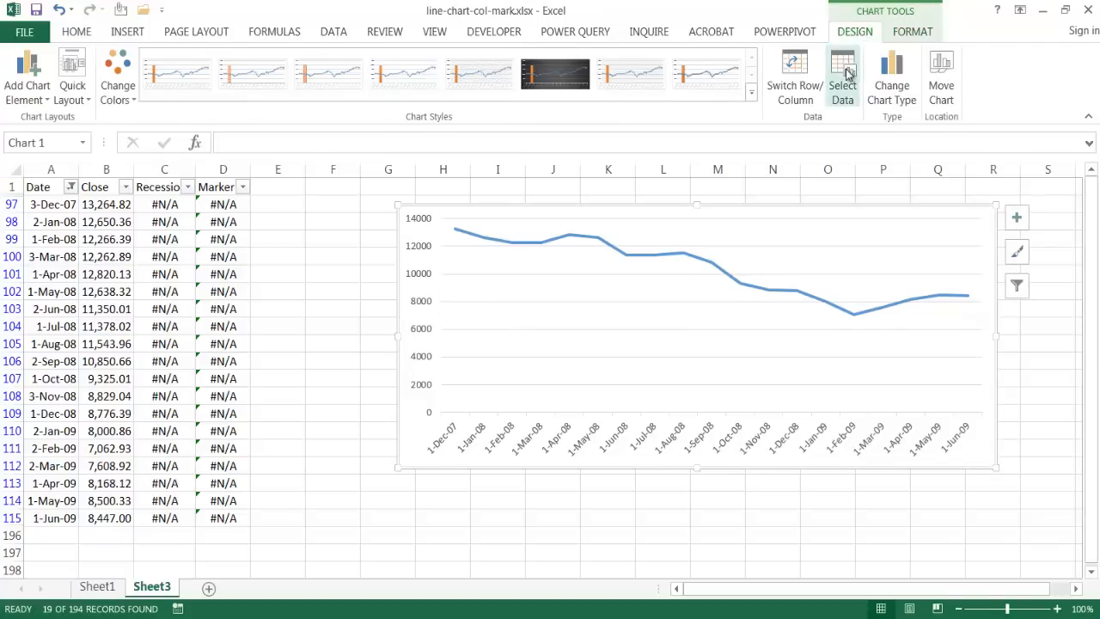
{"action": "left_click", "coordinate": [842, 69]}
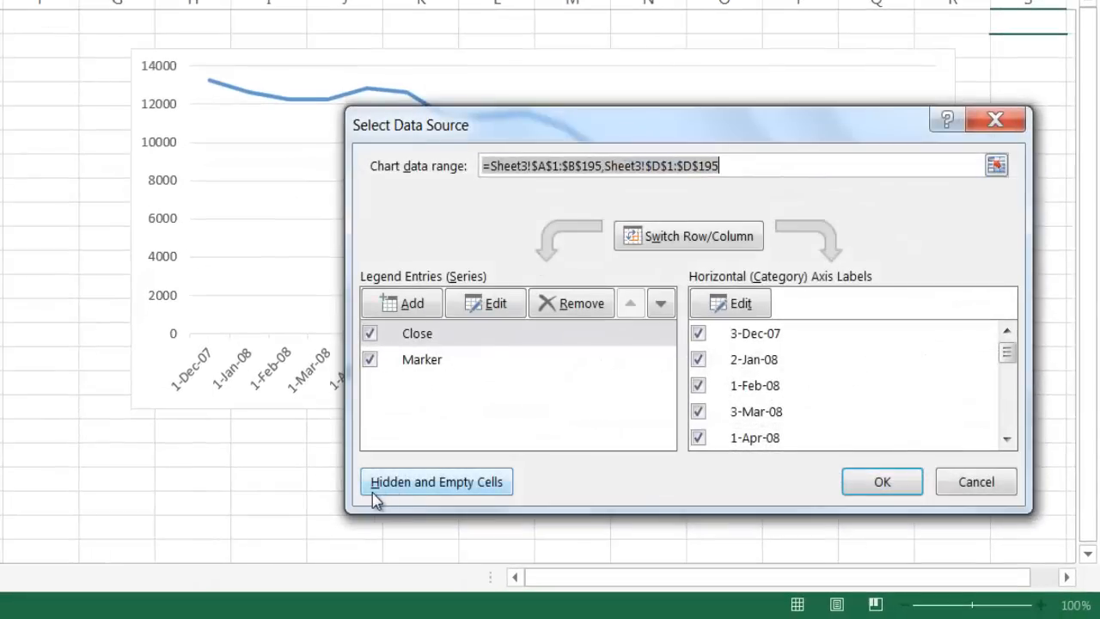
{"action": "mouse_move", "coordinate": [395, 490]}
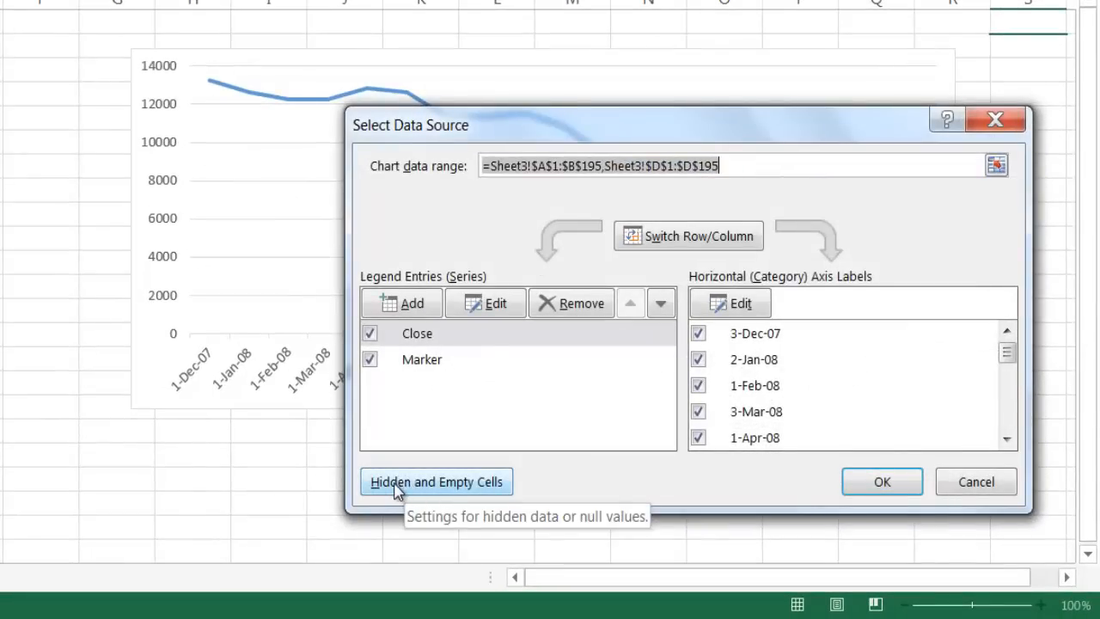
{"action": "left_click", "coordinate": [436, 481]}
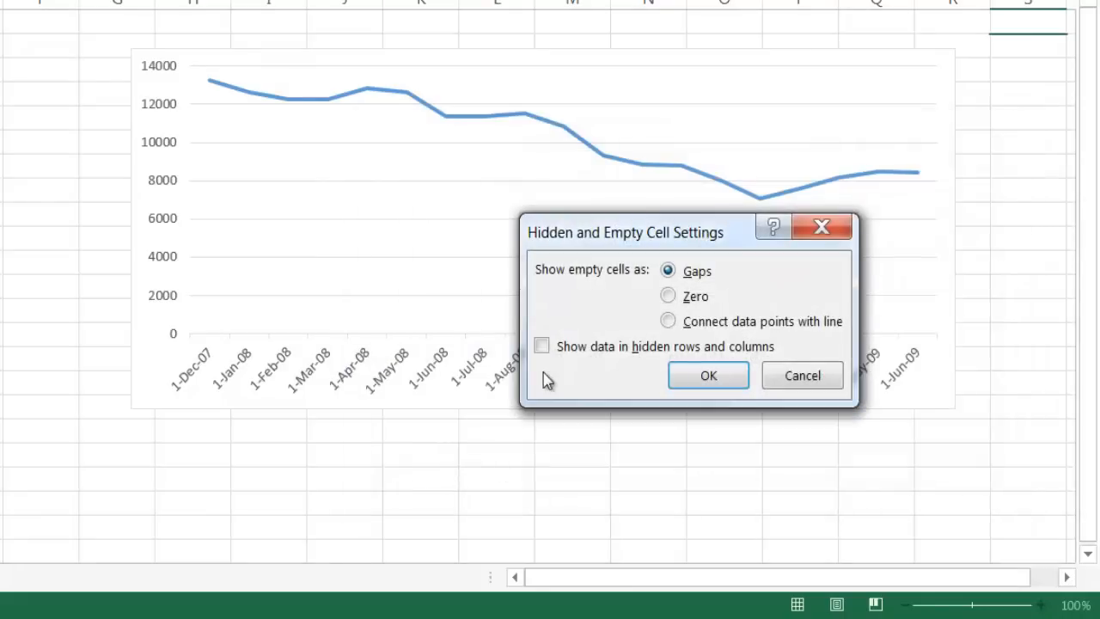
{"action": "mouse_move", "coordinate": [709, 375]}
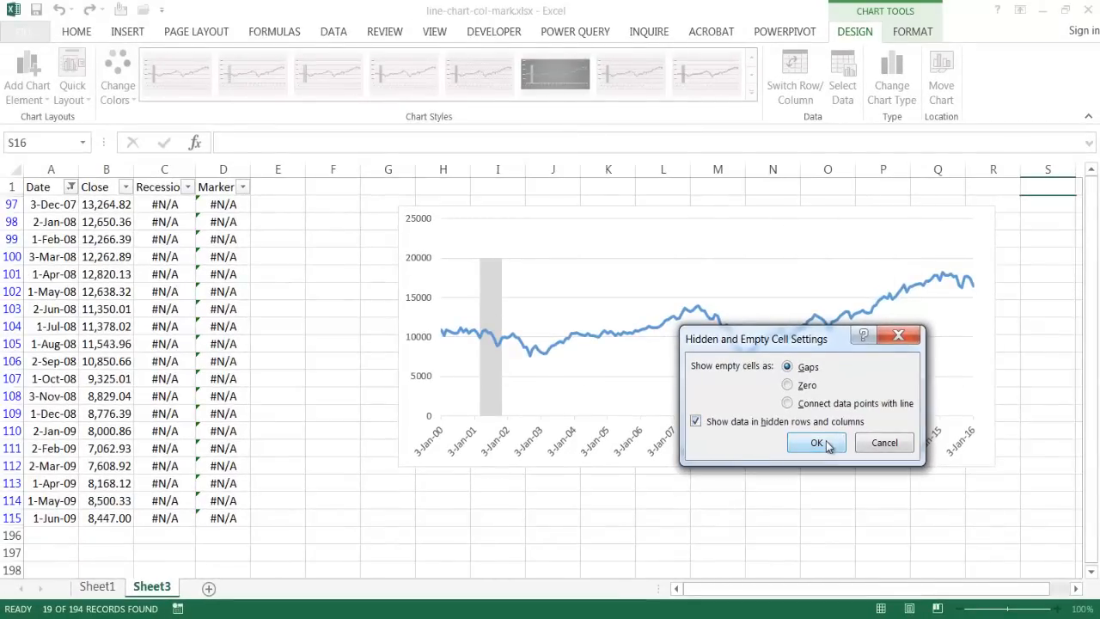
{"action": "left_click", "coordinate": [818, 441]}
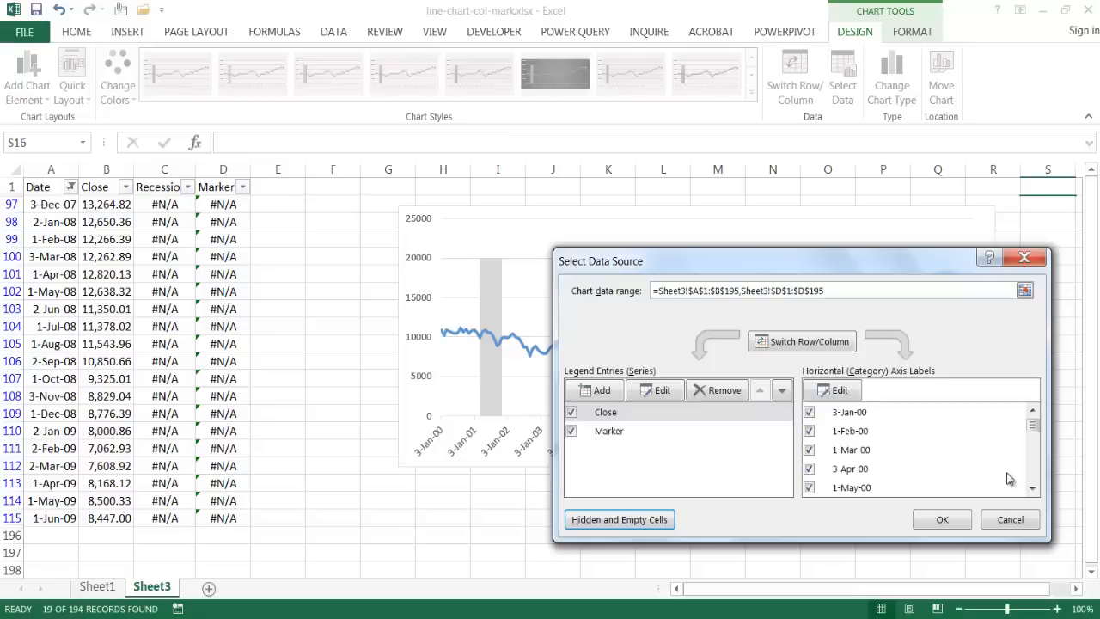
{"action": "left_click", "coordinate": [942, 519]}
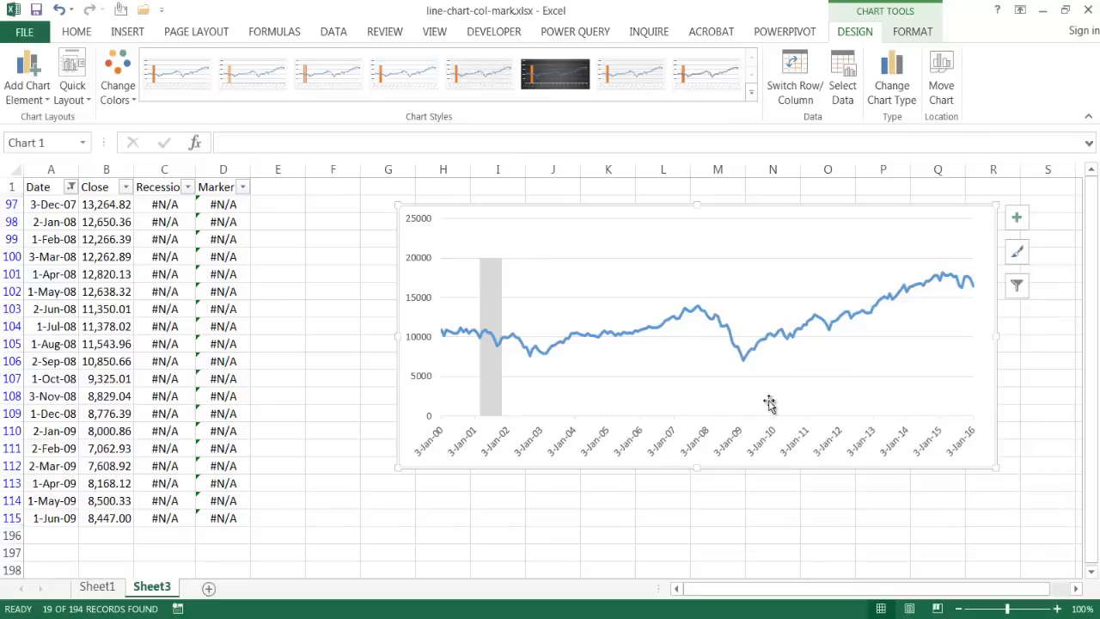
{"action": "mouse_move", "coordinate": [702, 342]}
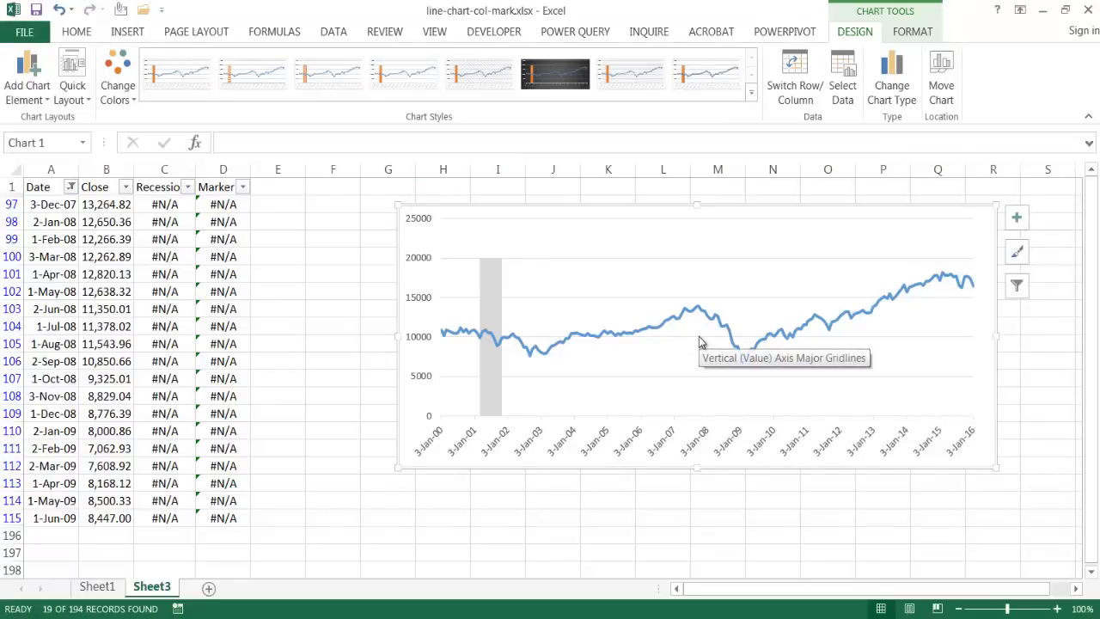
{"action": "mouse_move", "coordinate": [660, 306]}
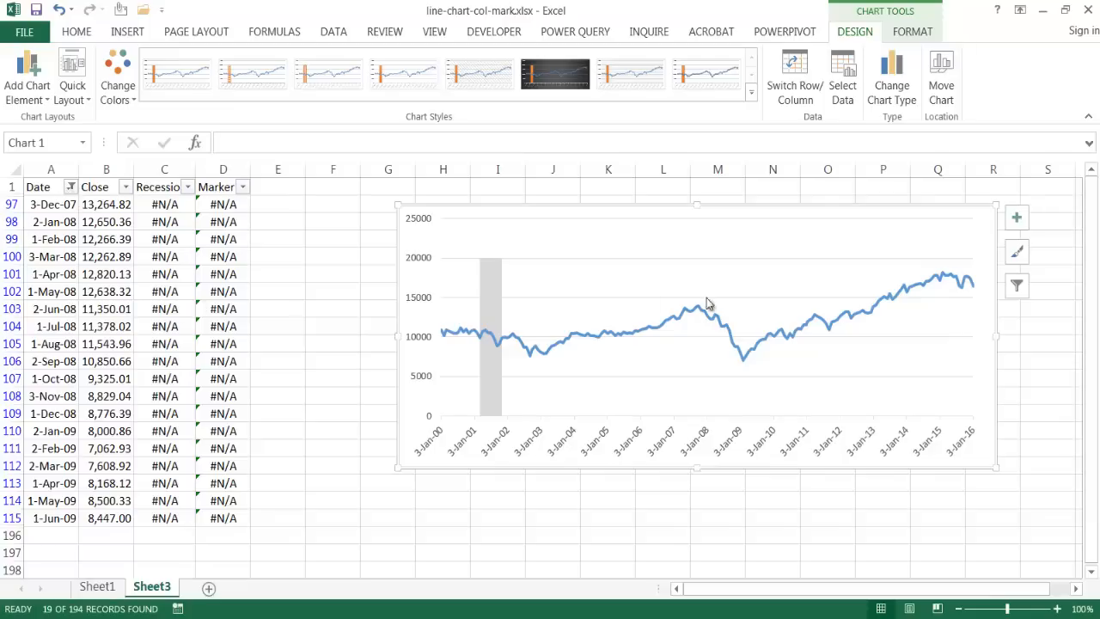
{"action": "mouse_move", "coordinate": [227, 237]}
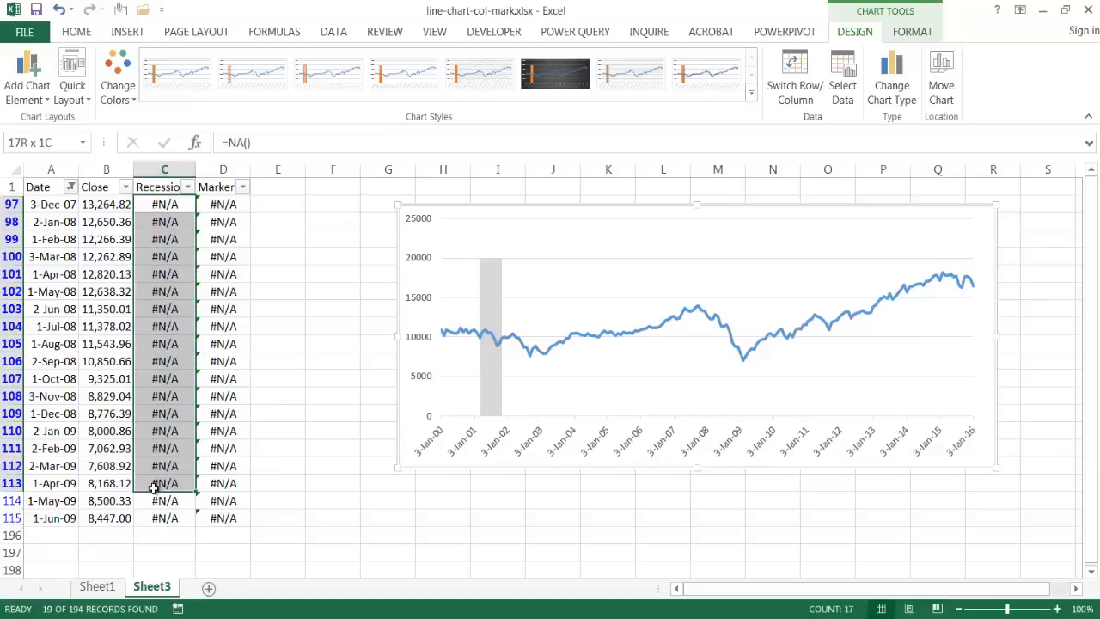
- Fill the Recession cells C97:C115 with Y, adding the 2007–2009 gray band
{"action": "left_click", "coordinate": [165, 517]}
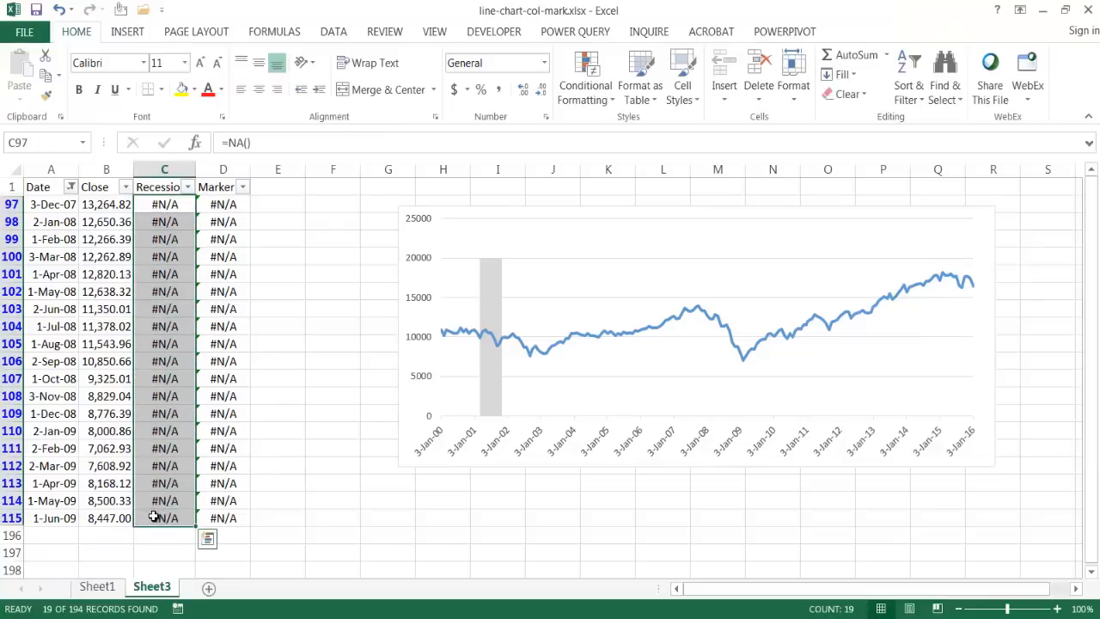
{"action": "type", "text": "Y"}
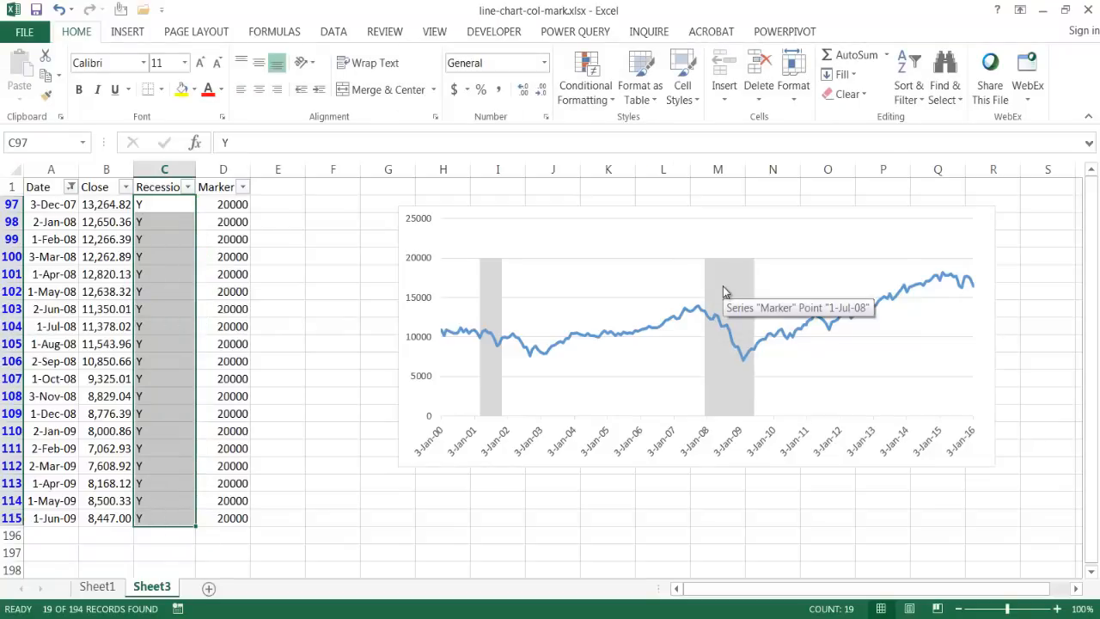
{"action": "mouse_move", "coordinate": [729, 282]}
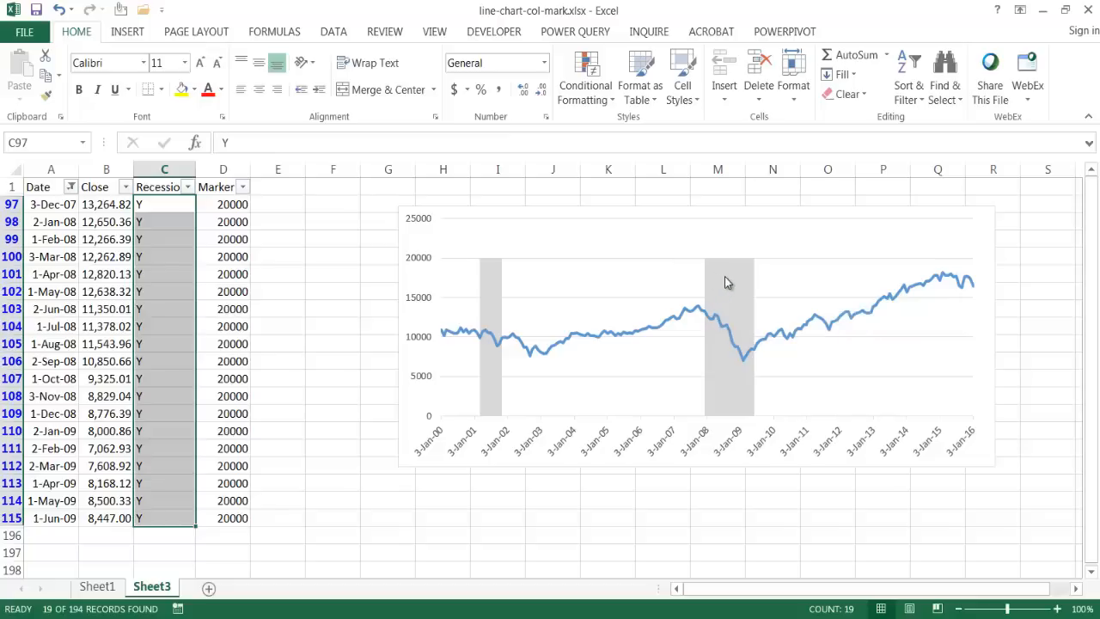
{"action": "mouse_move", "coordinate": [725, 286]}
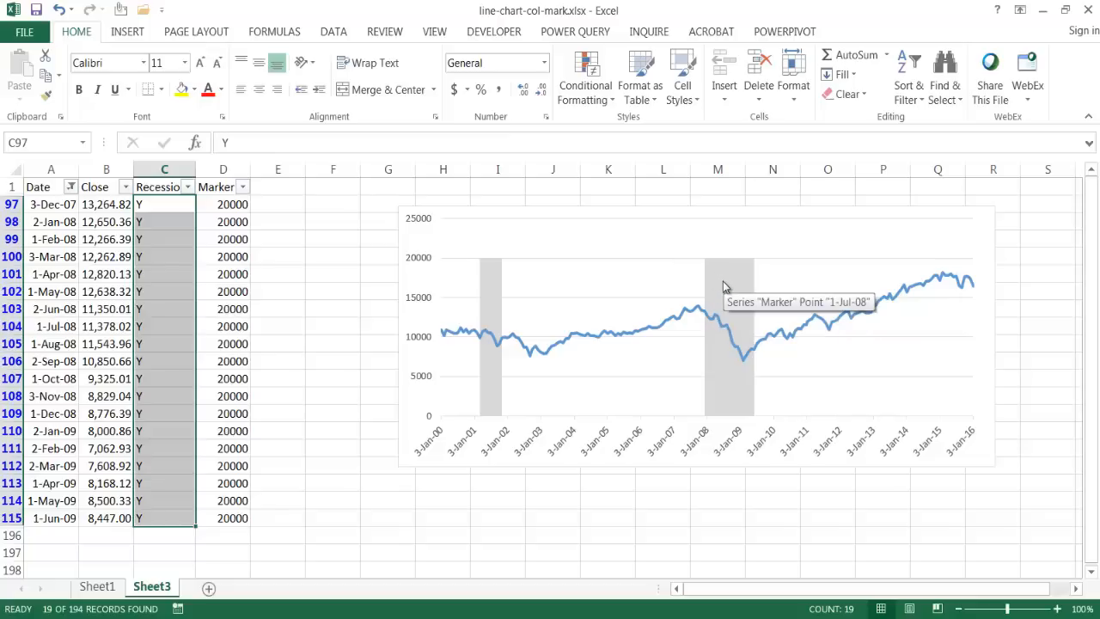
{"action": "mouse_move", "coordinate": [887, 251]}
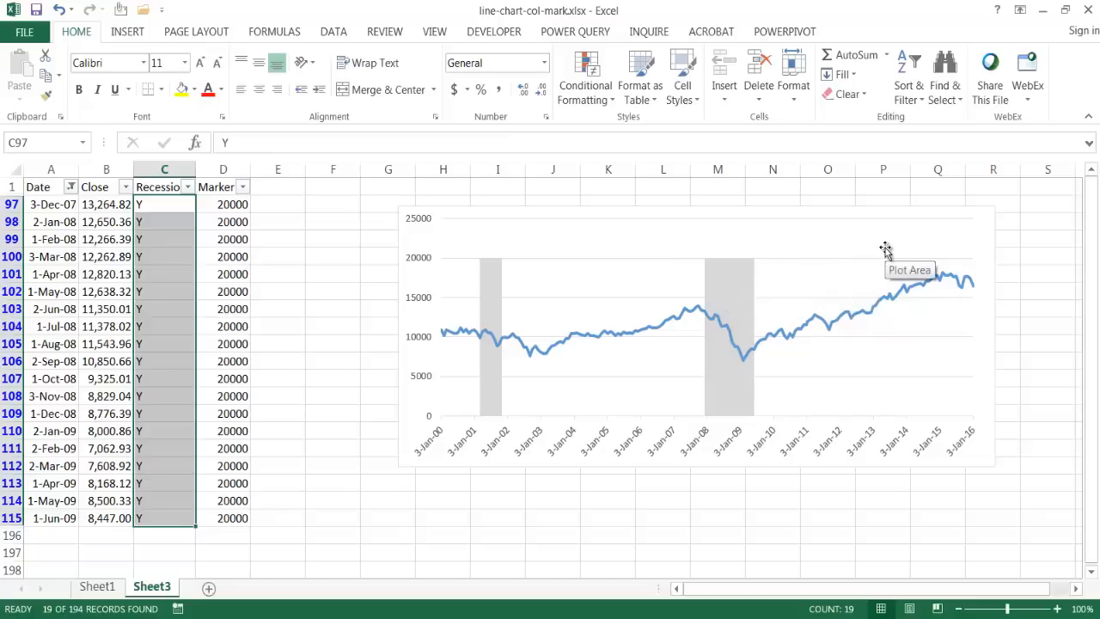
- Add a chart title via Chart Elements reading 'DJIA & Recessions'
{"action": "left_click", "coordinate": [881, 263]}
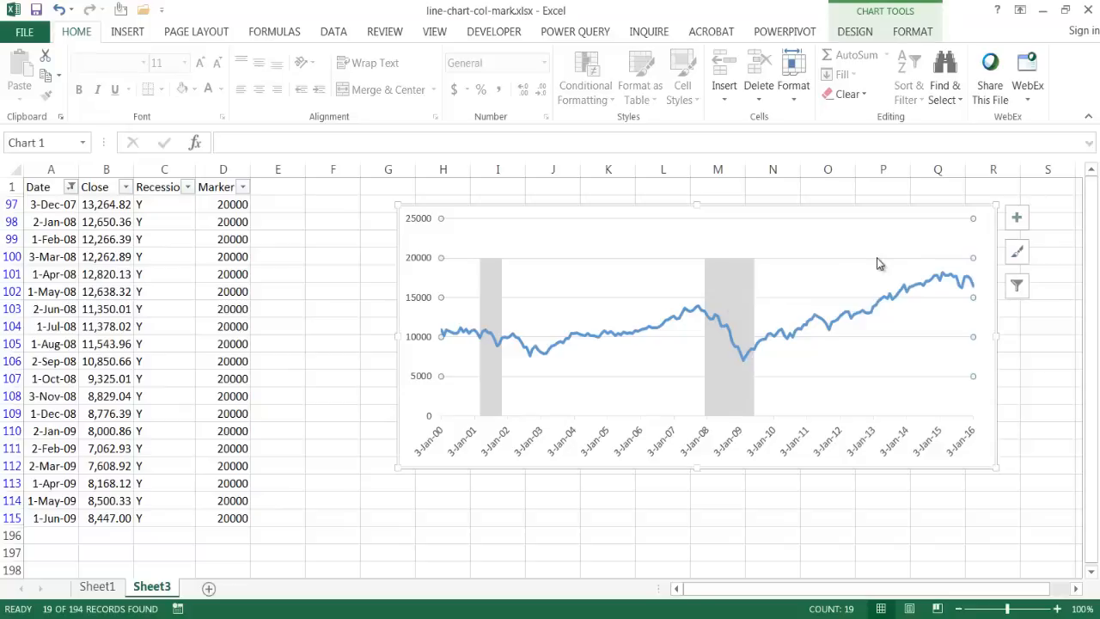
{"action": "left_click", "coordinate": [877, 258]}
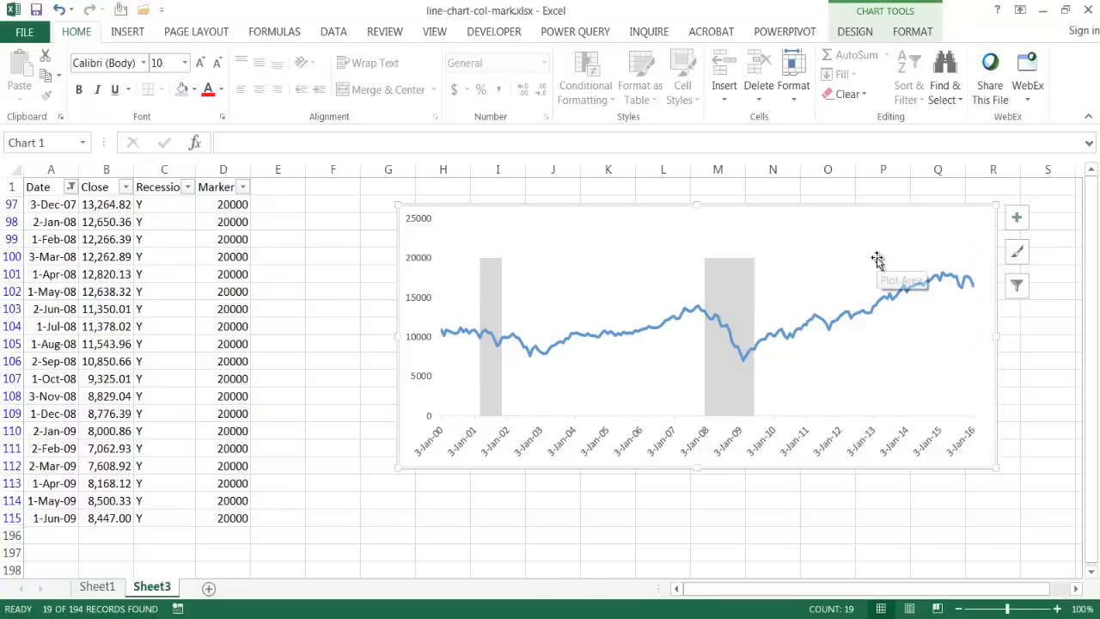
{"action": "mouse_move", "coordinate": [1018, 217]}
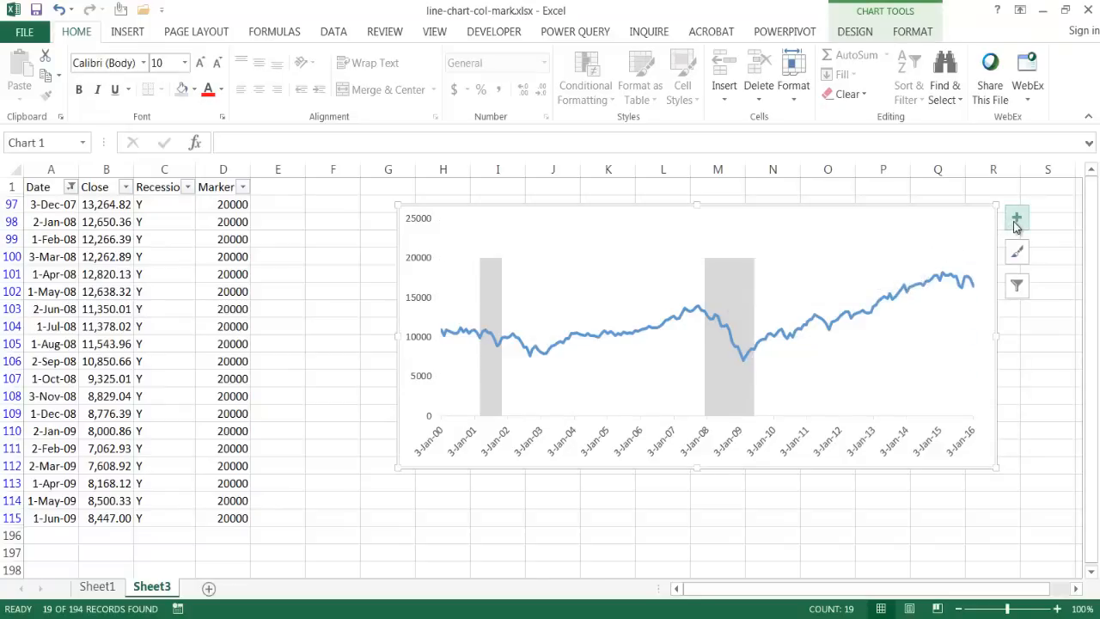
{"action": "left_click", "coordinate": [1018, 217]}
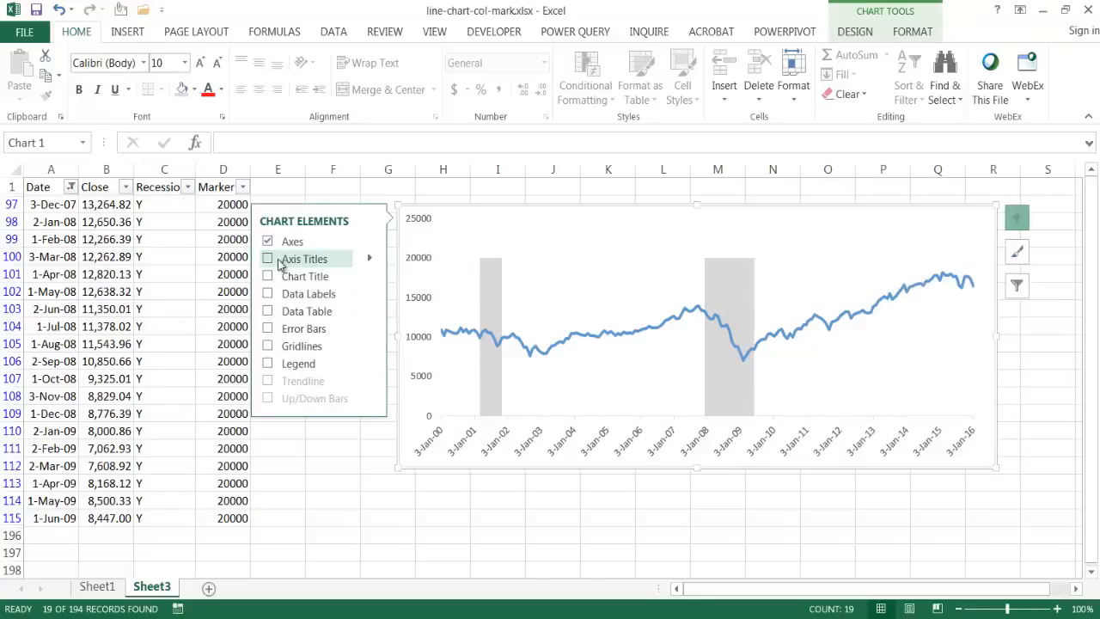
{"action": "left_click", "coordinate": [268, 275]}
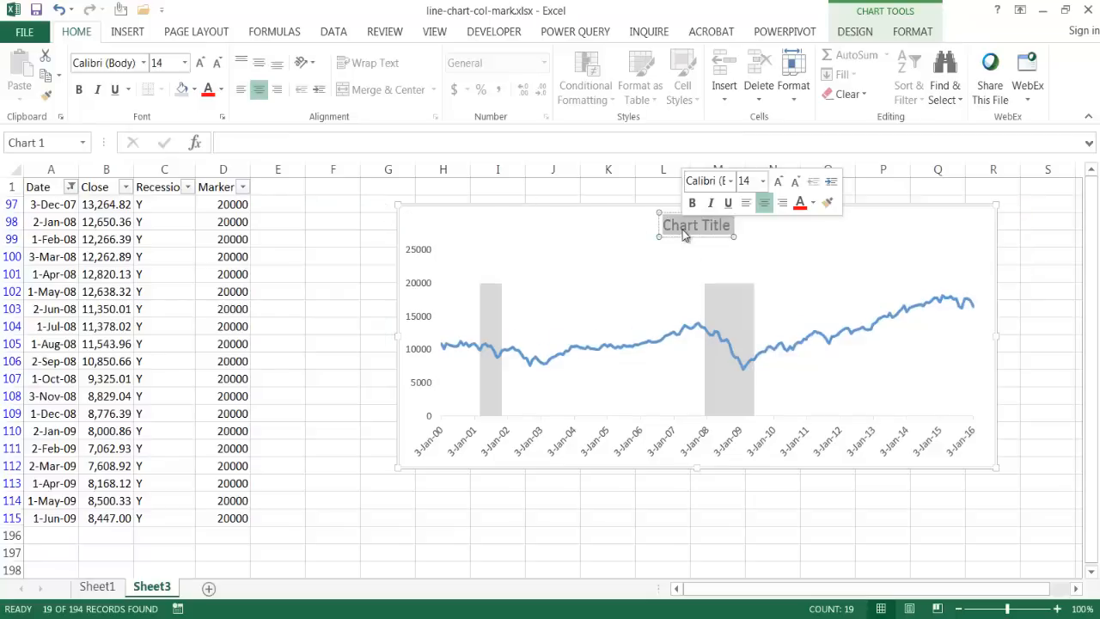
{"action": "type", "text": "DJIA & Rec"}
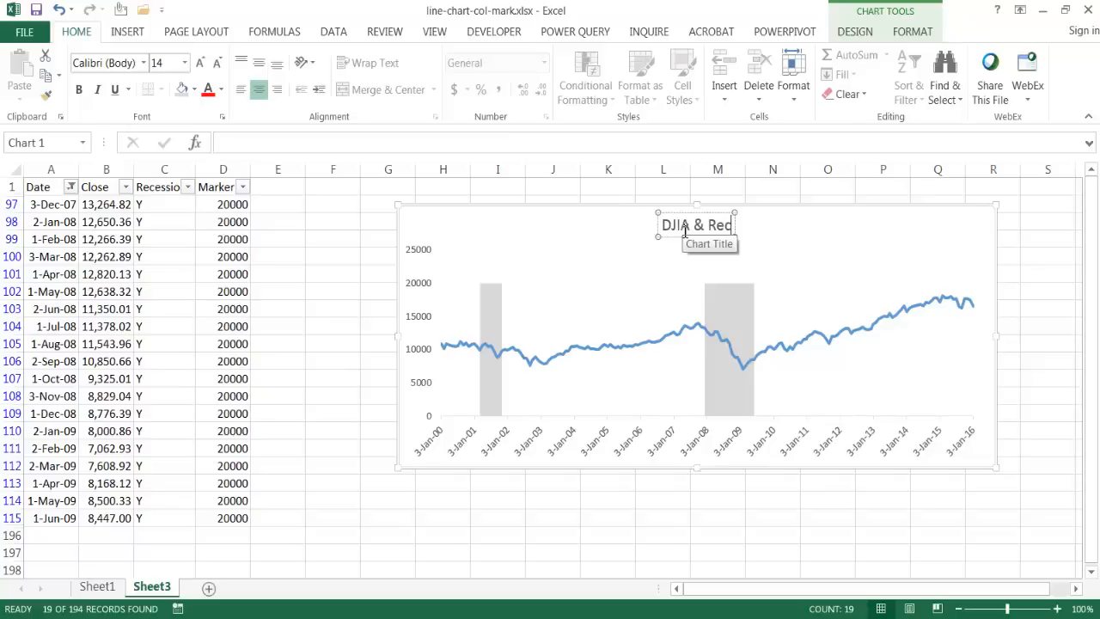
{"action": "type", "text": "essions"}
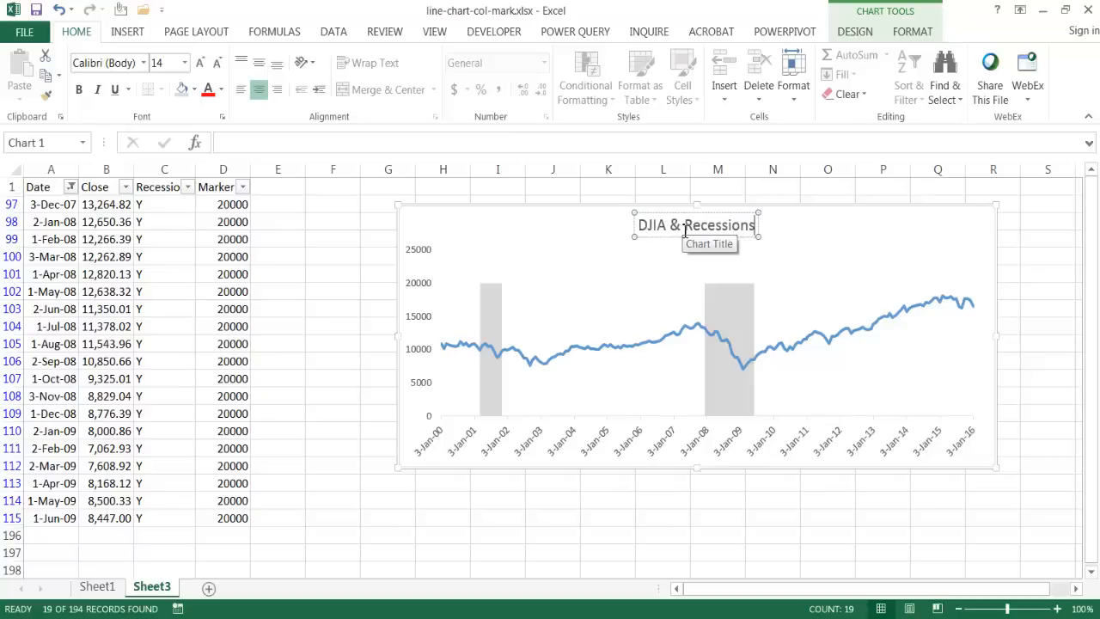
{"action": "left_click", "coordinate": [609, 552]}
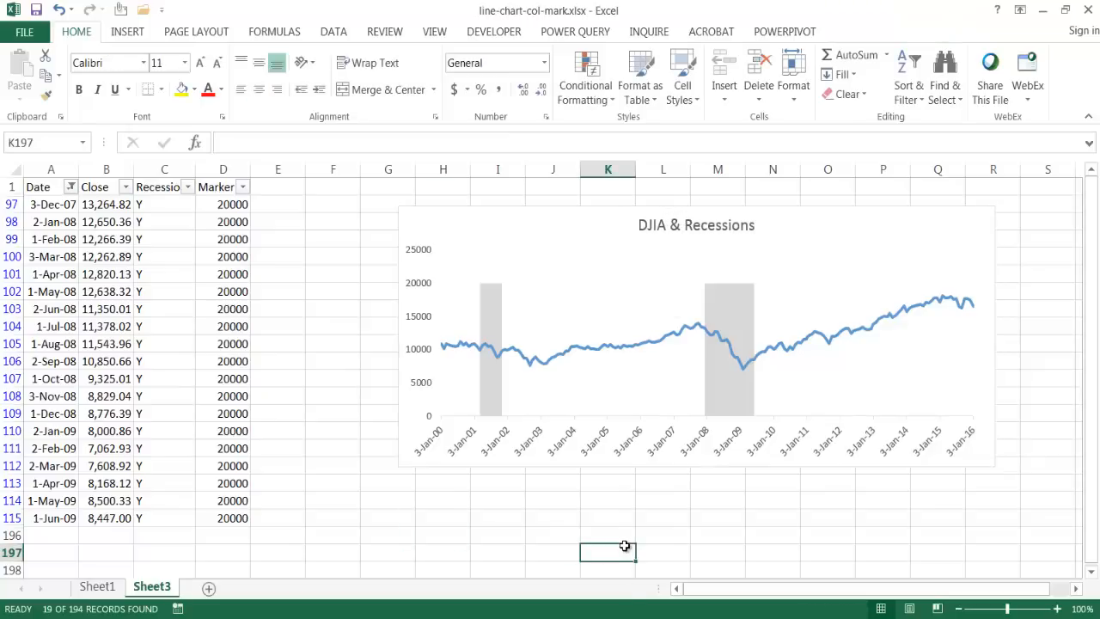
{"action": "mouse_move", "coordinate": [541, 419]}
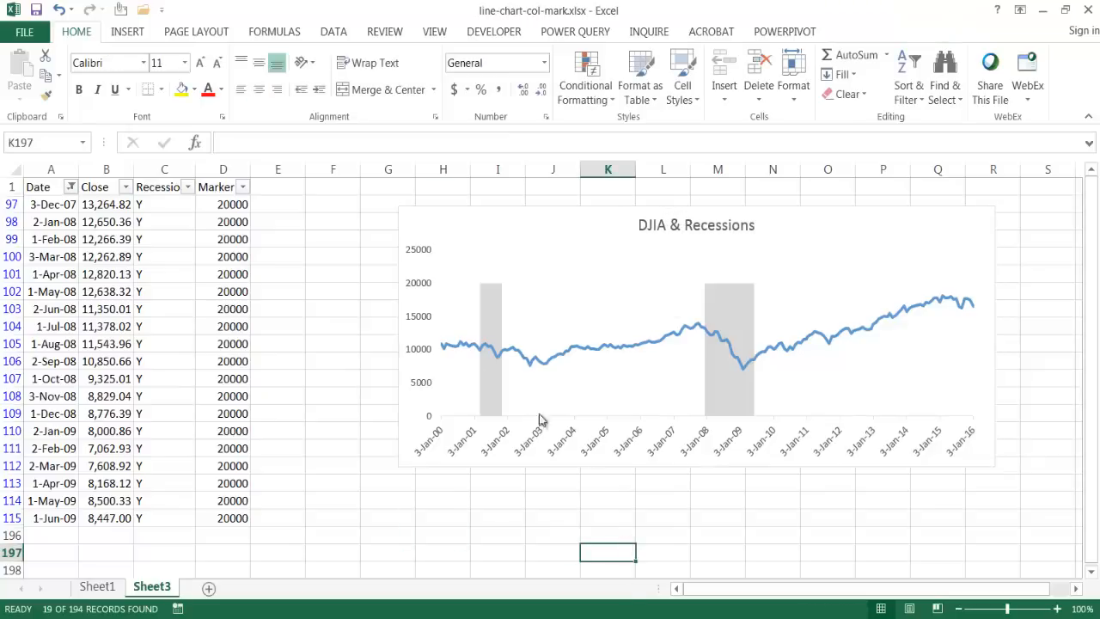
{"action": "mouse_move", "coordinate": [753, 351]}
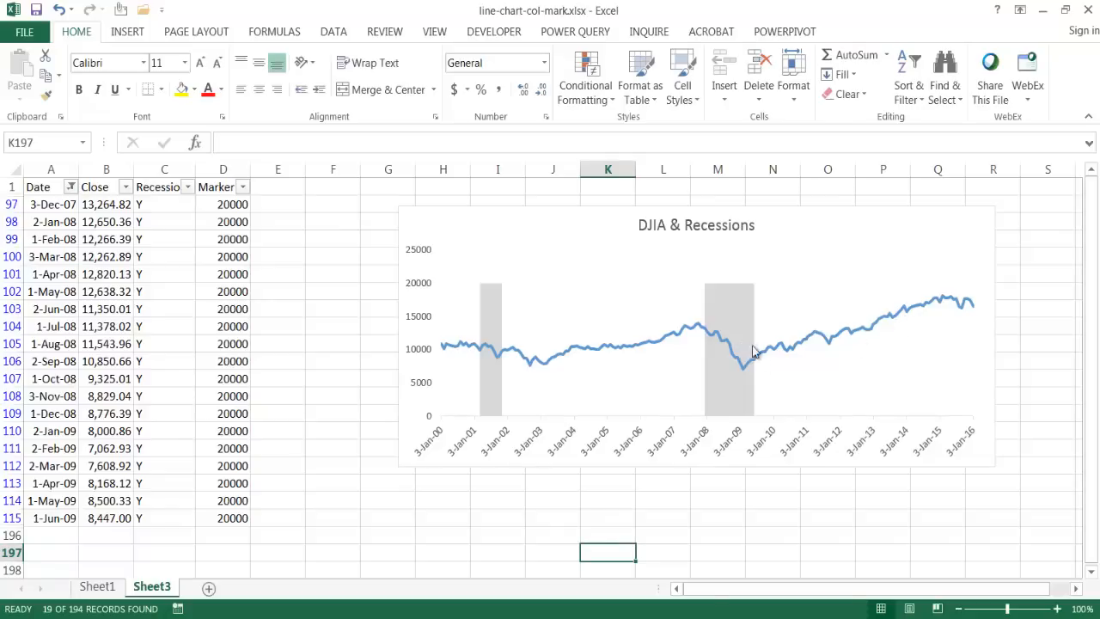
{"action": "mouse_move", "coordinate": [727, 324]}
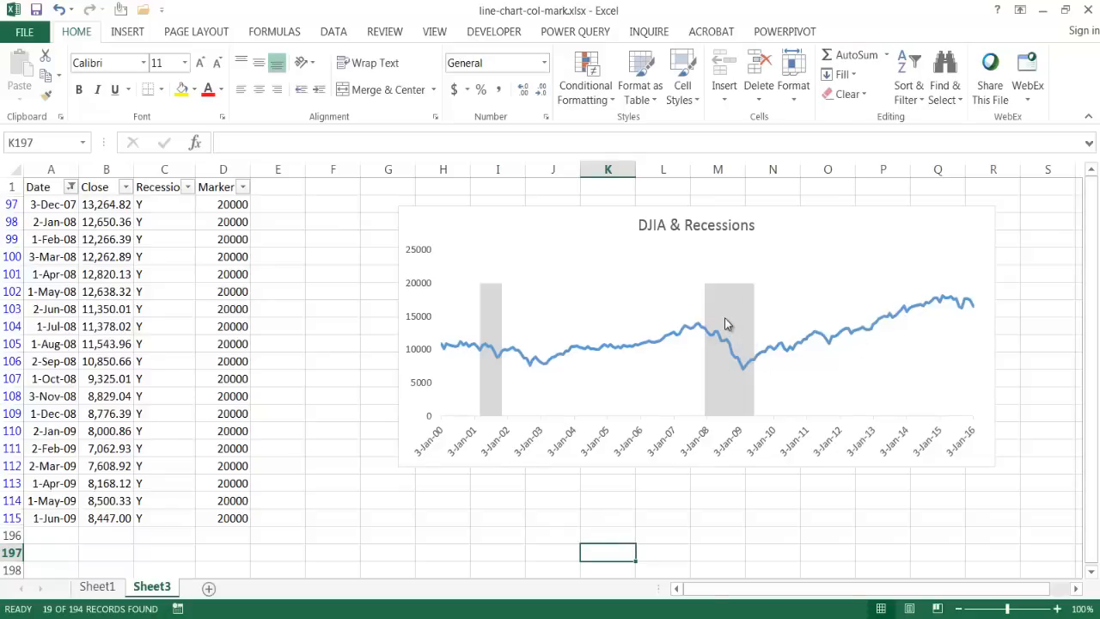
{"action": "mouse_move", "coordinate": [725, 323]}
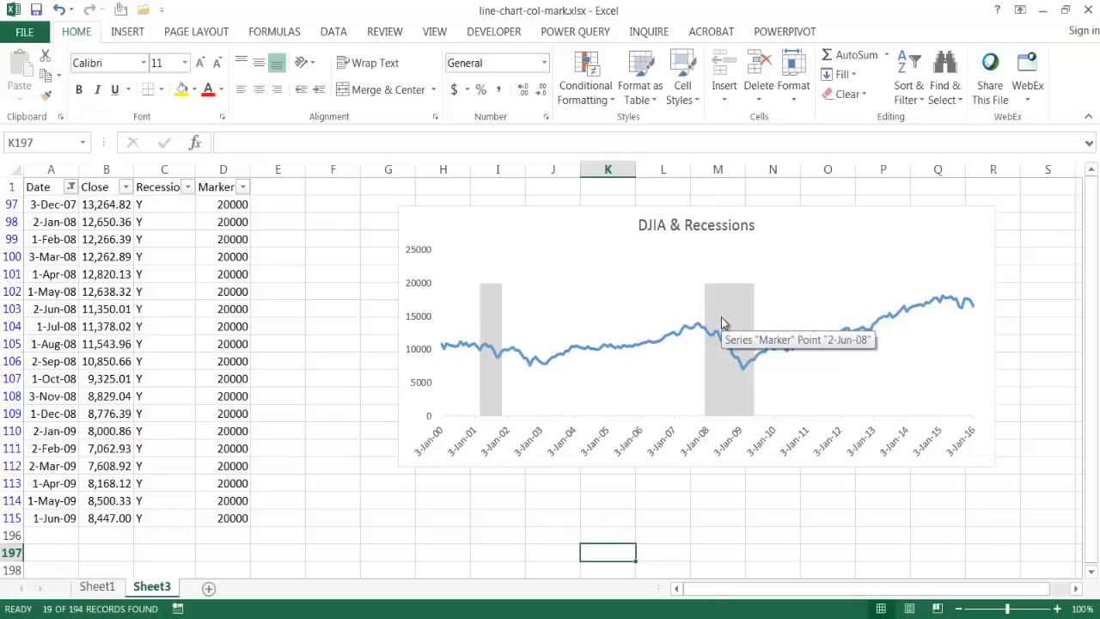
{"action": "mouse_move", "coordinate": [67, 546]}
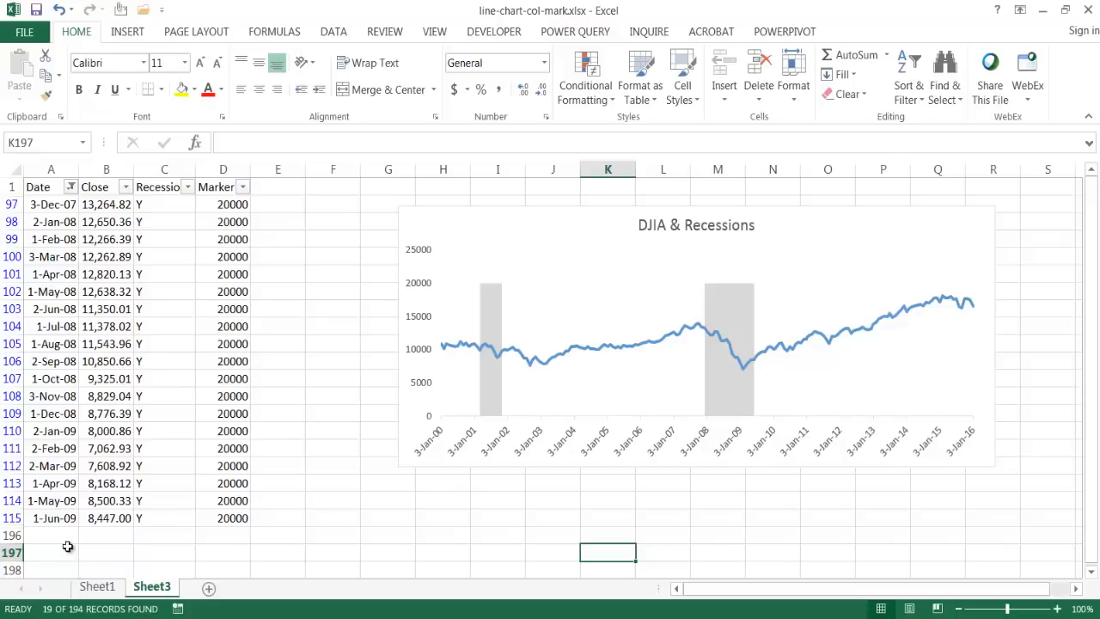
{"action": "mouse_move", "coordinate": [61, 529]}
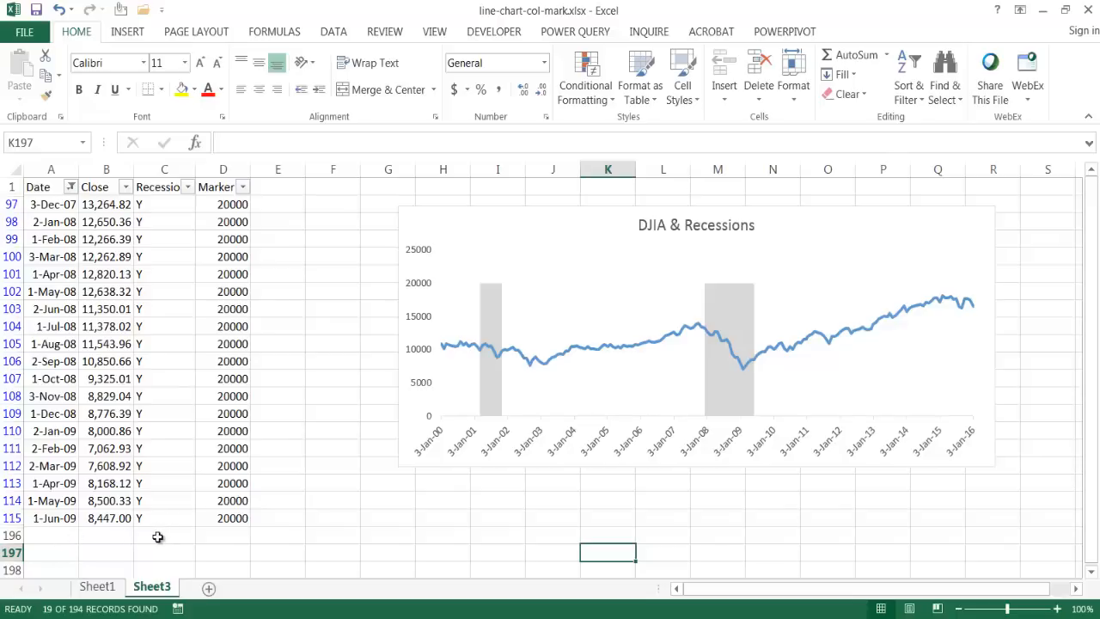
{"action": "left_click", "coordinate": [224, 517]}
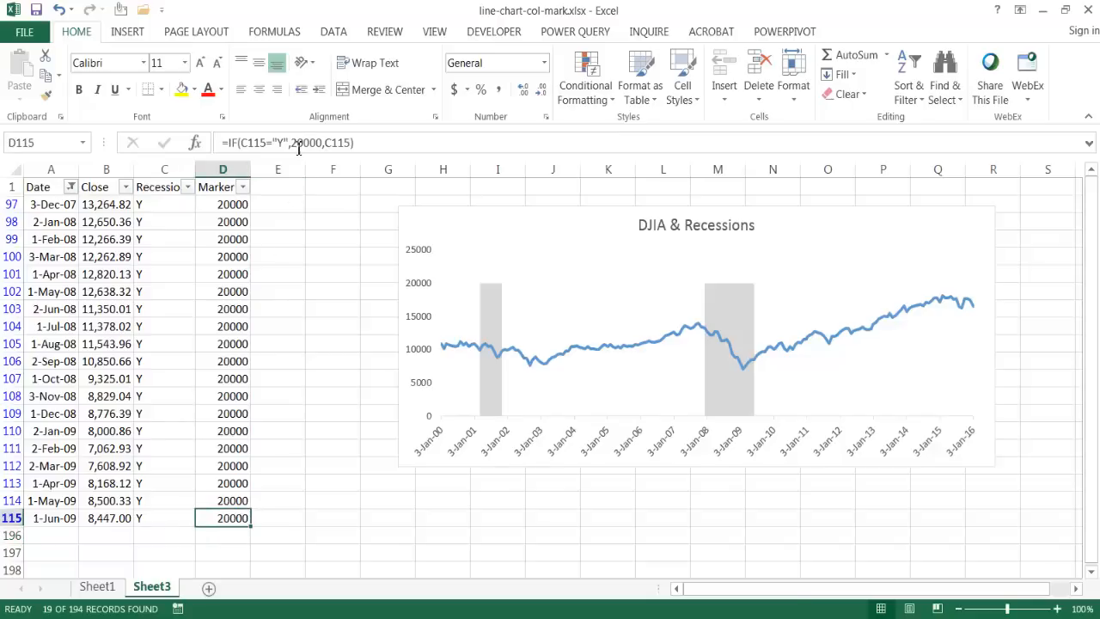
{"action": "mouse_move", "coordinate": [719, 336]}
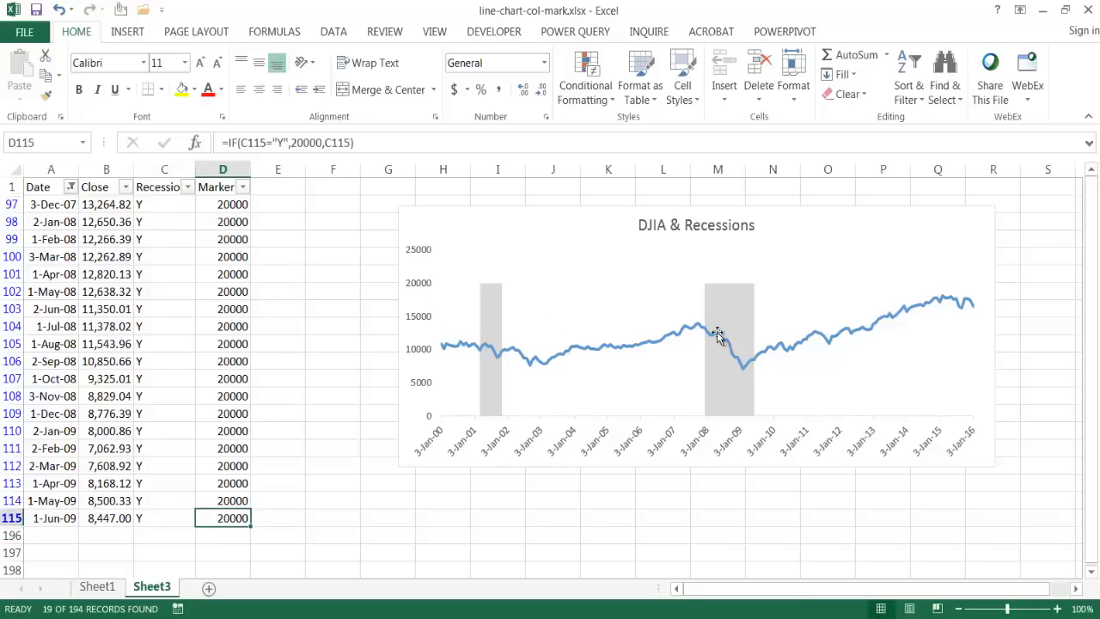
{"action": "mouse_move", "coordinate": [296, 142]}
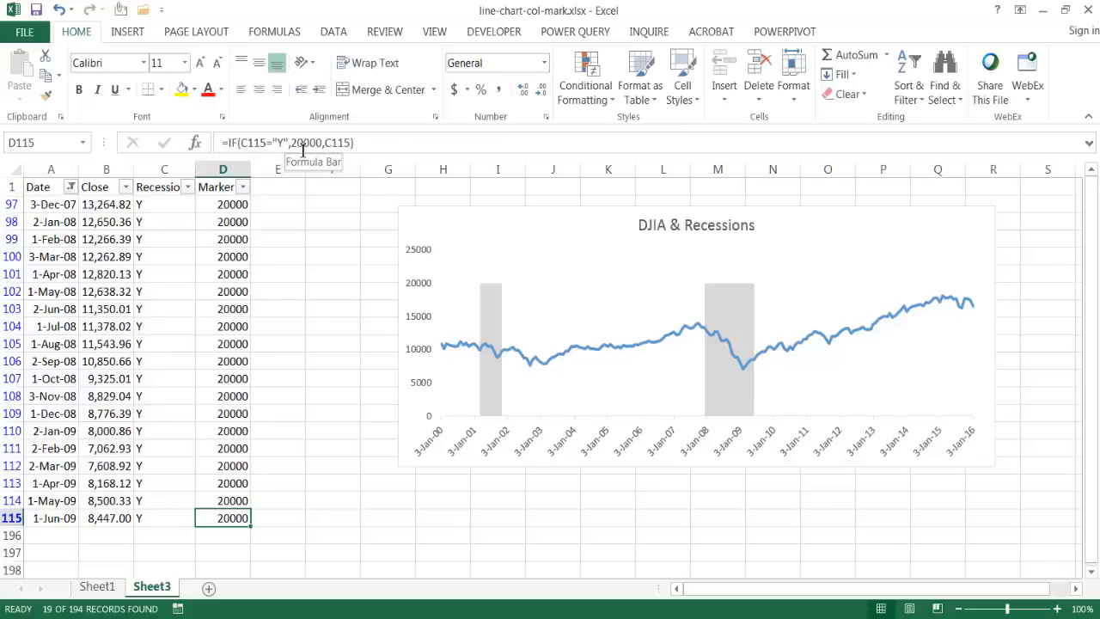
{"action": "mouse_move", "coordinate": [227, 499]}
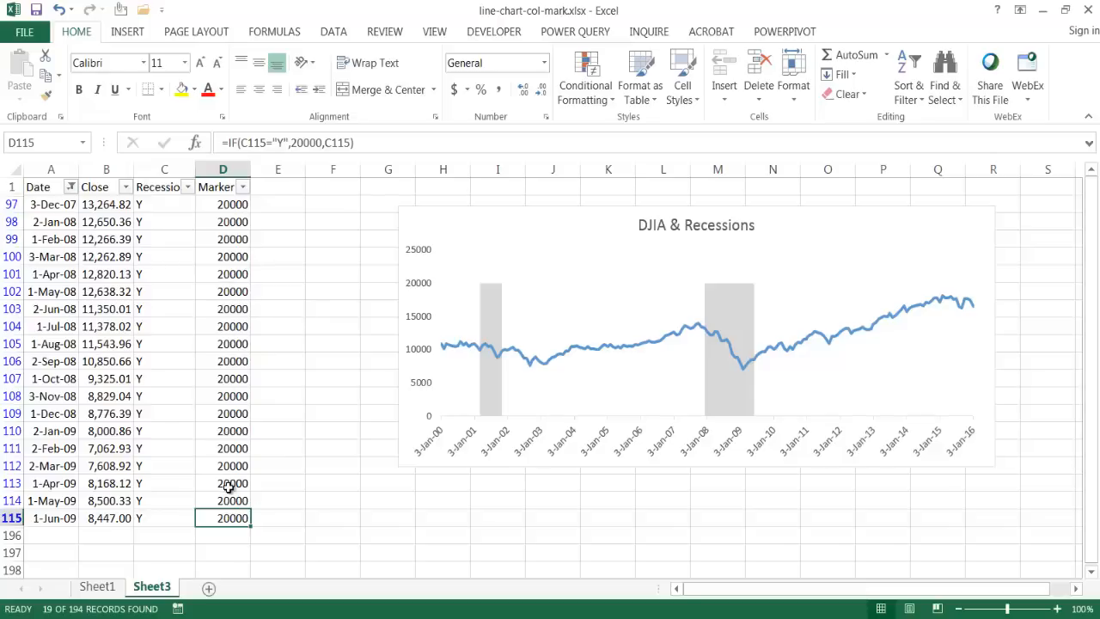
{"action": "mouse_move", "coordinate": [218, 517]}
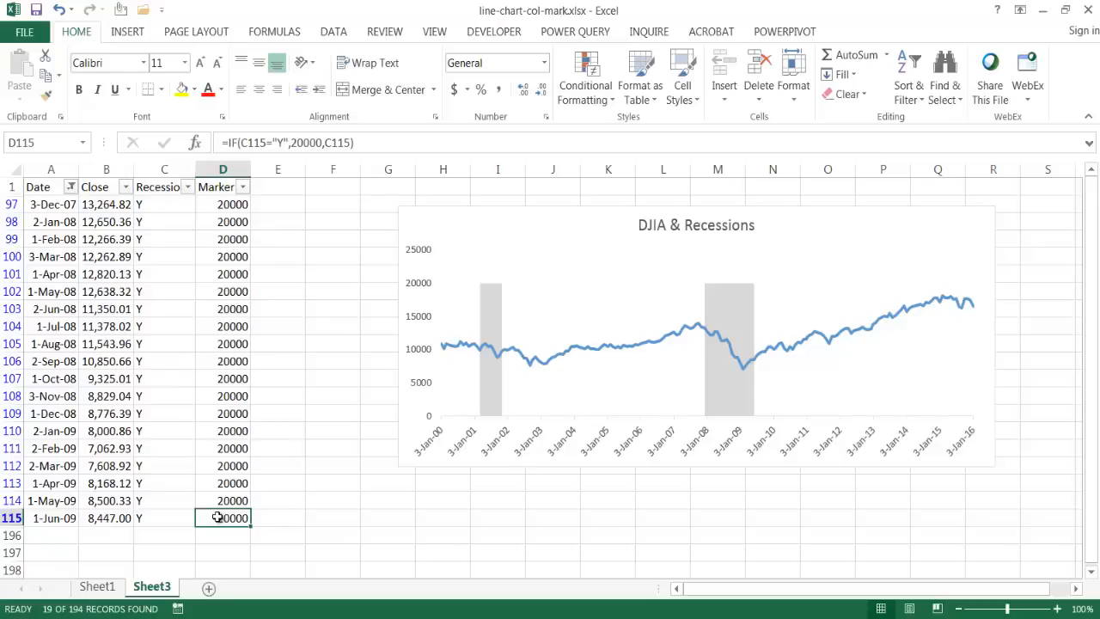